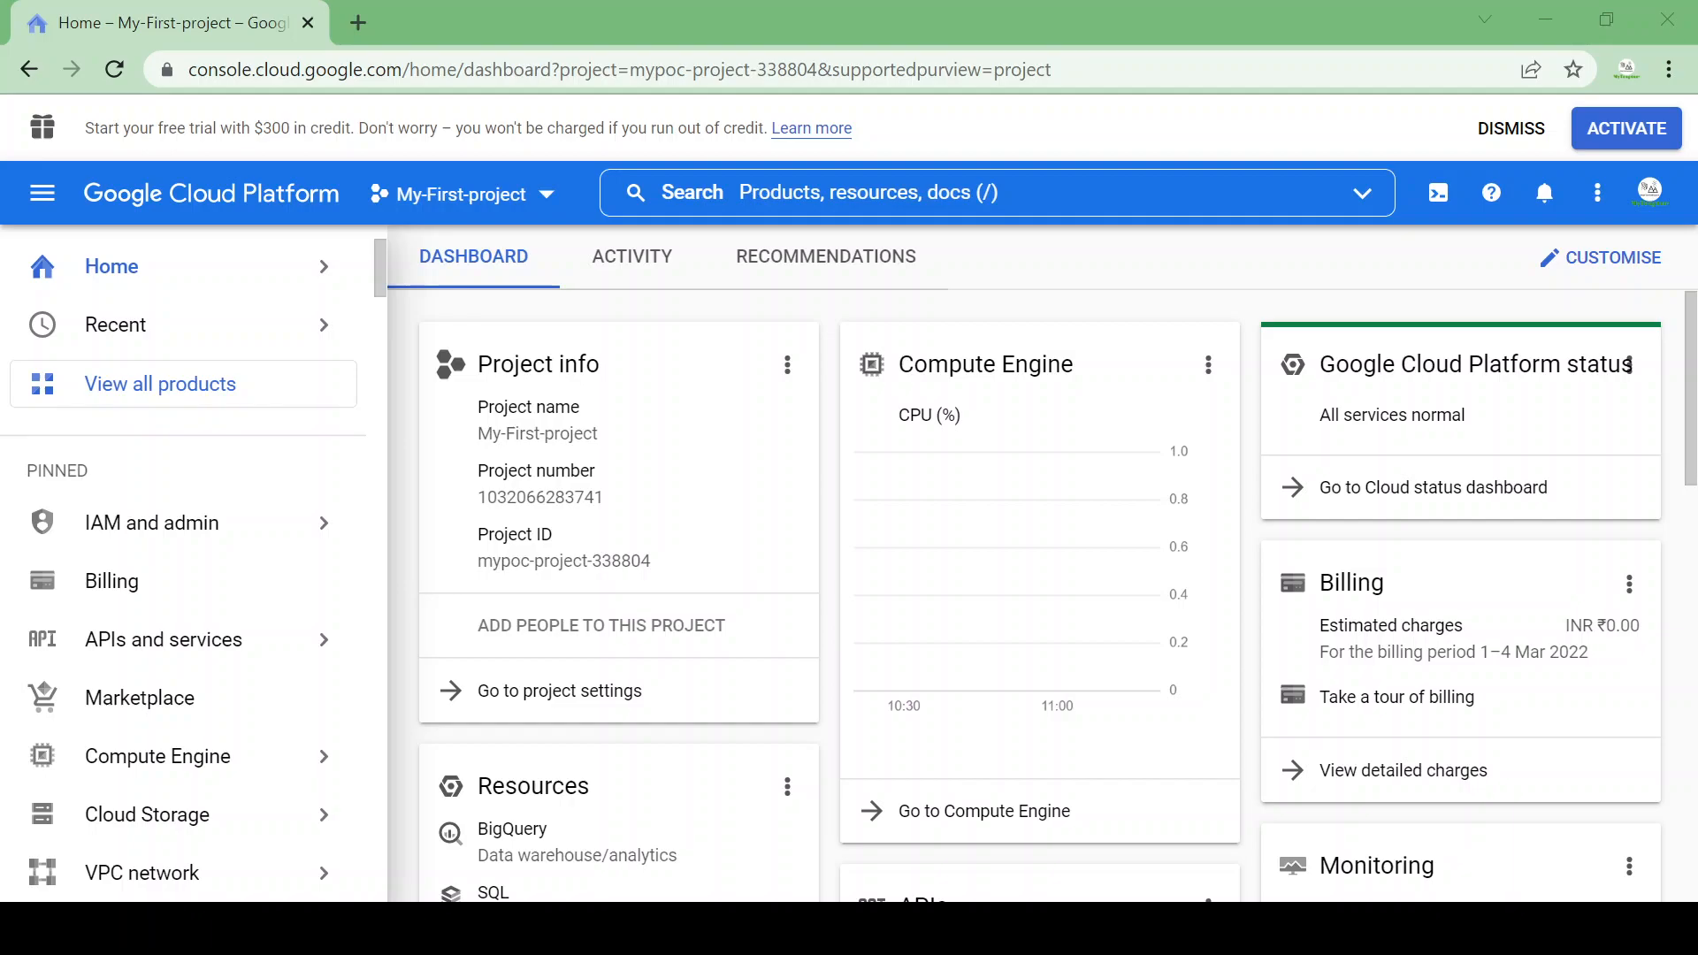
mouse_move(998, 589)
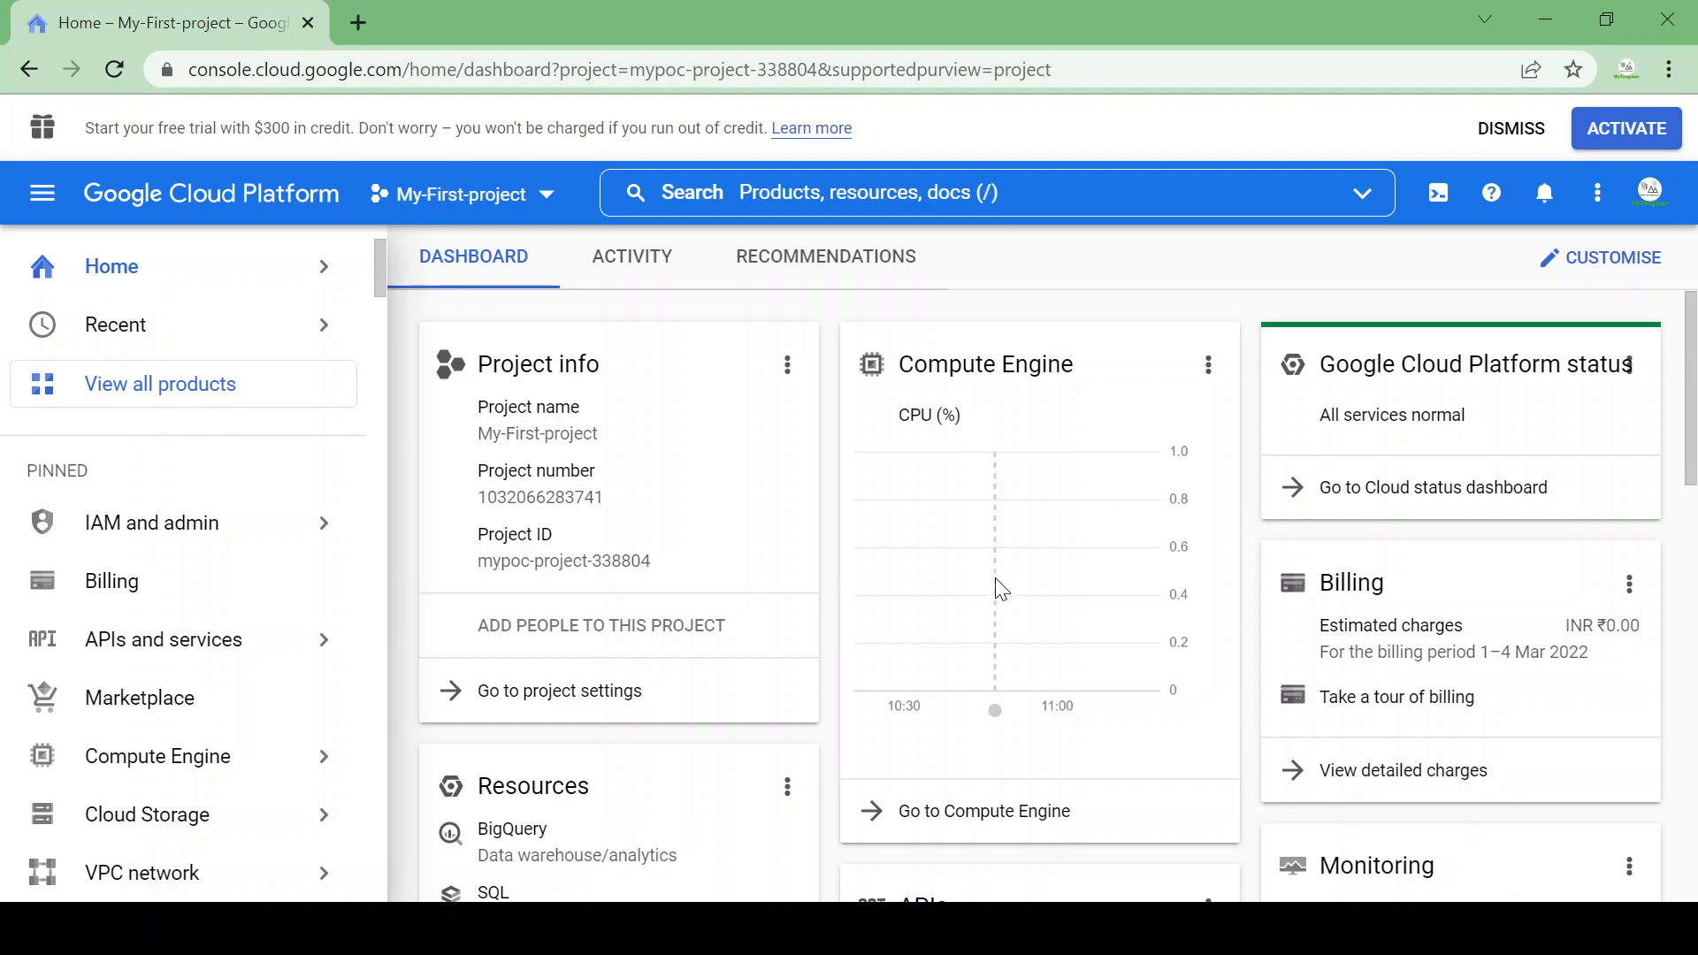
mouse_move(1224, 286)
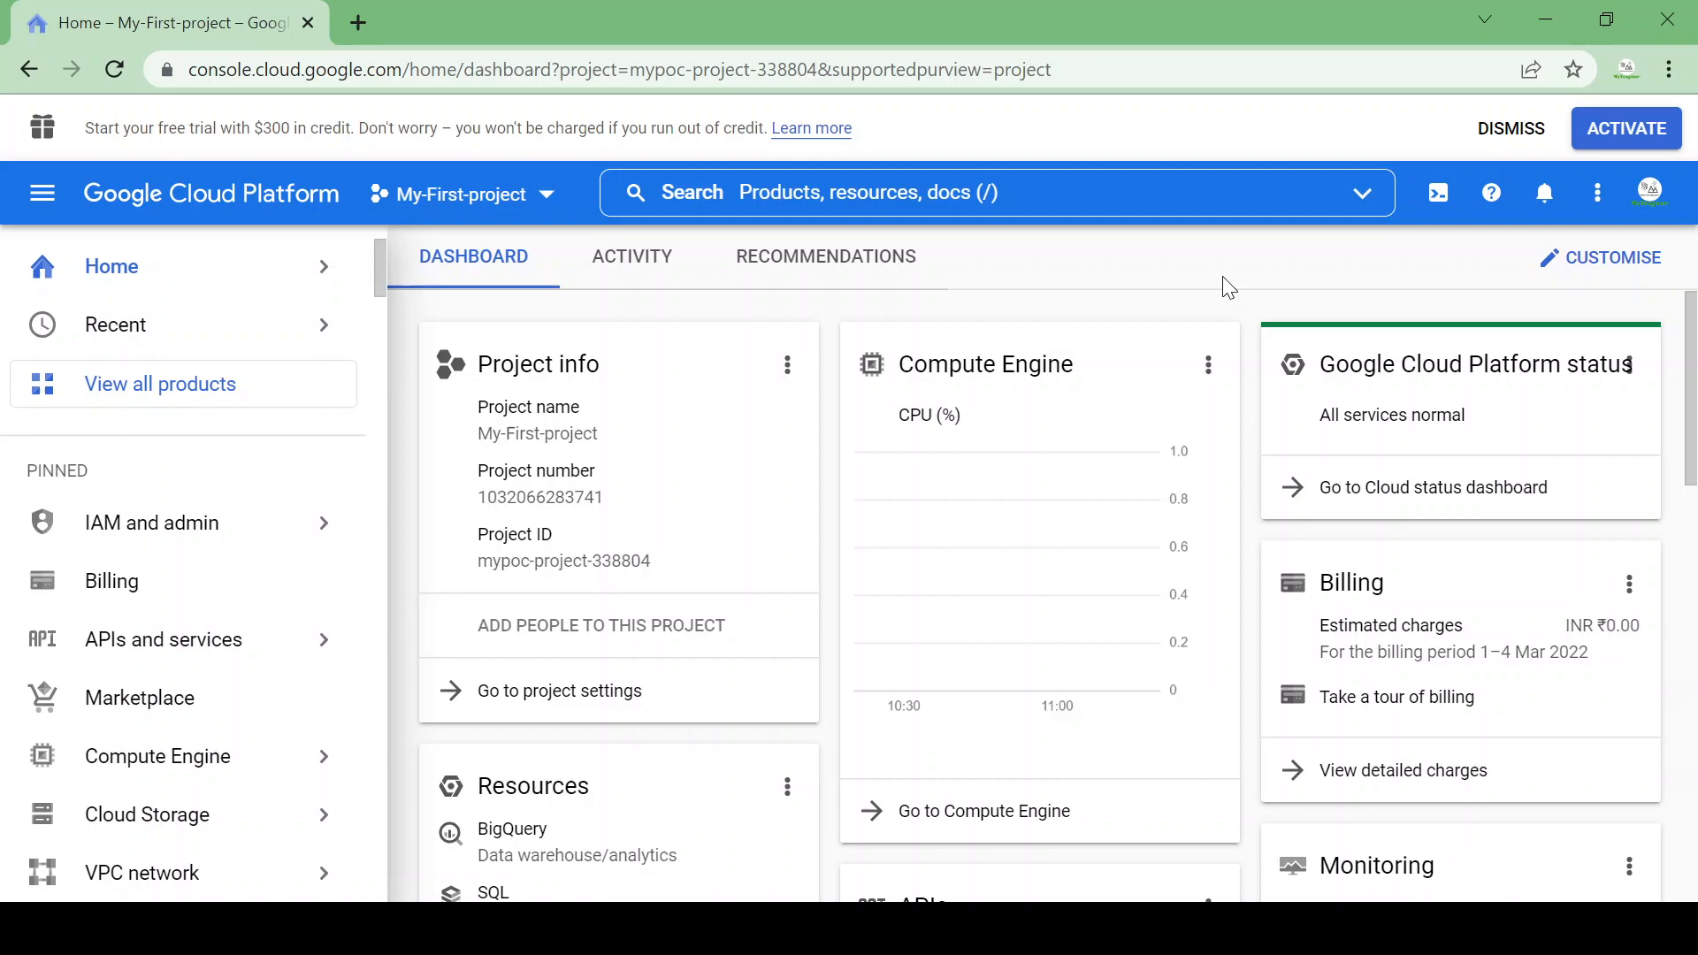
mouse_move(475, 186)
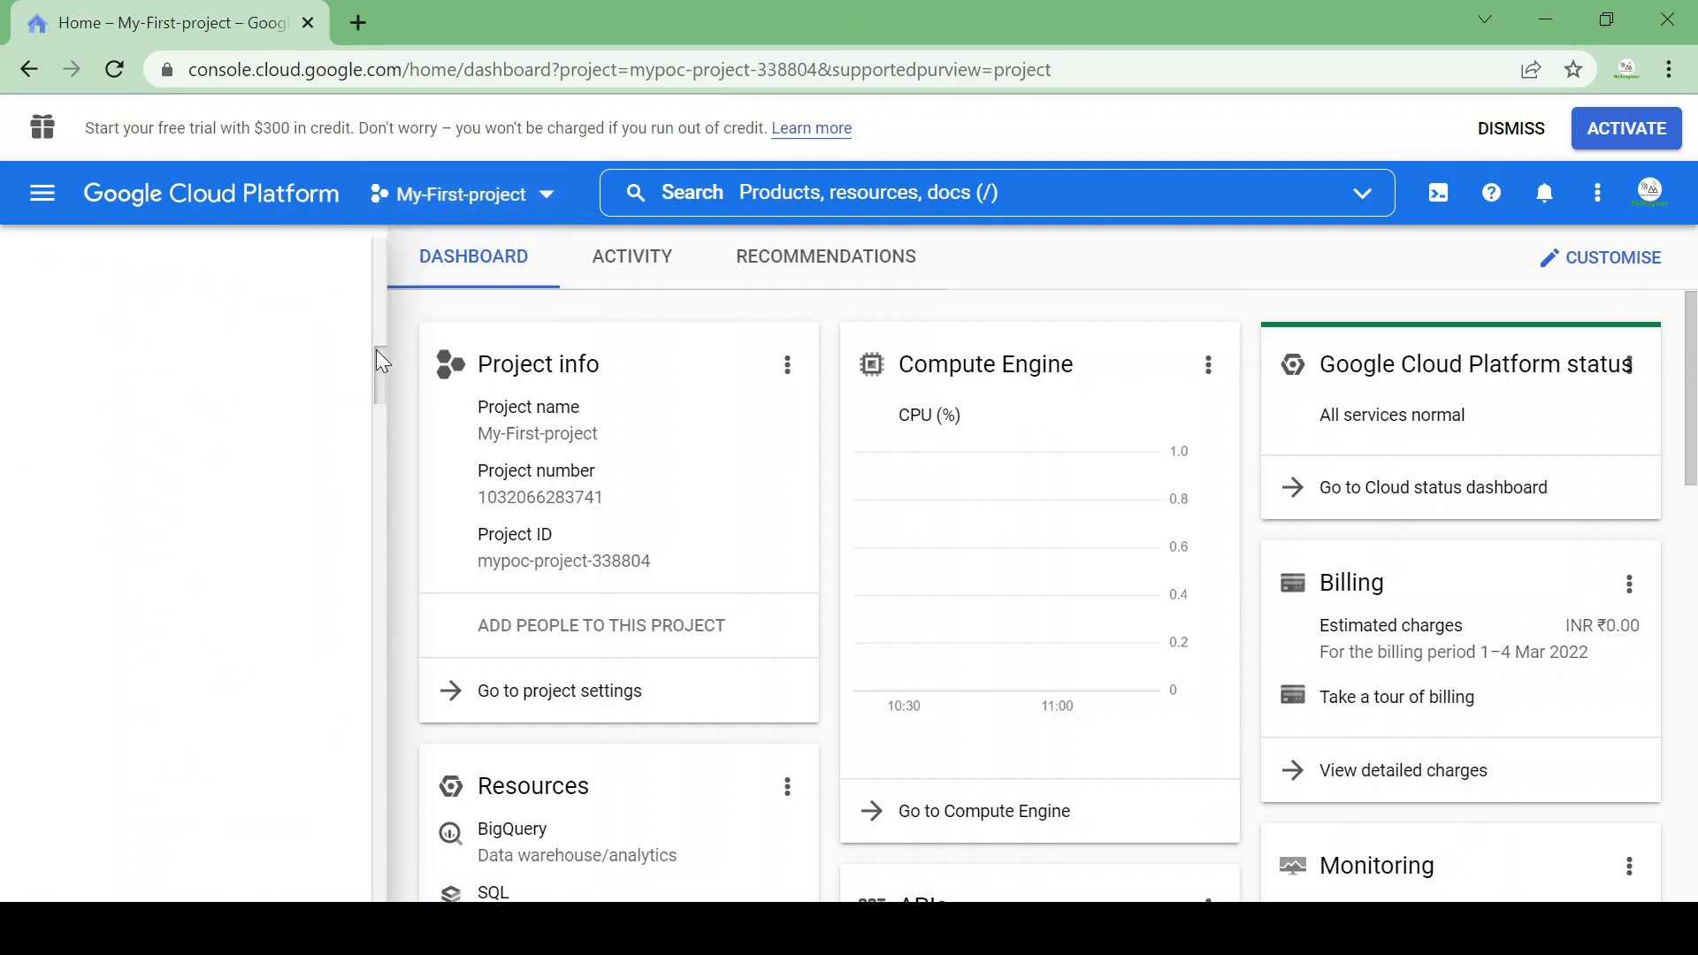
Switch to the BigQuery workspace from the navigation menu and expand My-First-project's resources
left_click(43, 193)
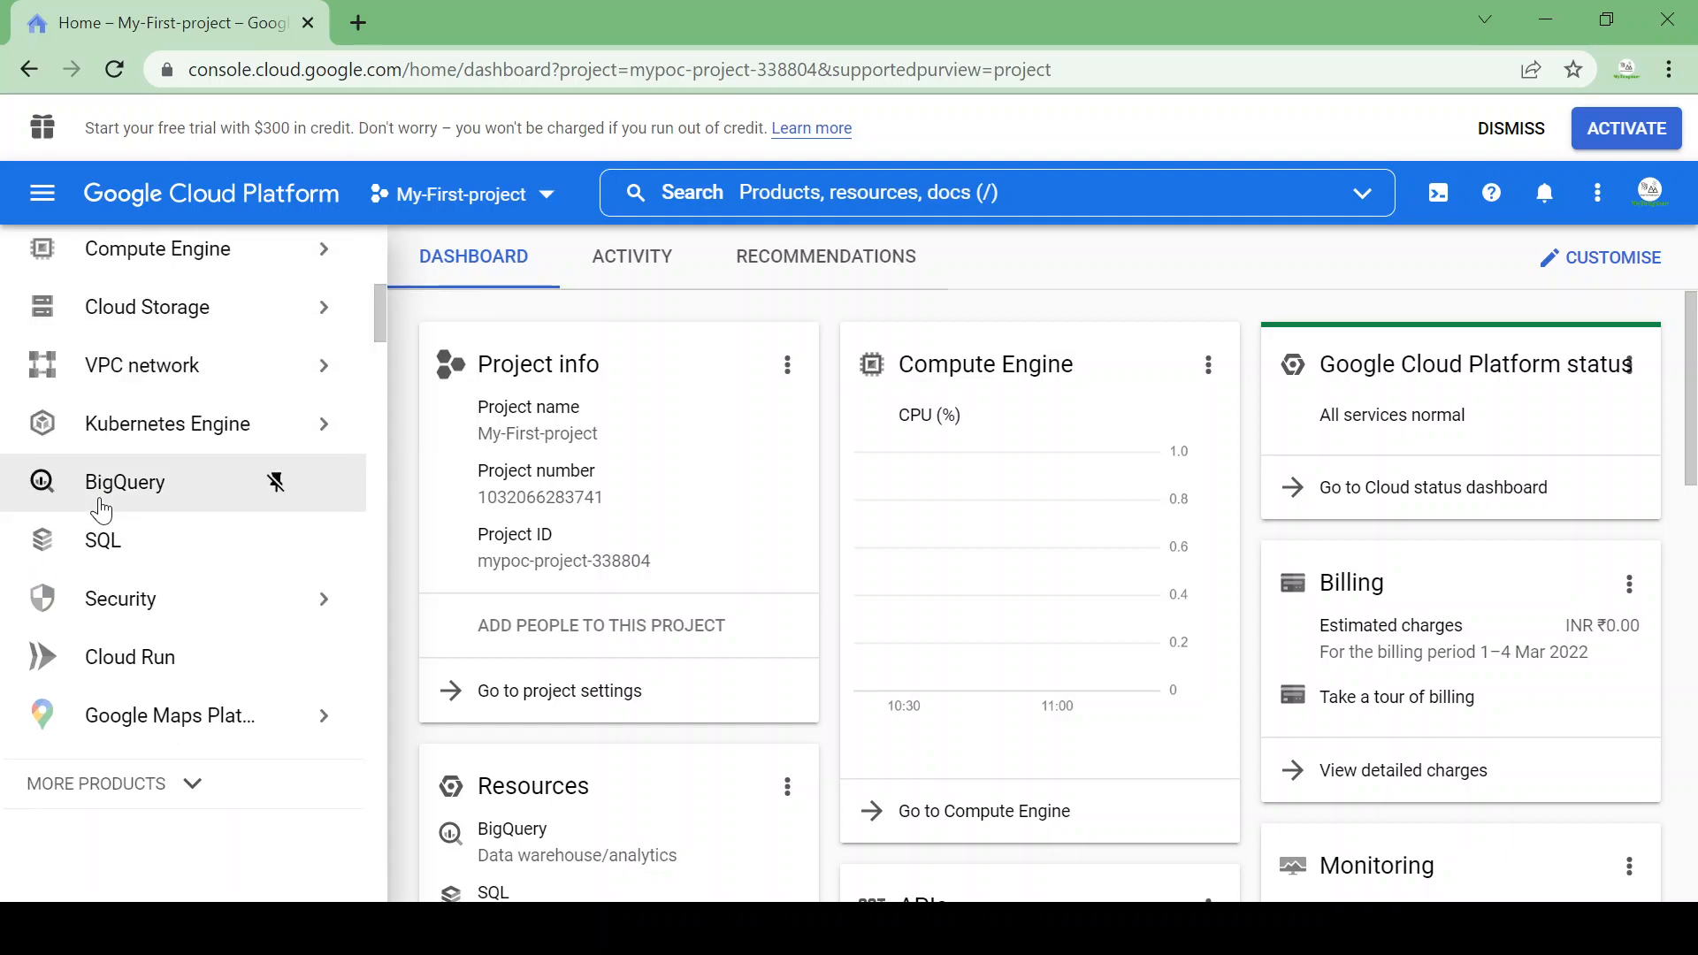
left_click(124, 482)
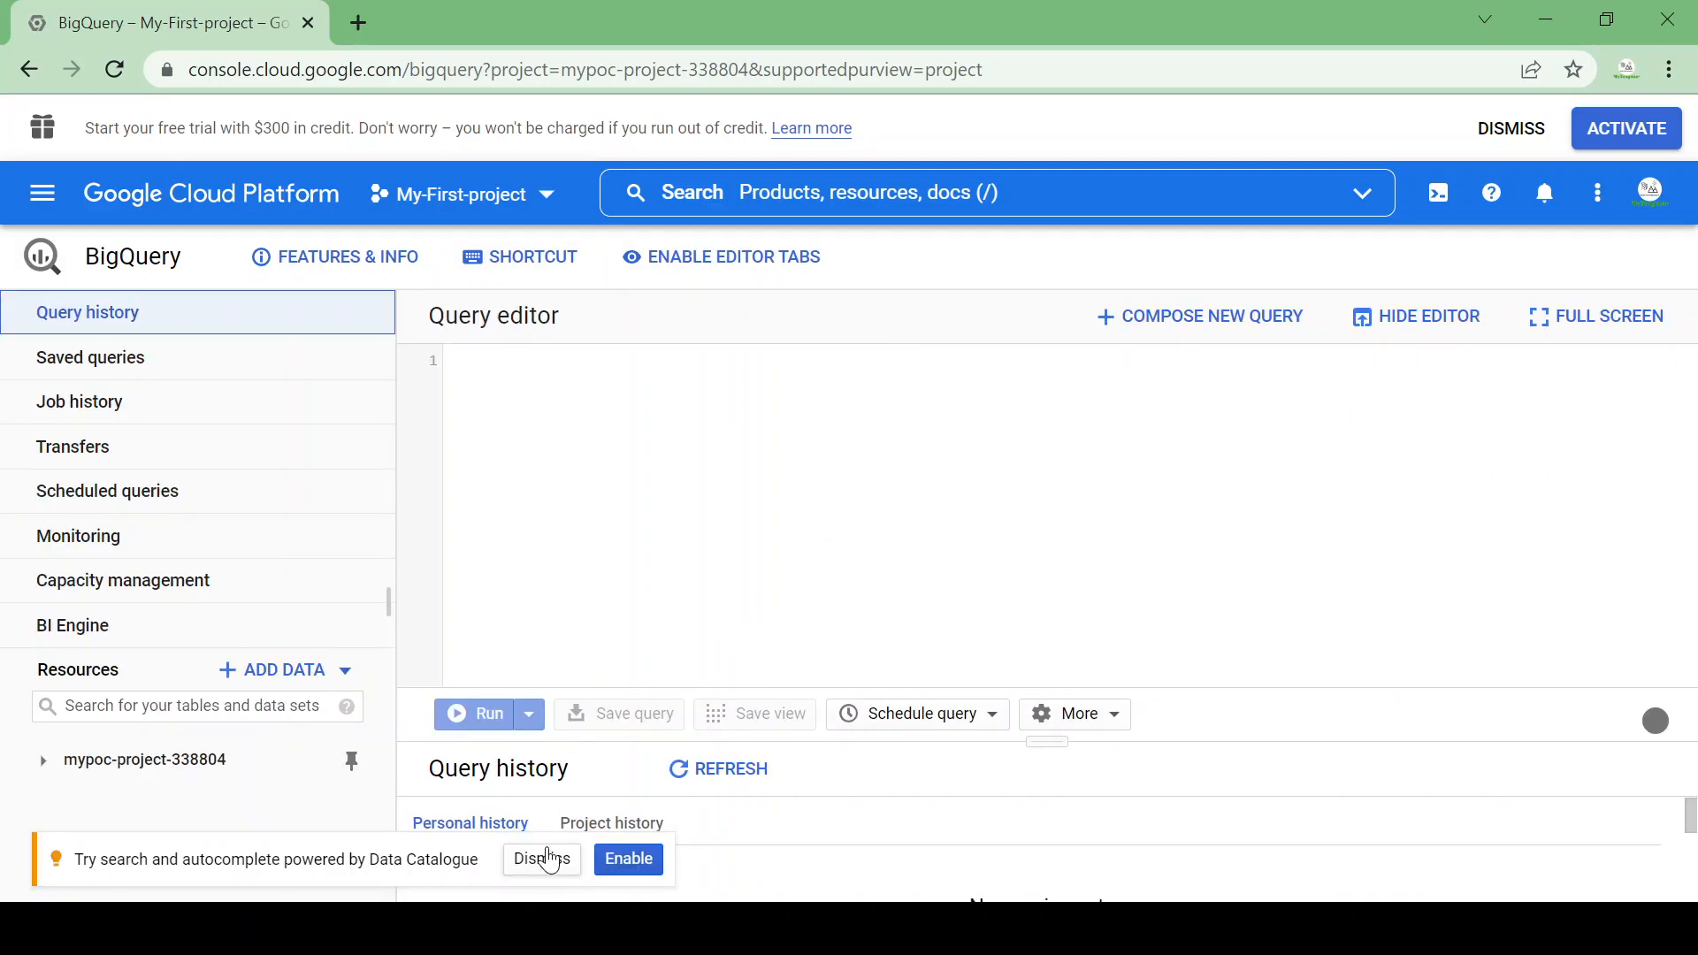
left_click(542, 859)
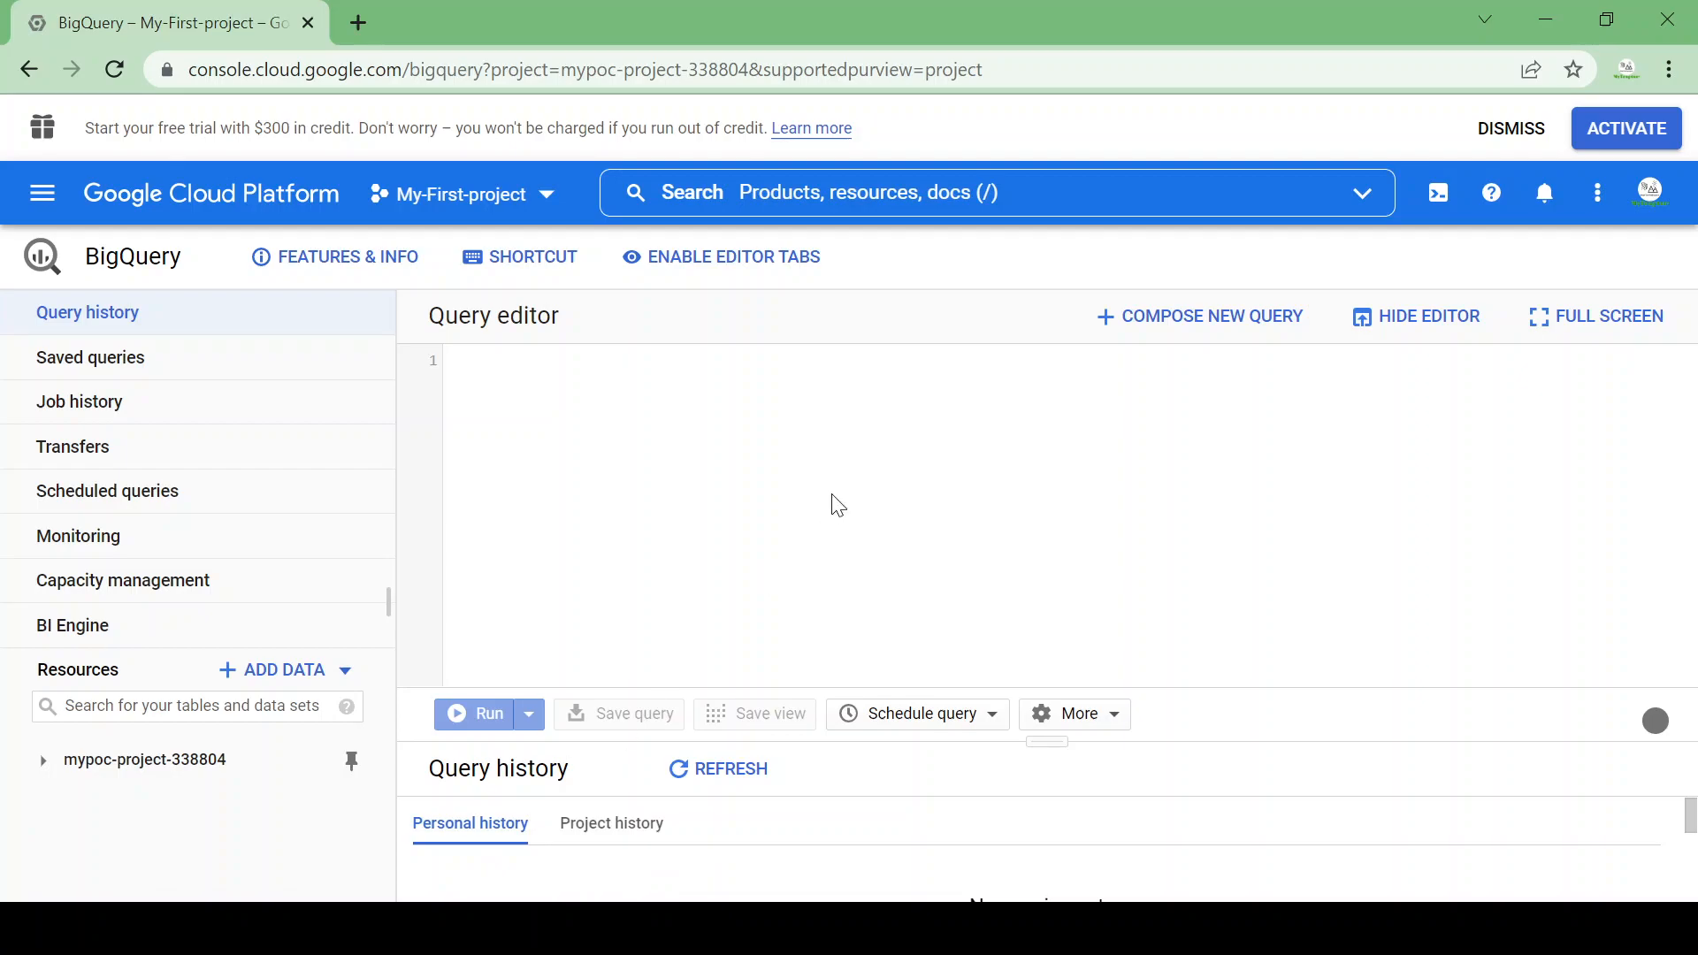
mouse_move(1044, 742)
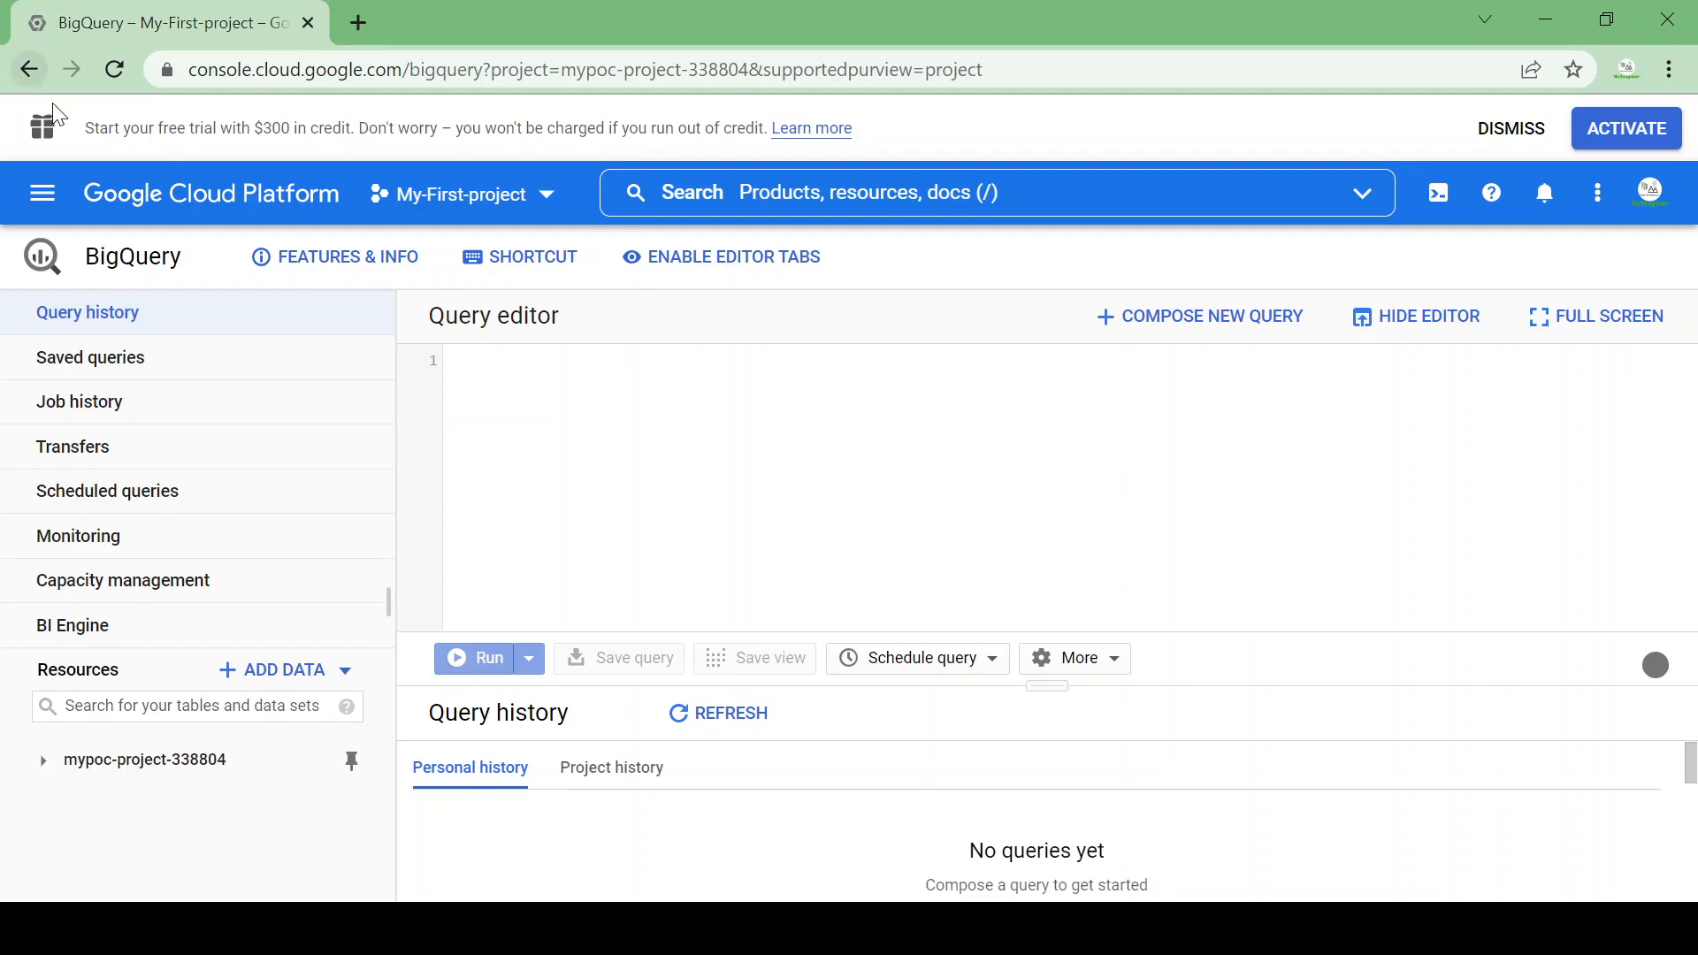
left_click_drag(80, 127, 256, 127)
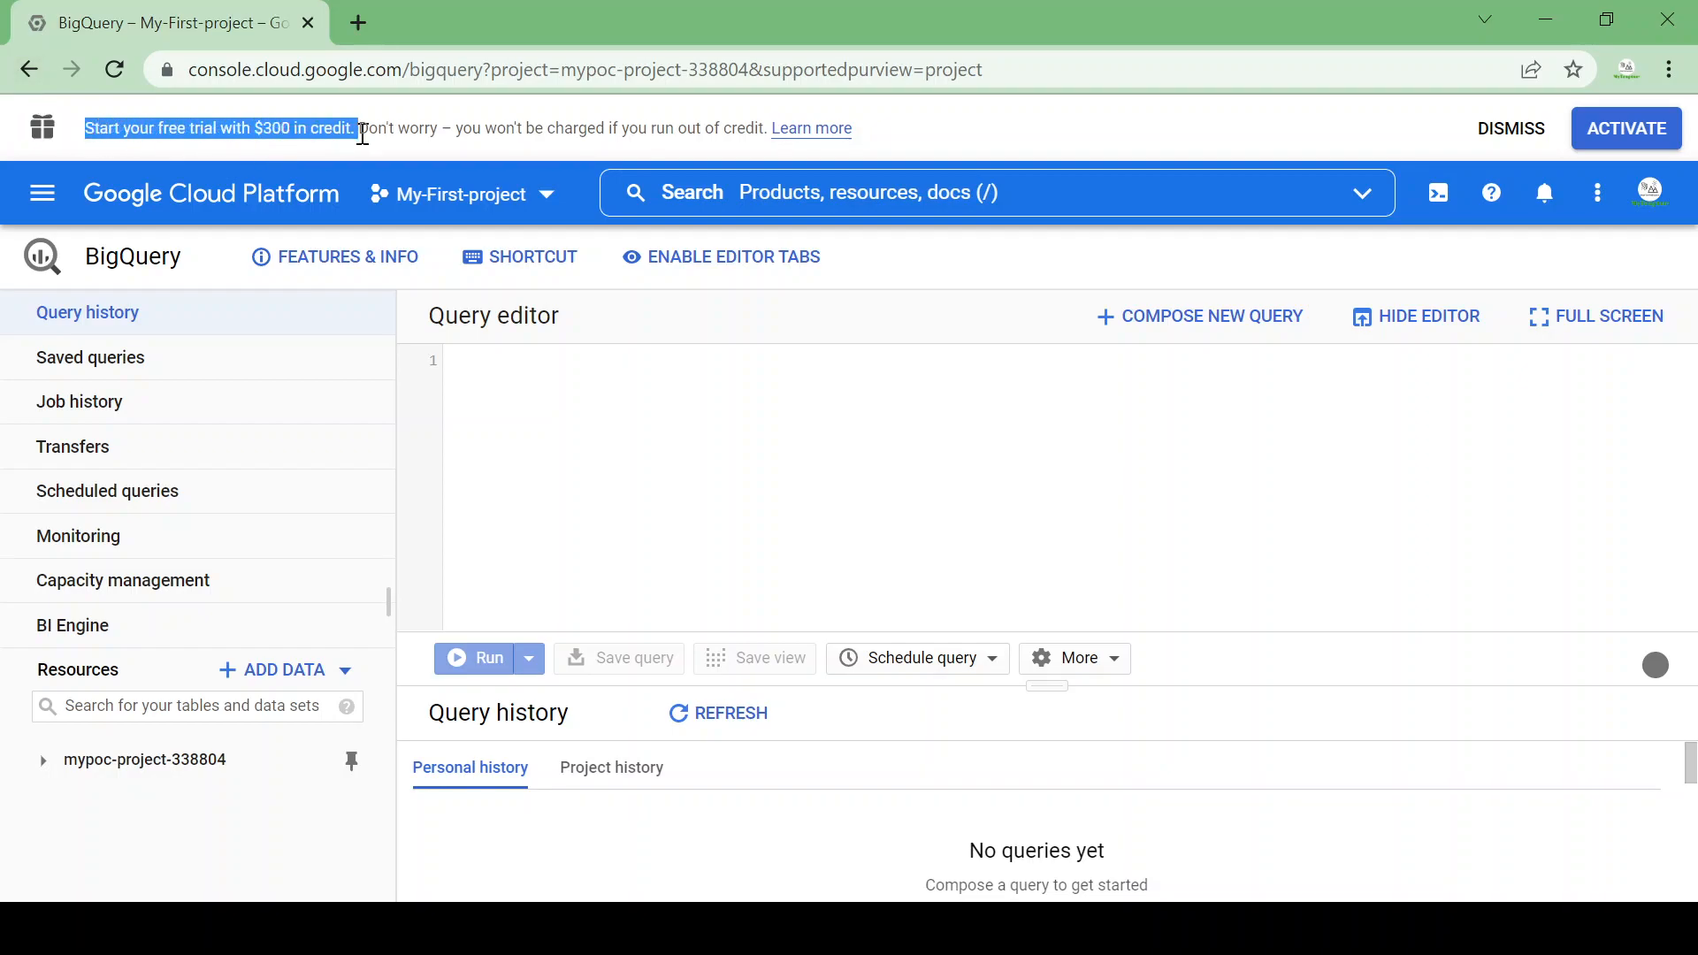
mouse_move(662, 437)
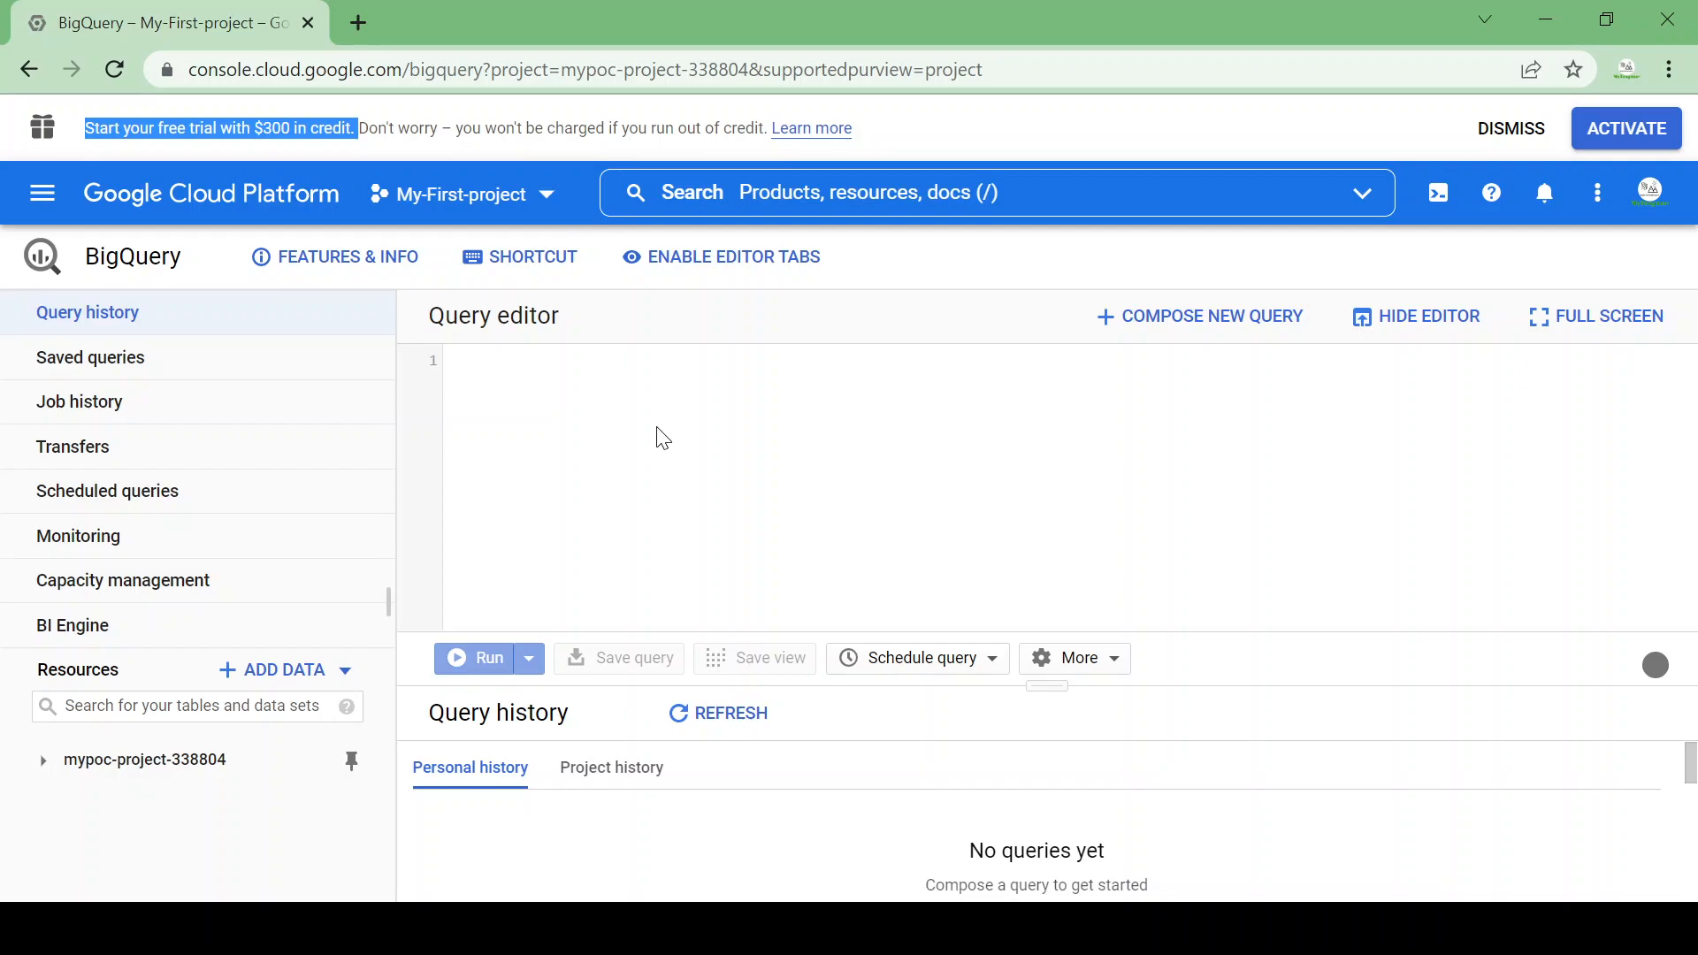
mouse_move(414, 579)
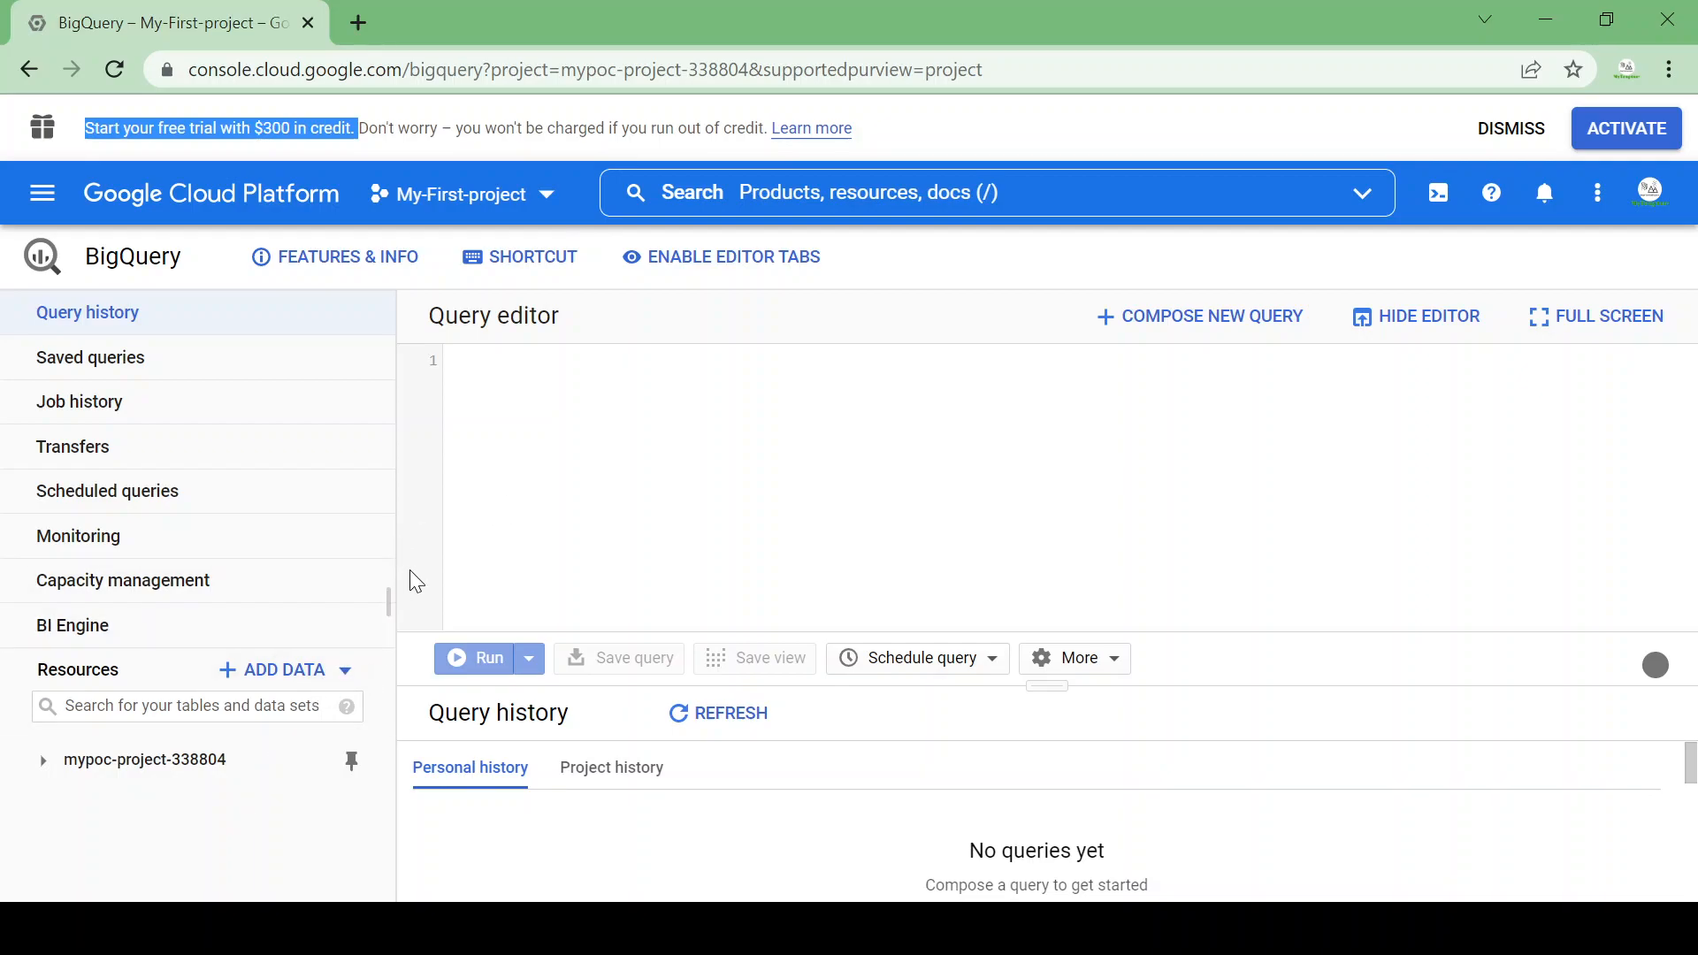
mouse_move(43, 784)
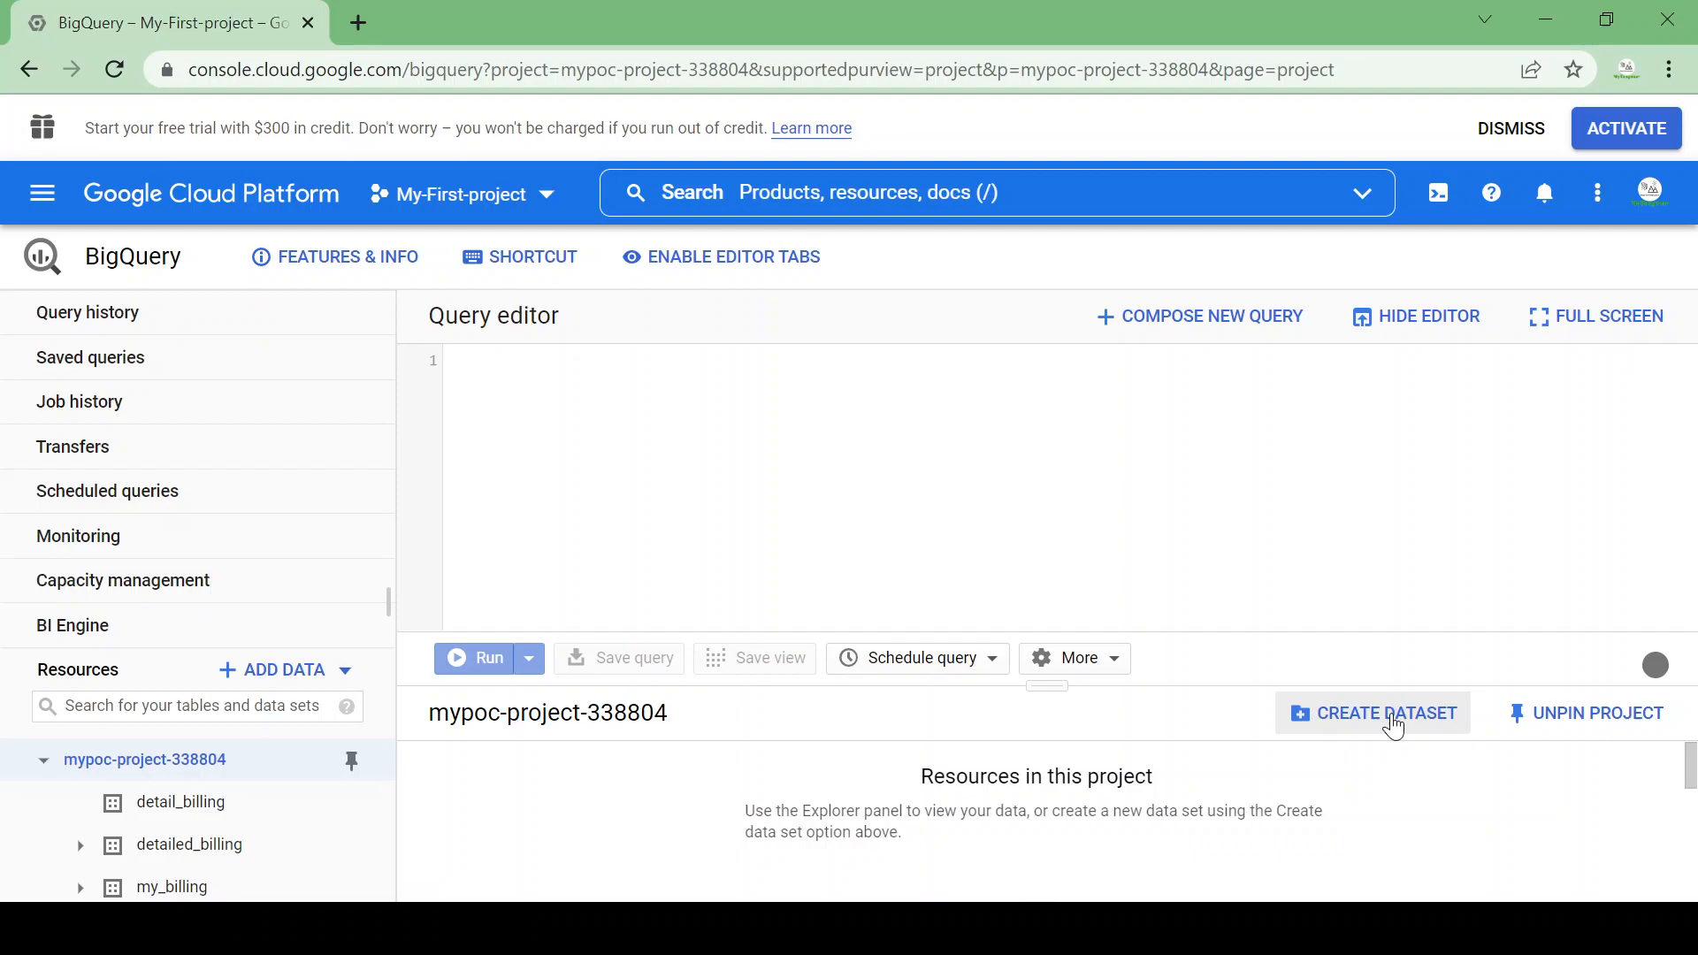
mouse_move(1389, 732)
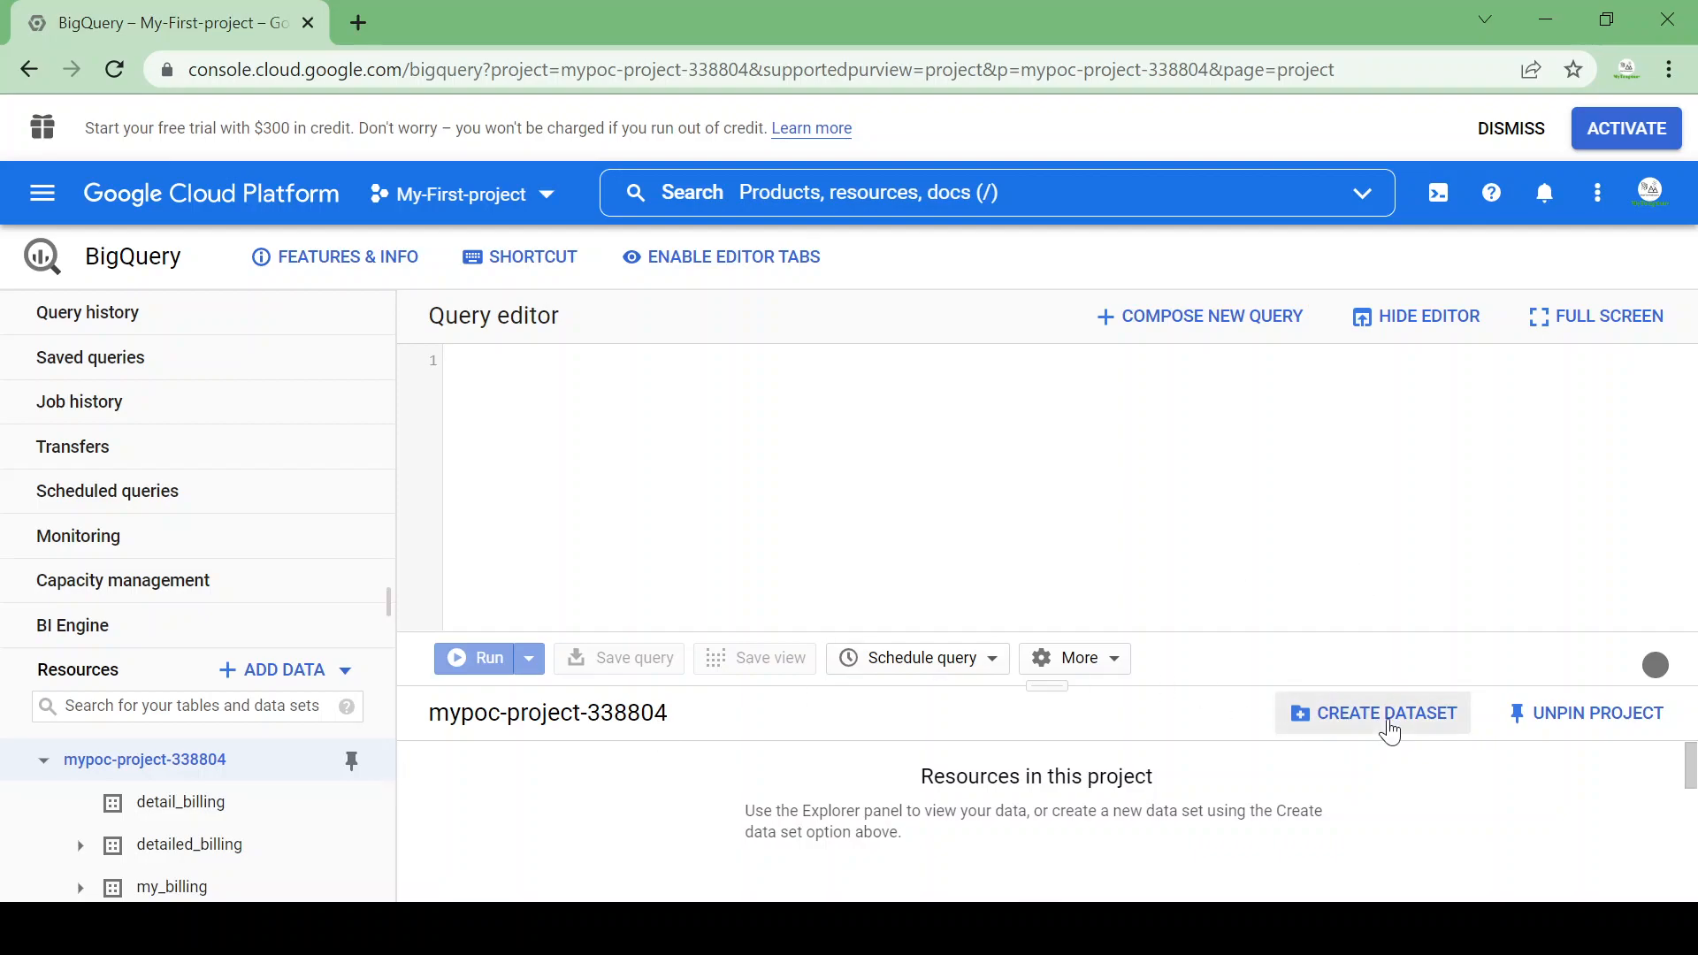
Create a dataset with ID bqdemo, keeping the Default data location
left_click(1373, 713)
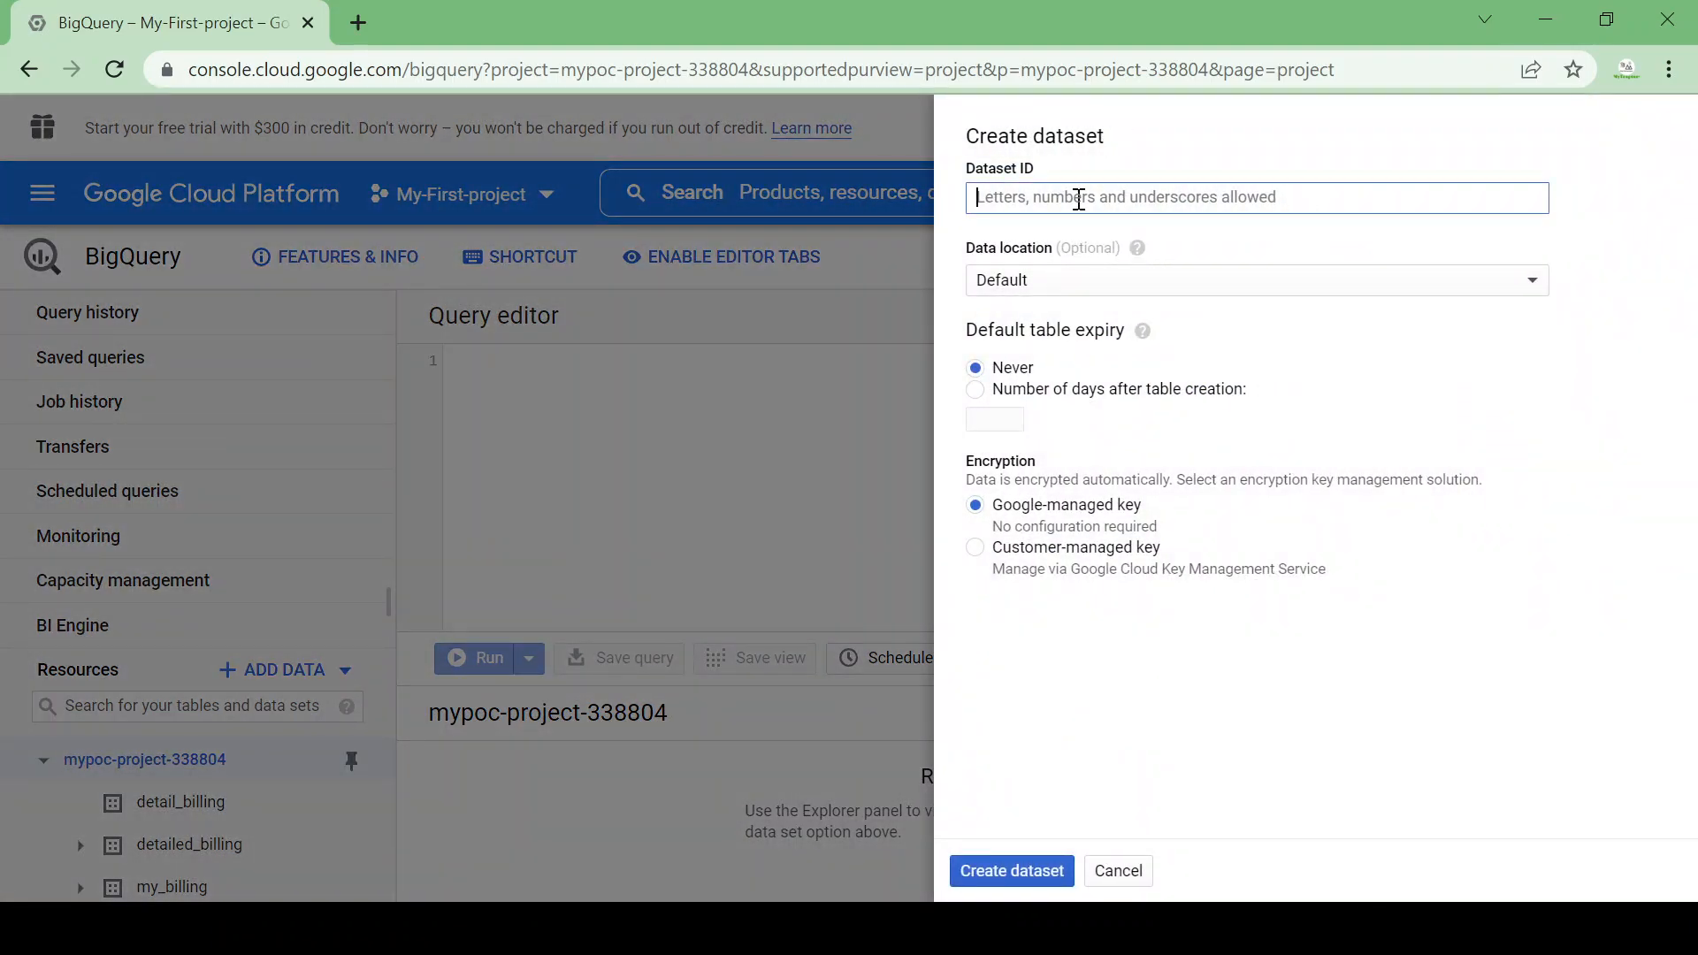
type("bqdemo")
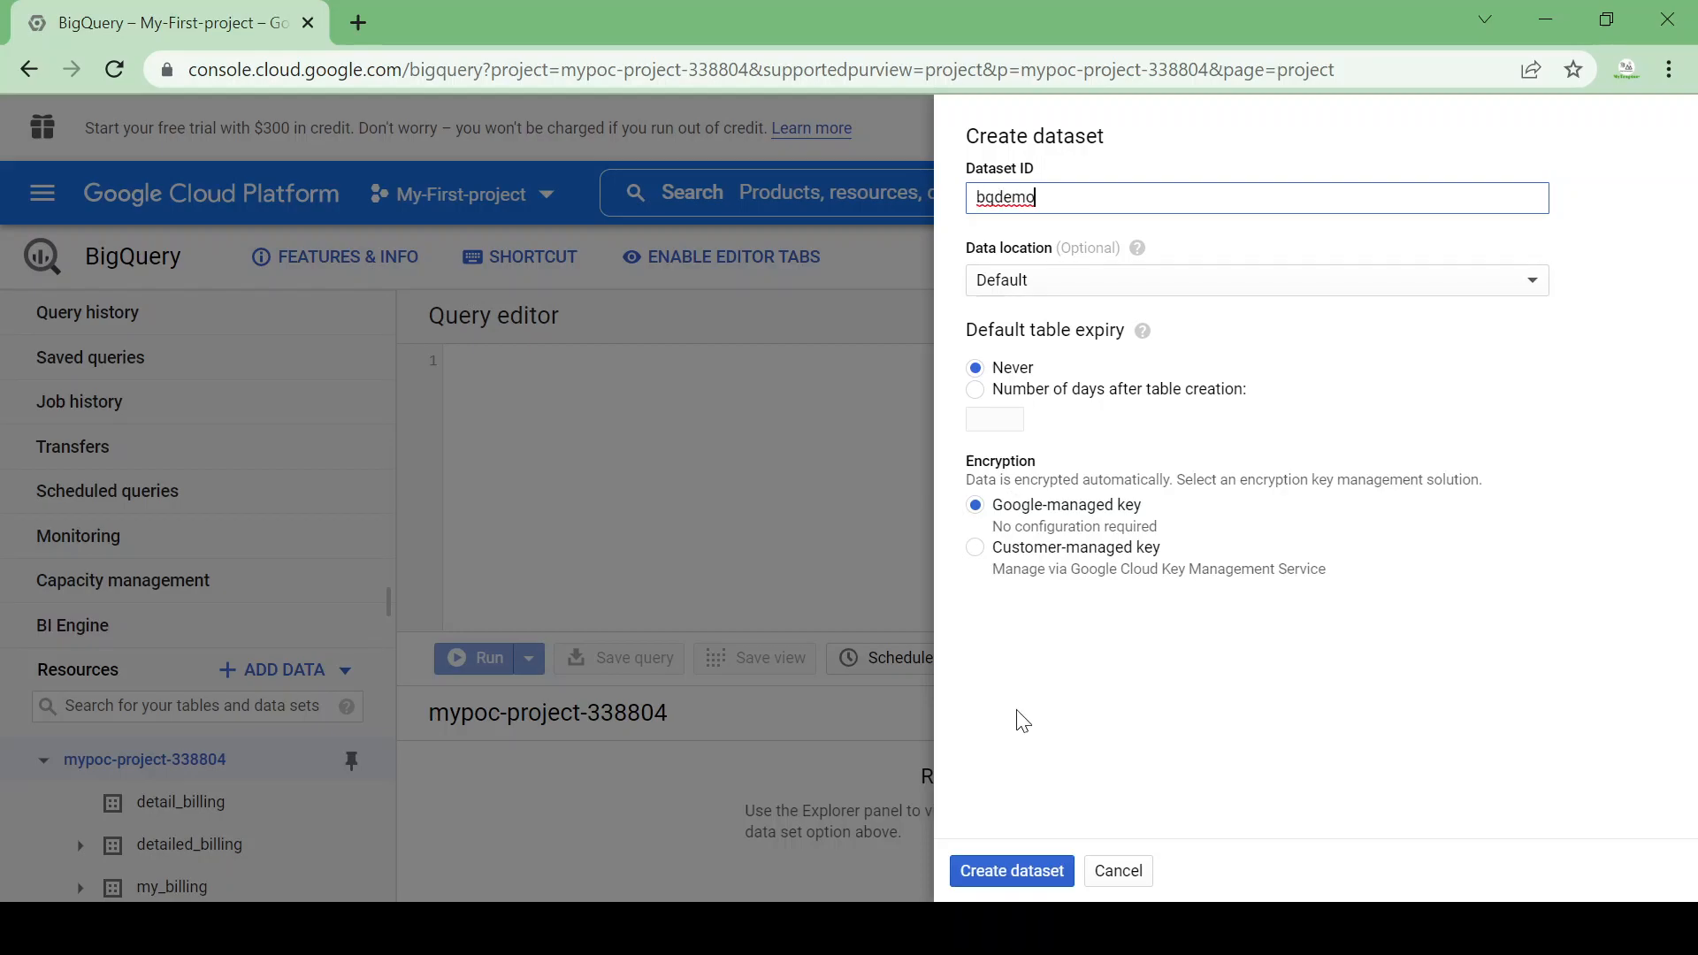
left_click(1256, 279)
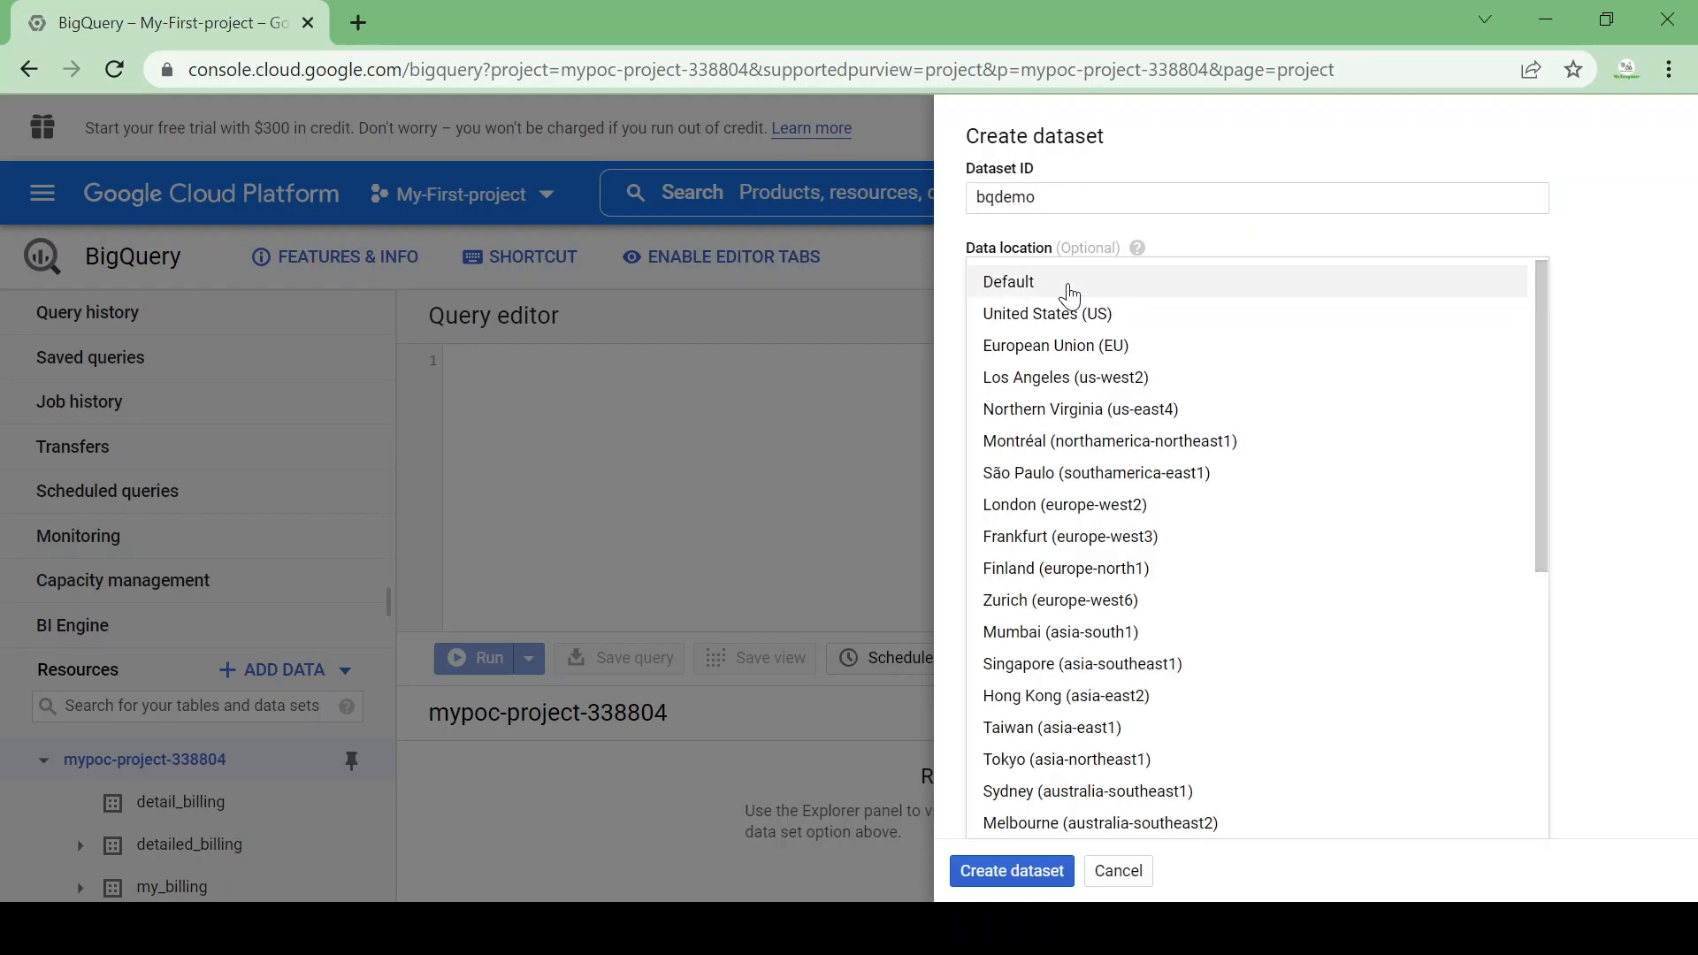
left_click(1042, 281)
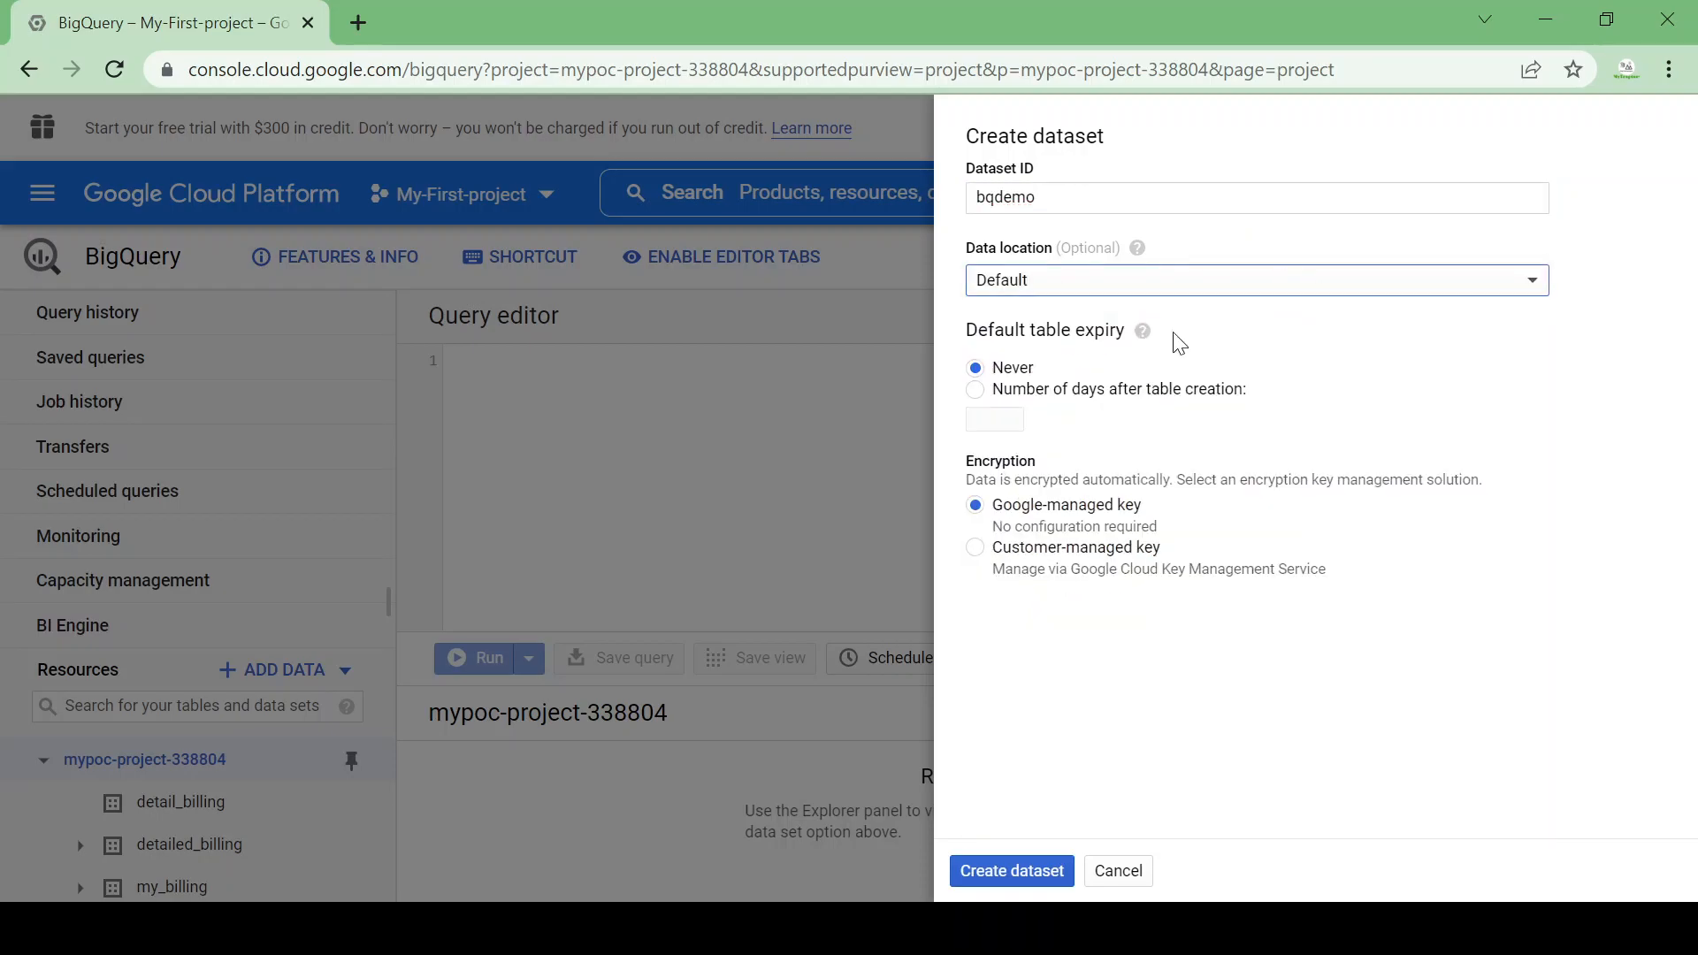
mouse_move(1019, 387)
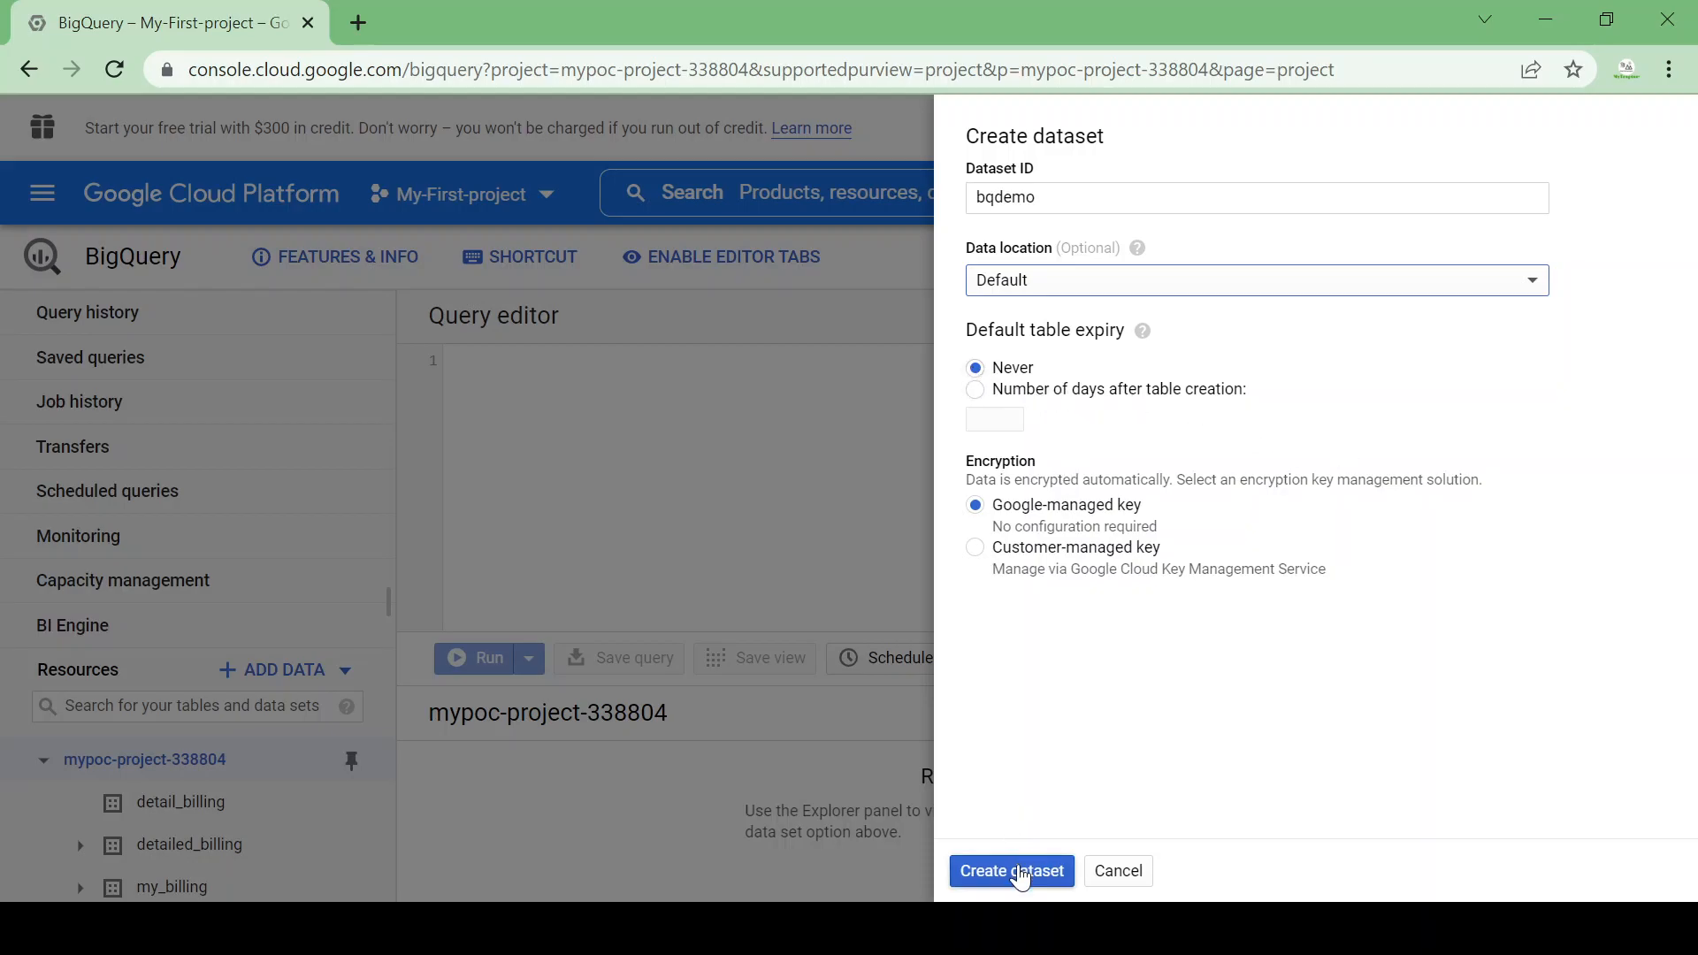
left_click(1010, 871)
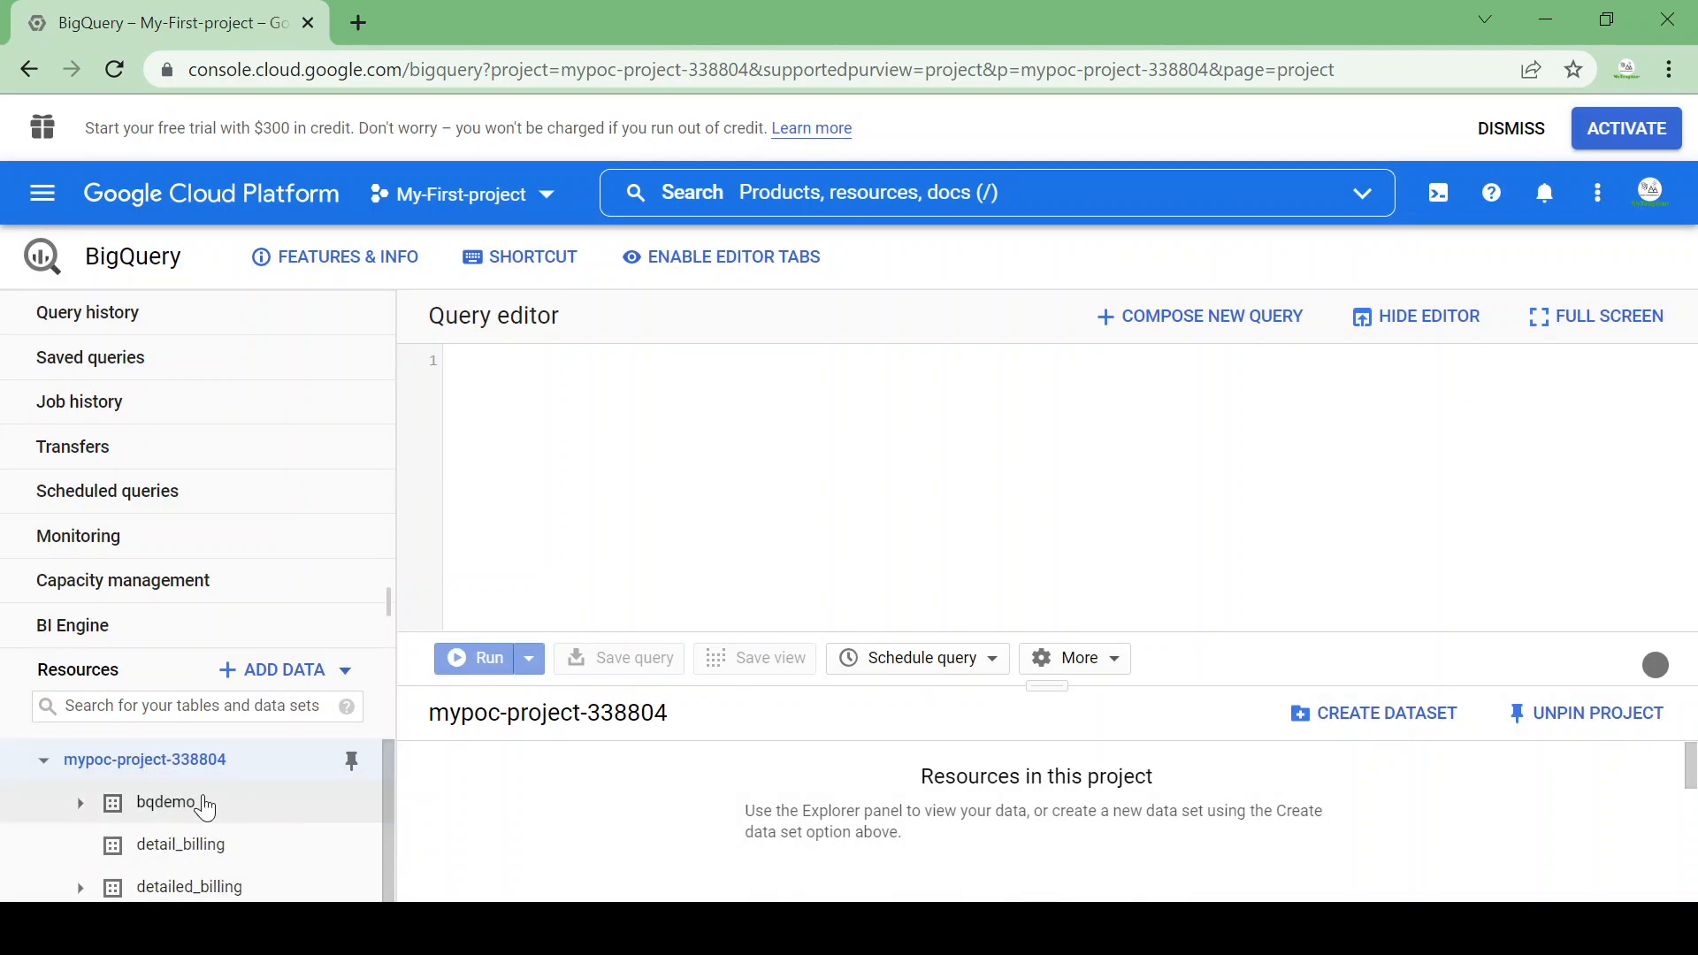
mouse_move(127, 812)
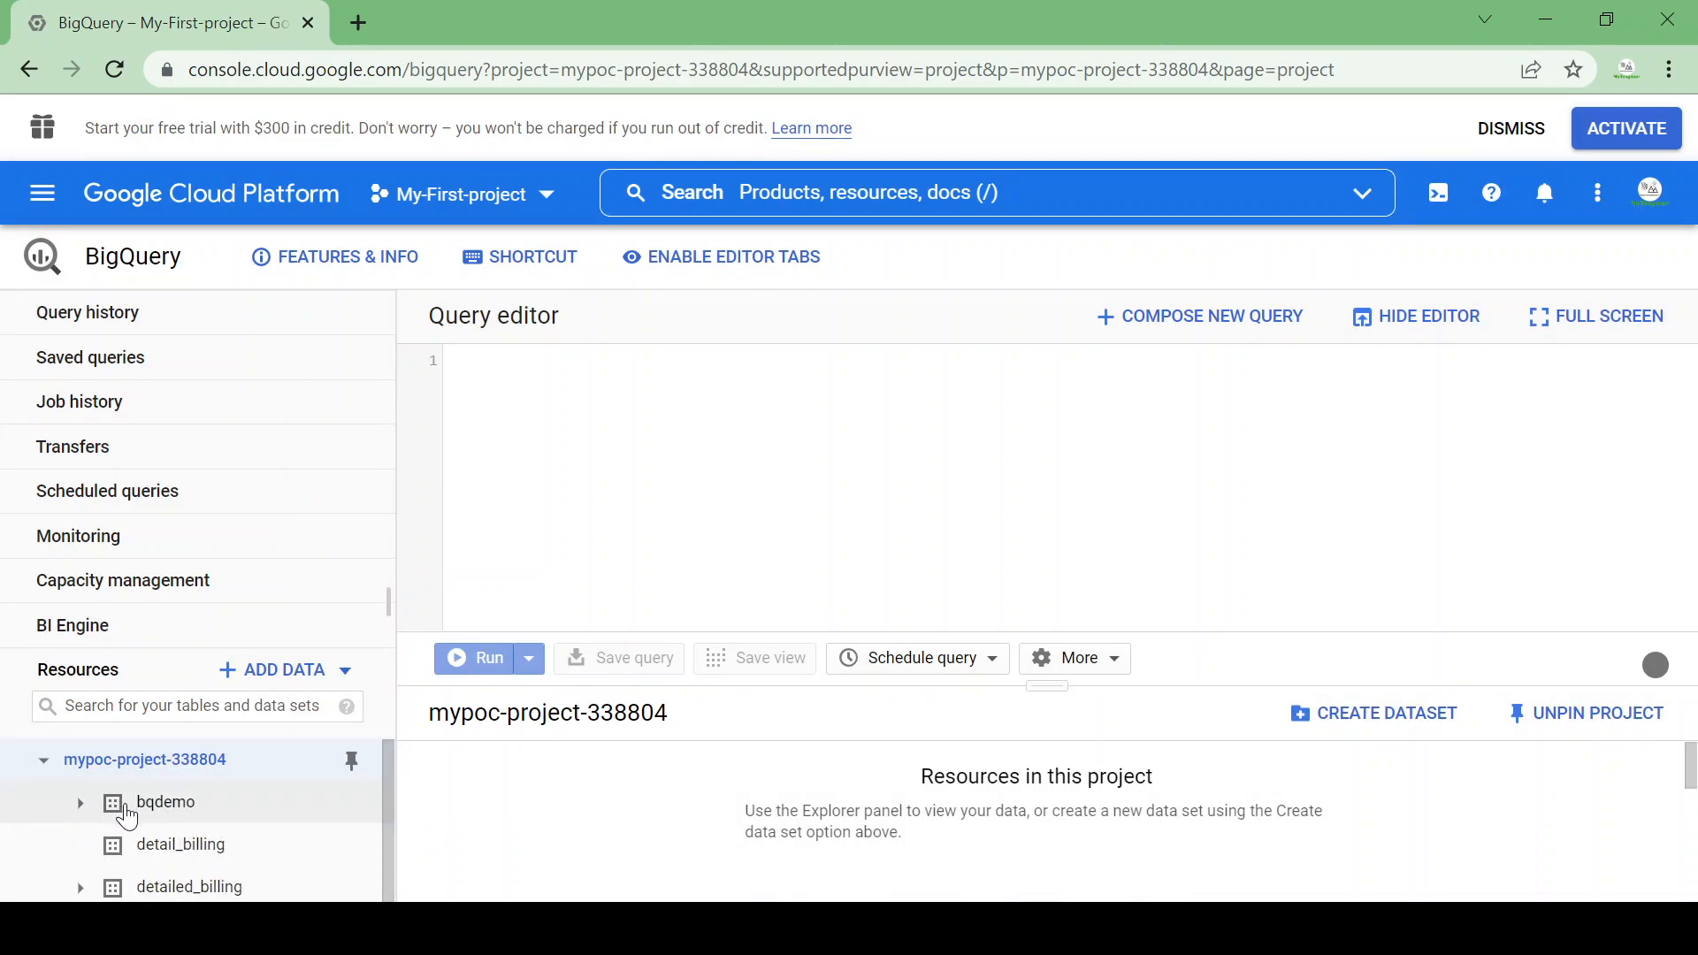
left_click(165, 804)
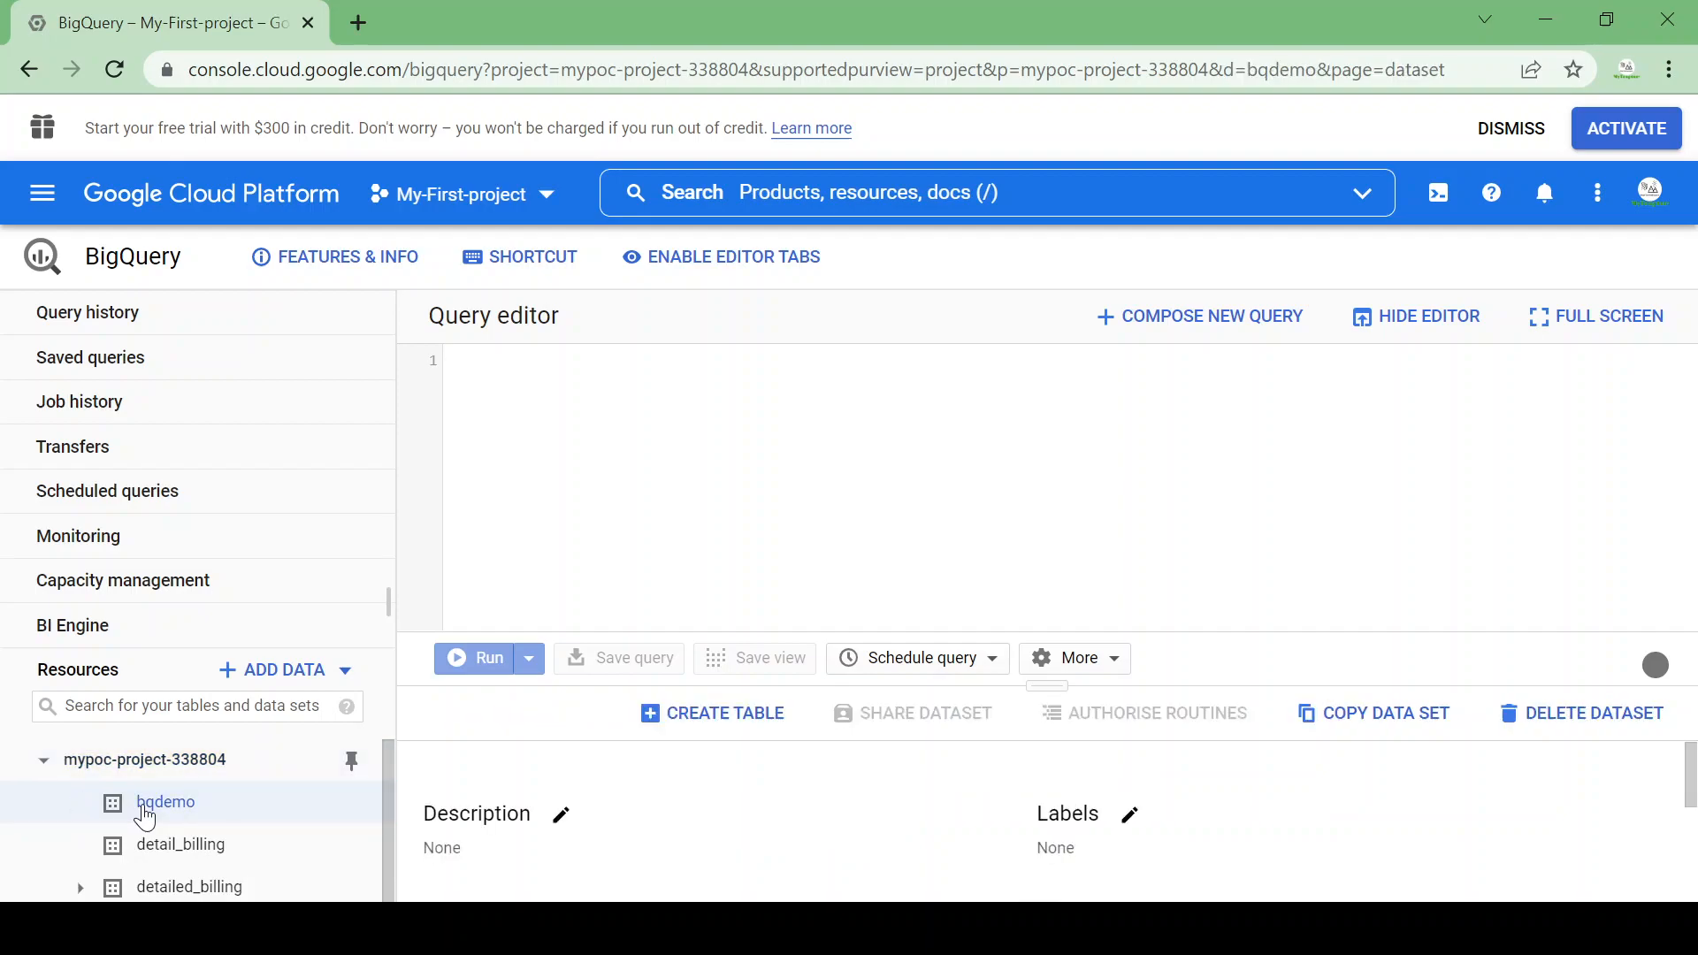
left_click(164, 804)
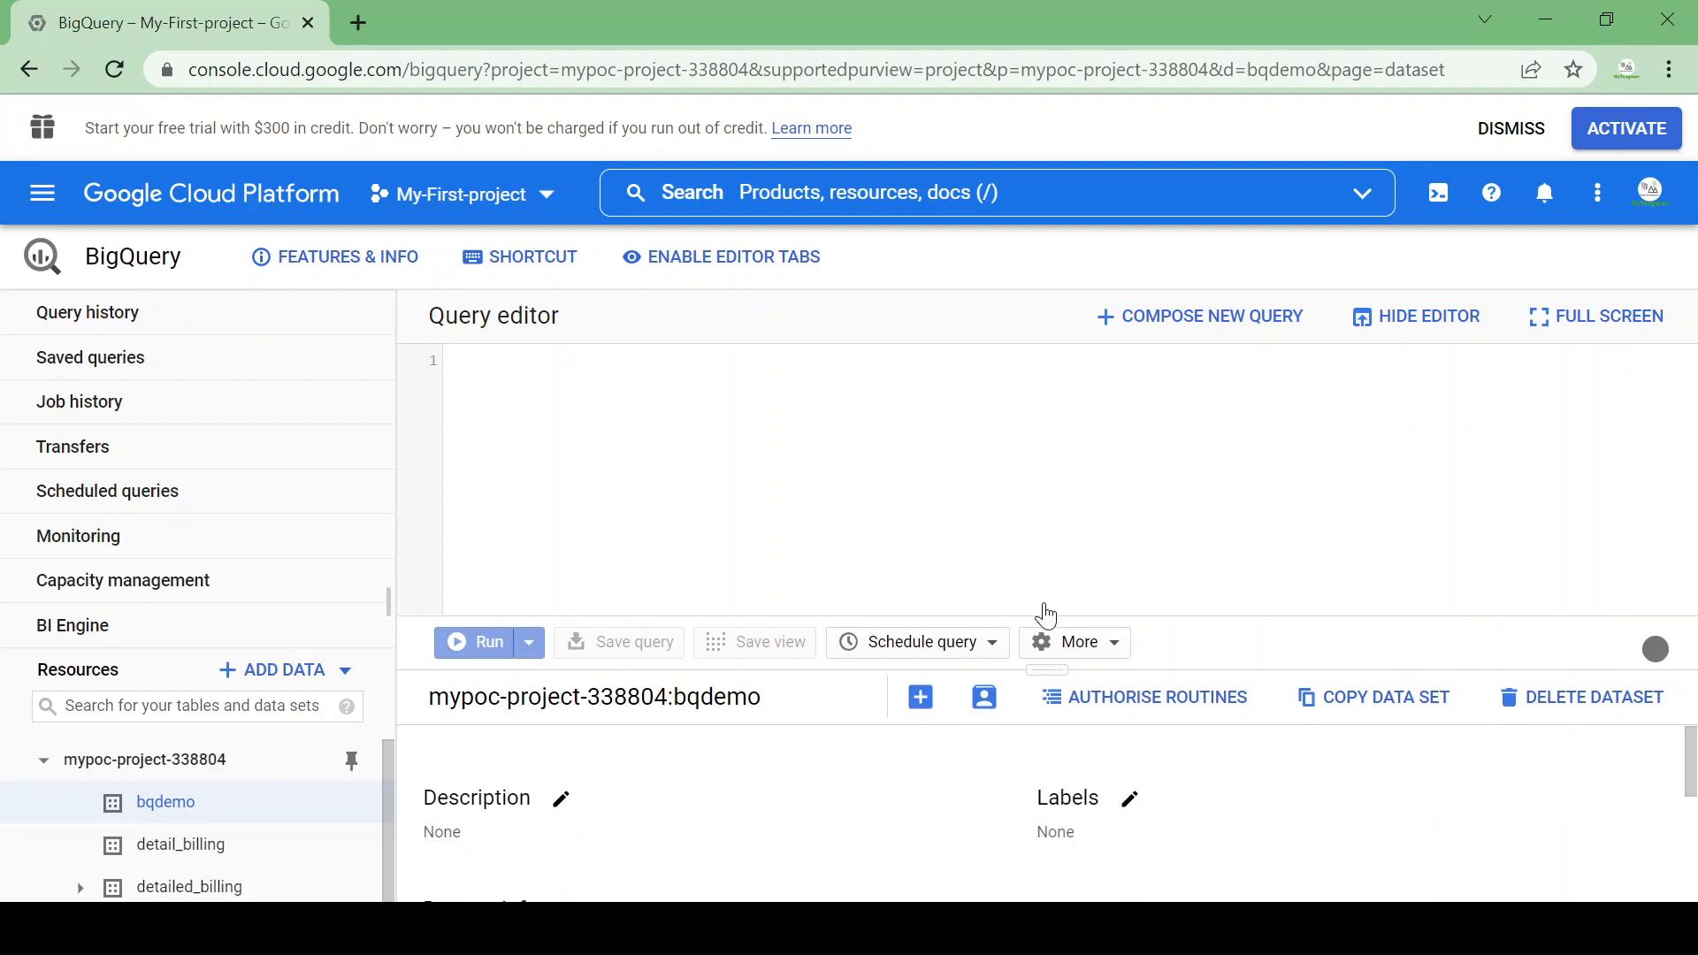
scroll("down", 3)
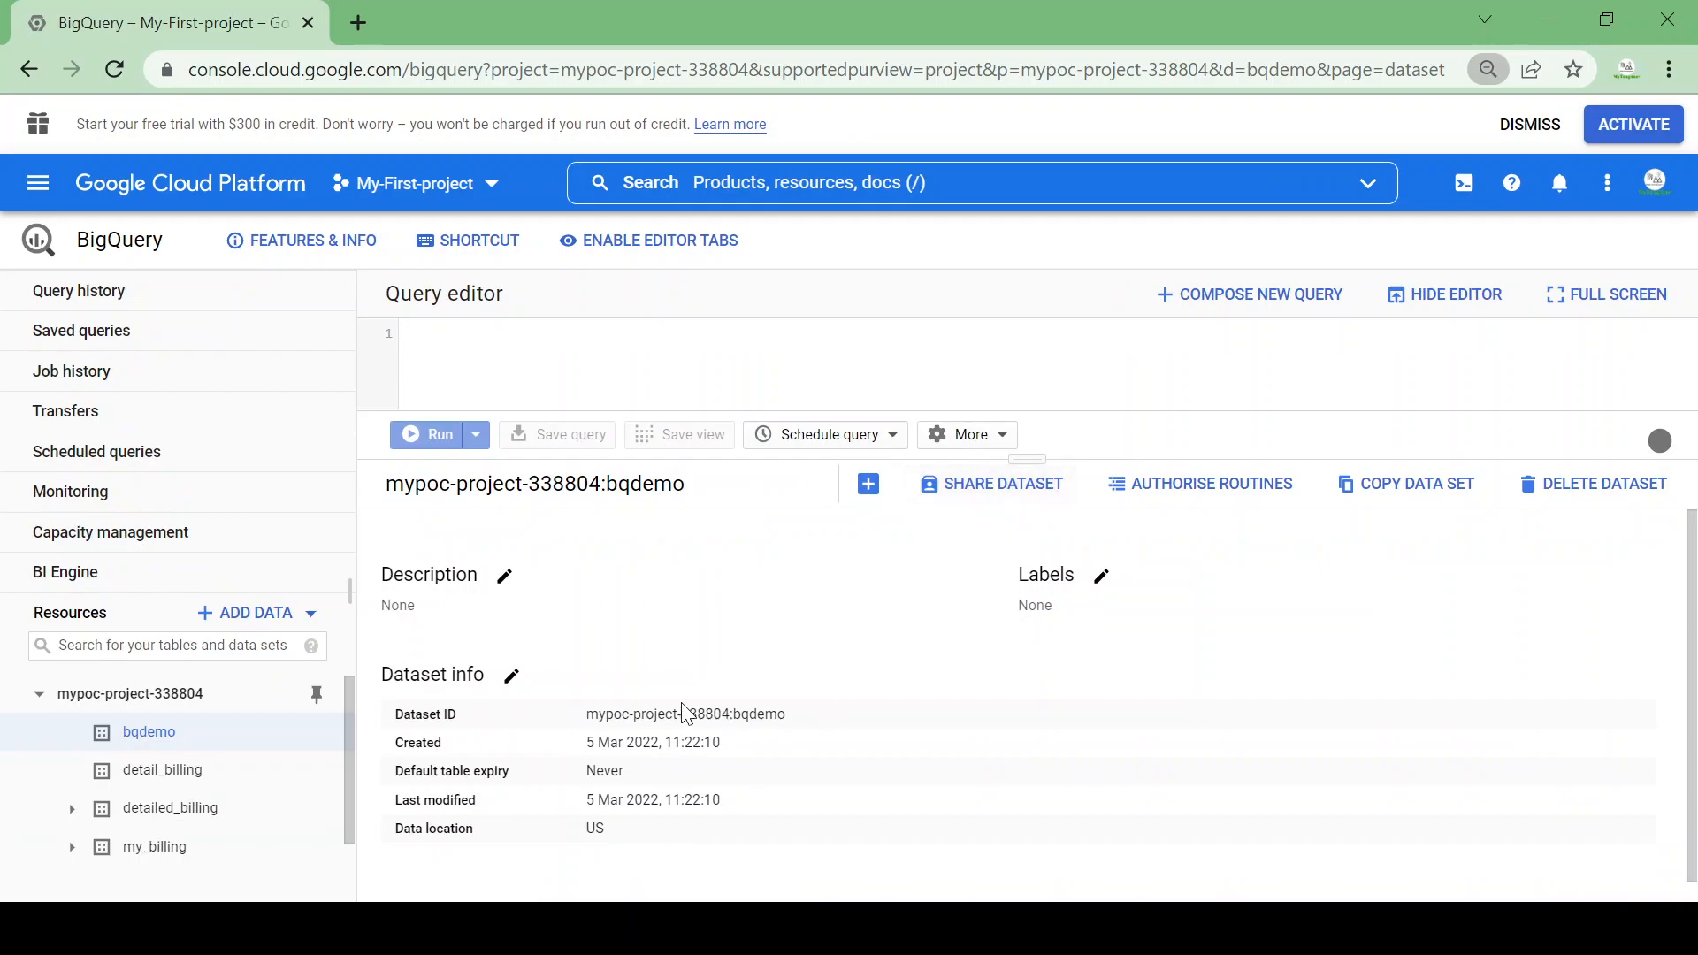
mouse_move(611, 778)
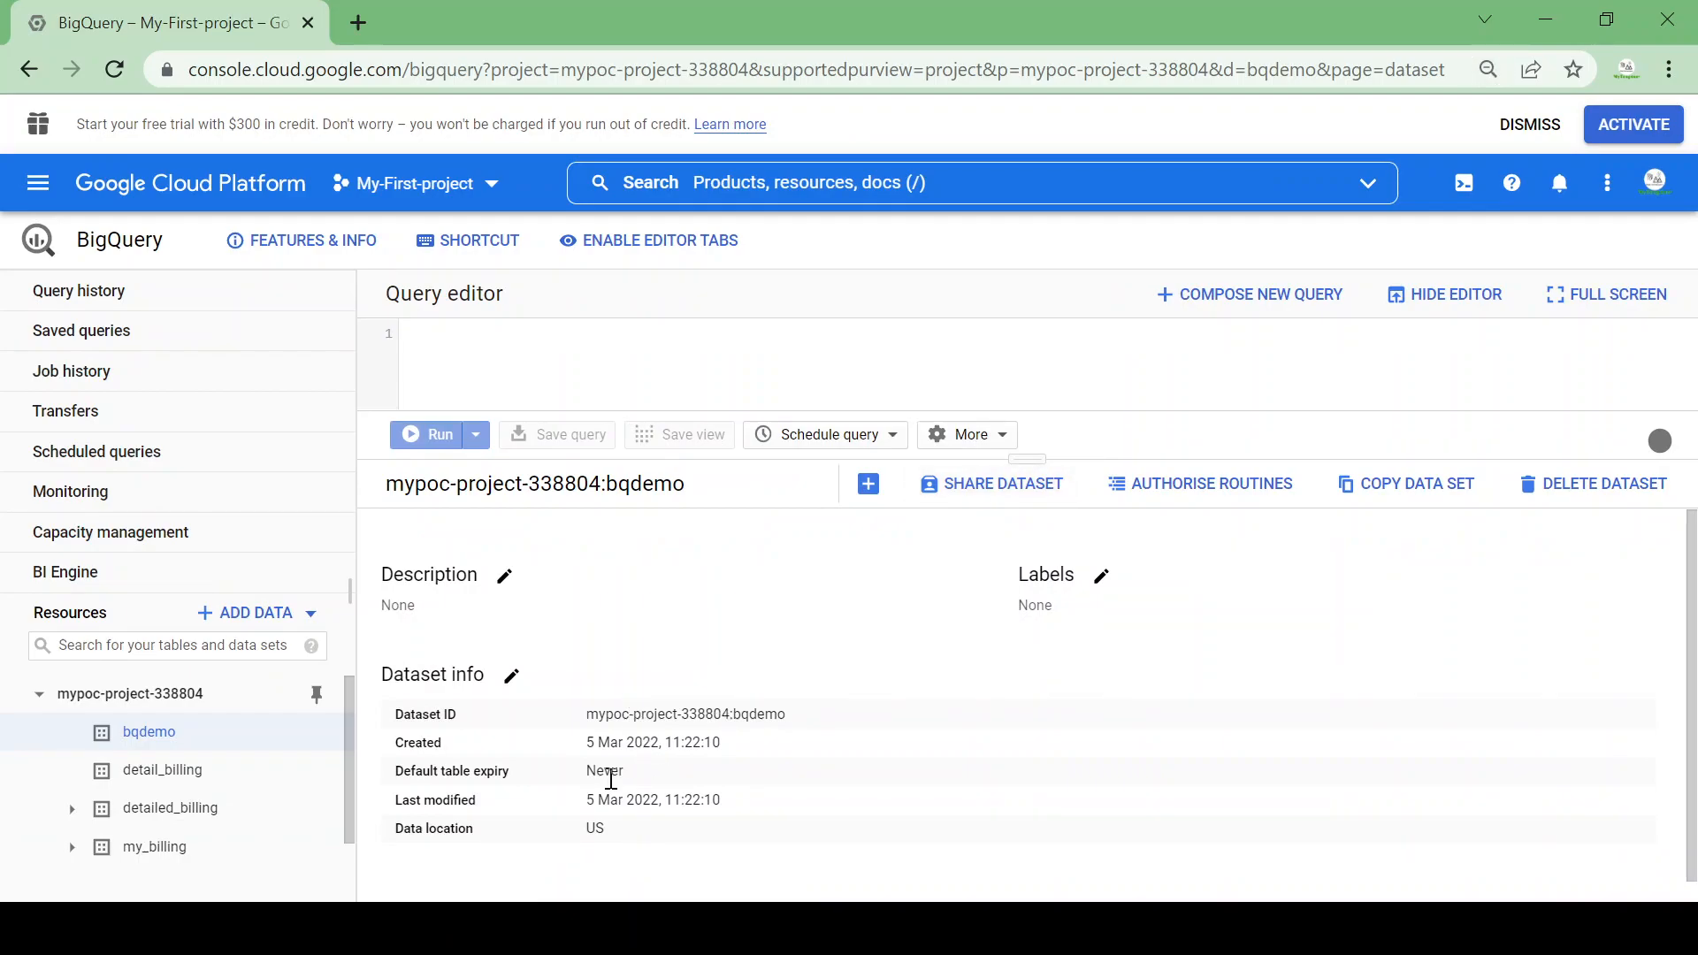
mouse_move(660, 804)
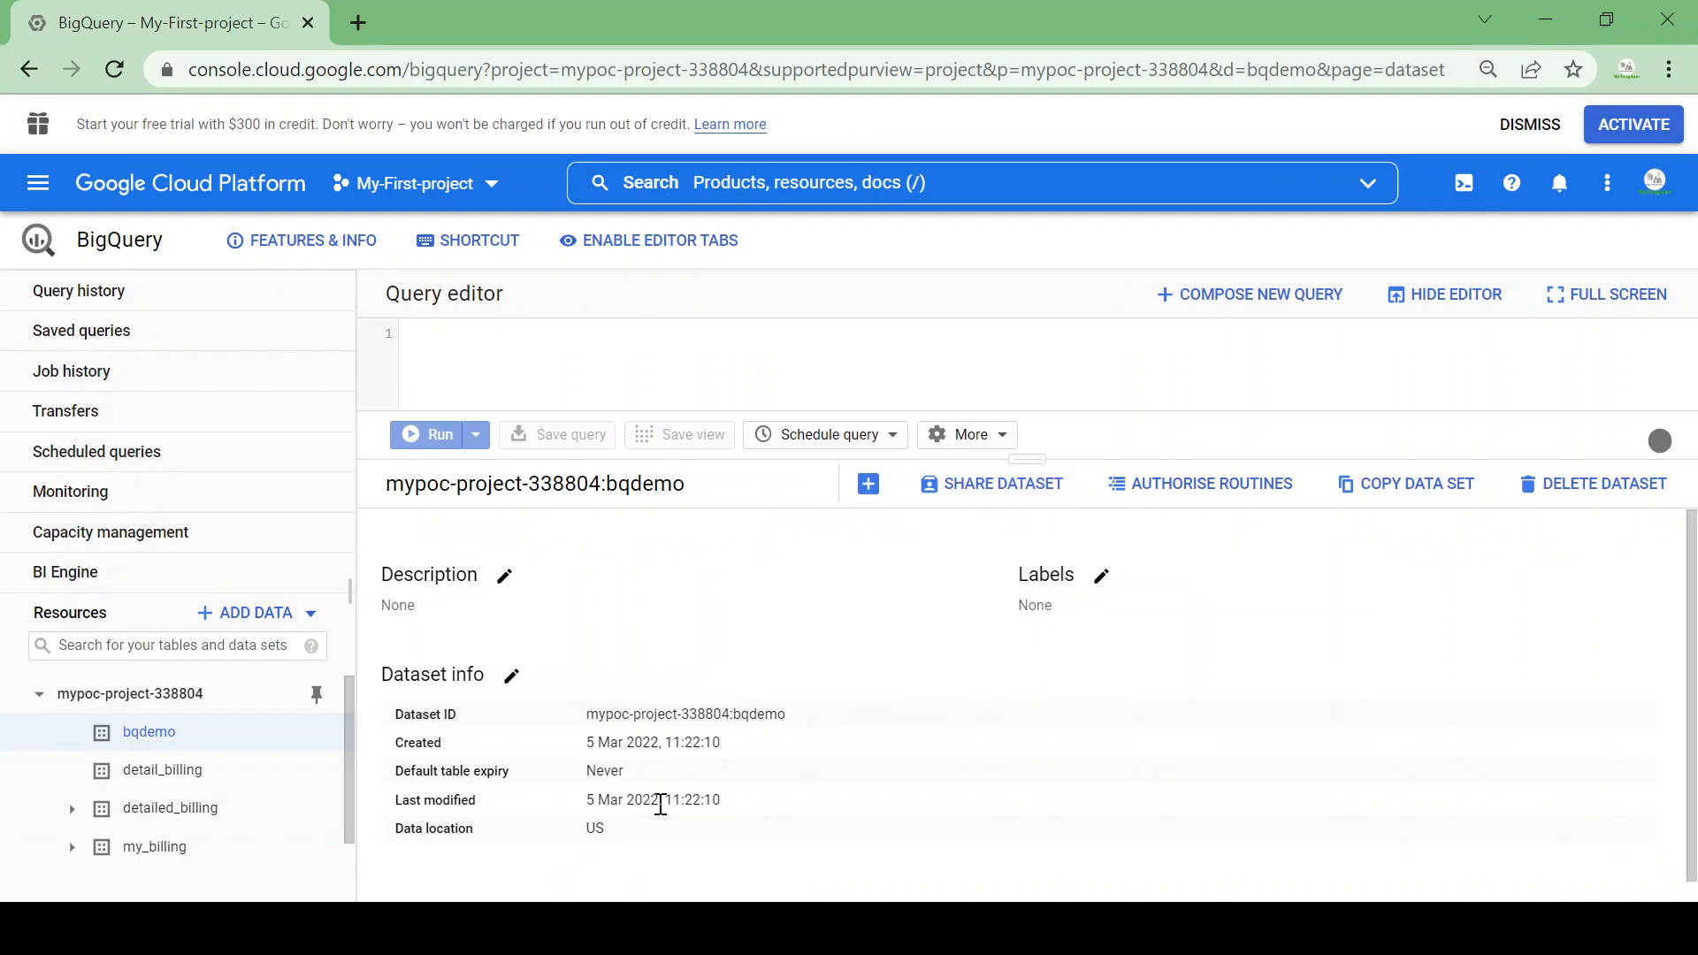
double_click(594, 828)
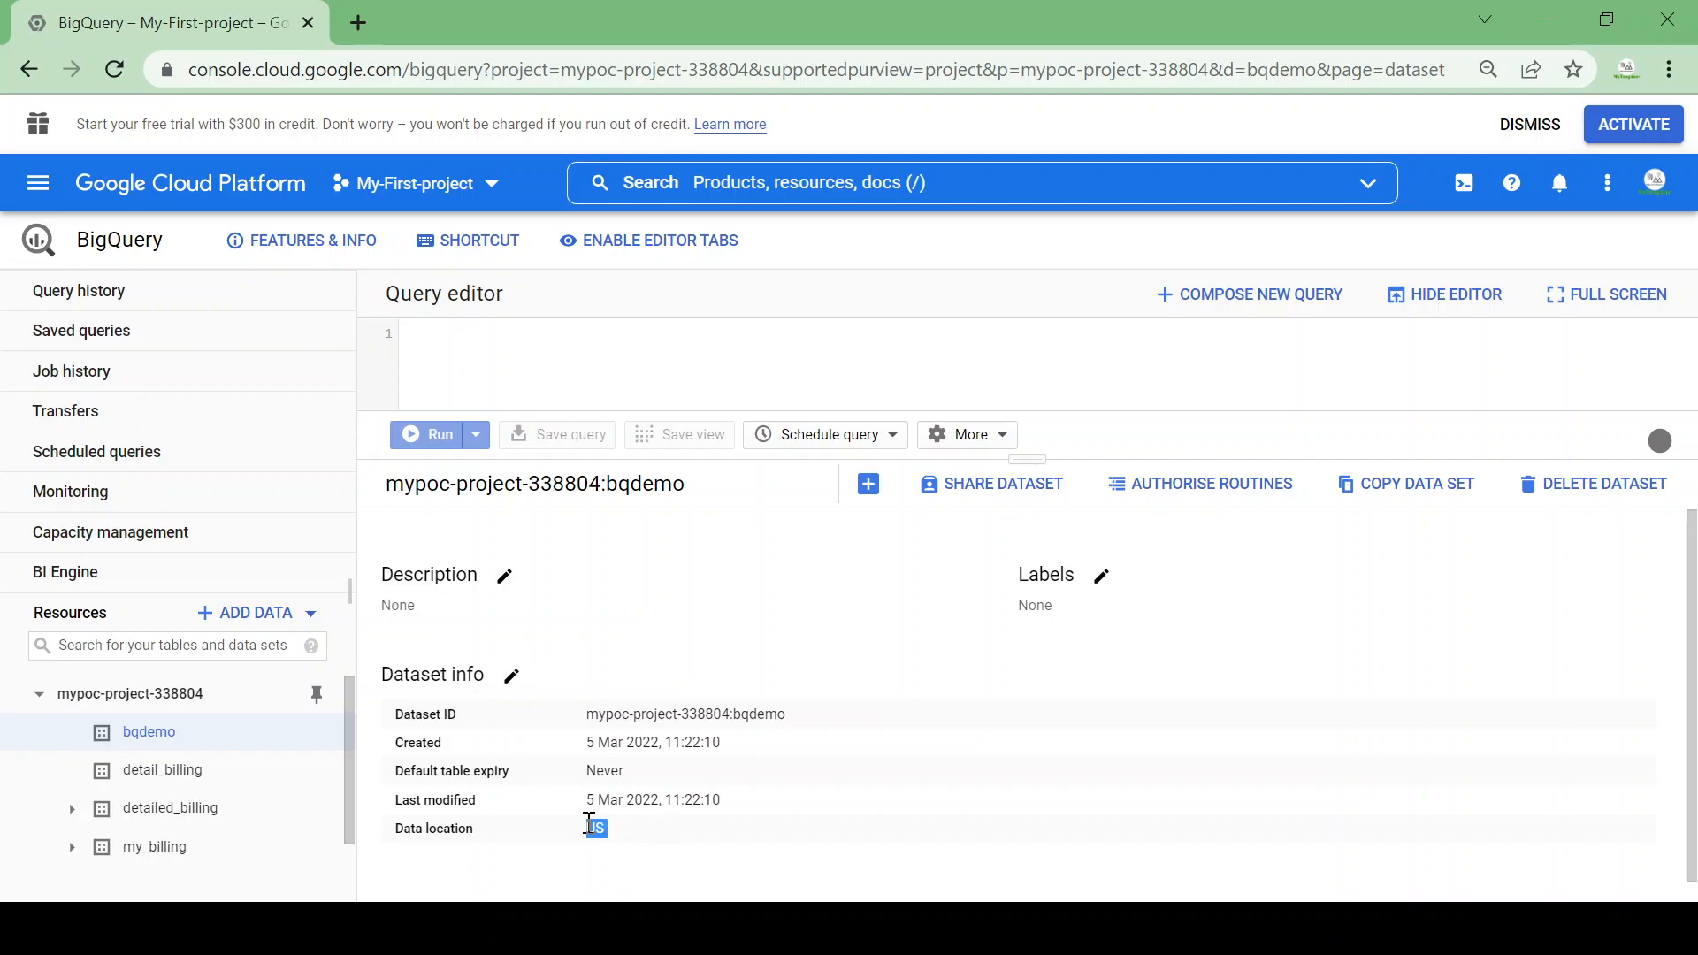
mouse_move(867, 483)
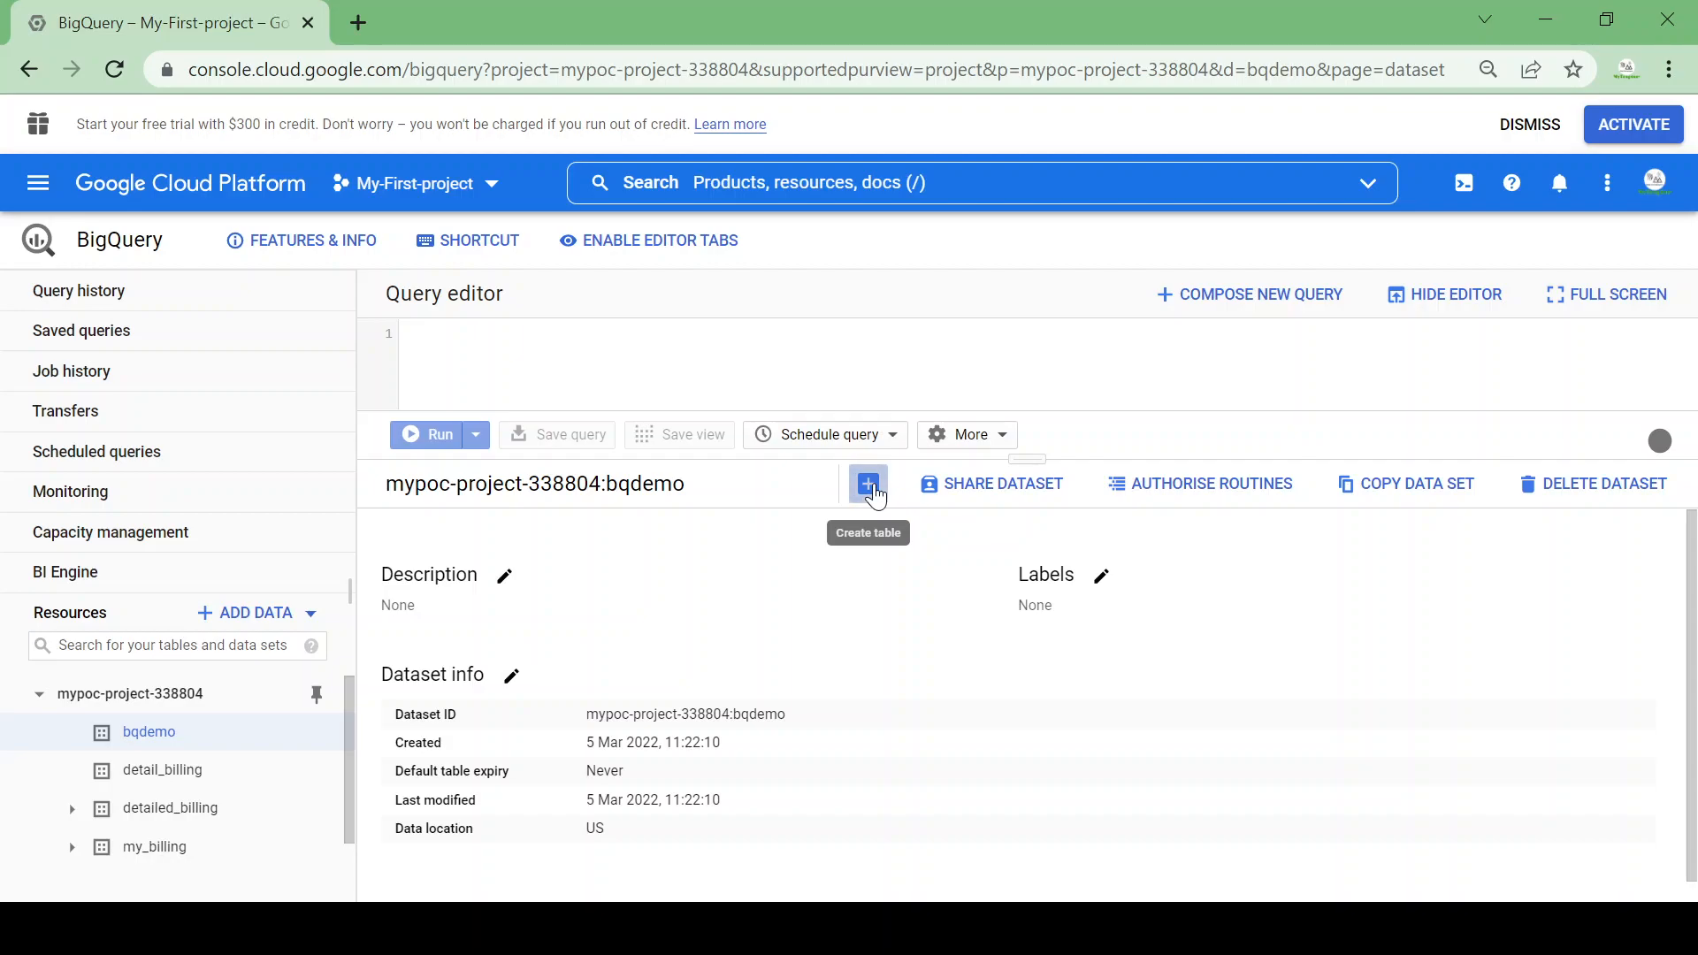
Start a new table in bqdemo with Upload as the 'Create table from' source
left_click(867, 483)
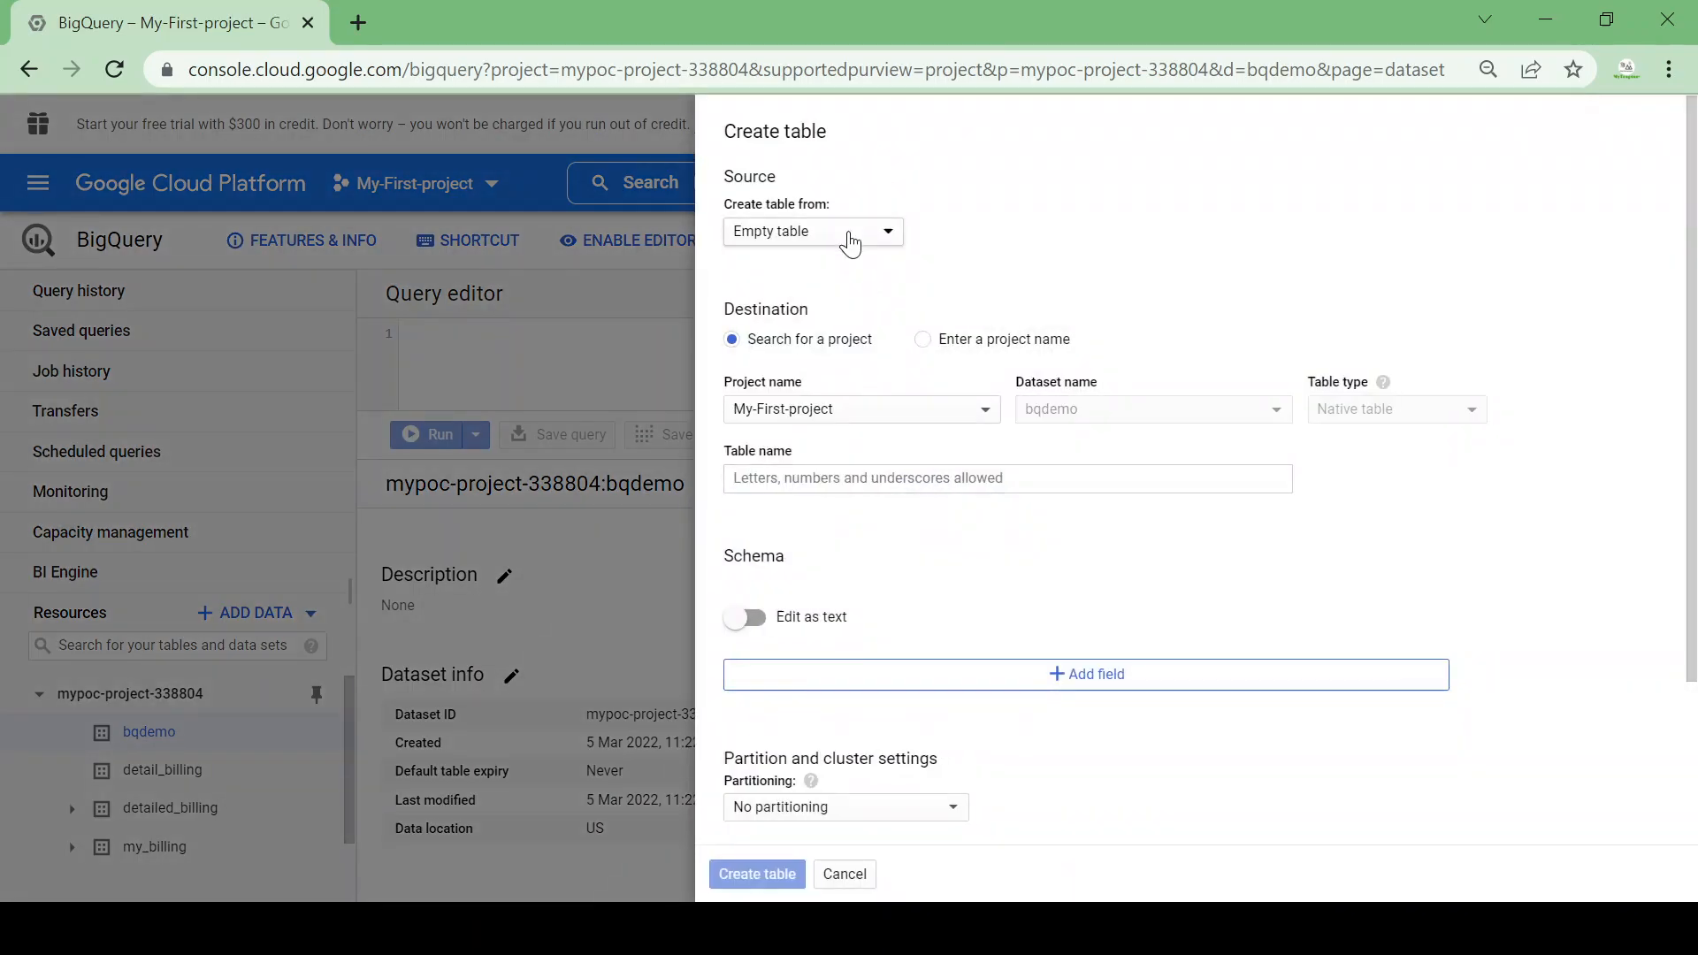
left_click(812, 230)
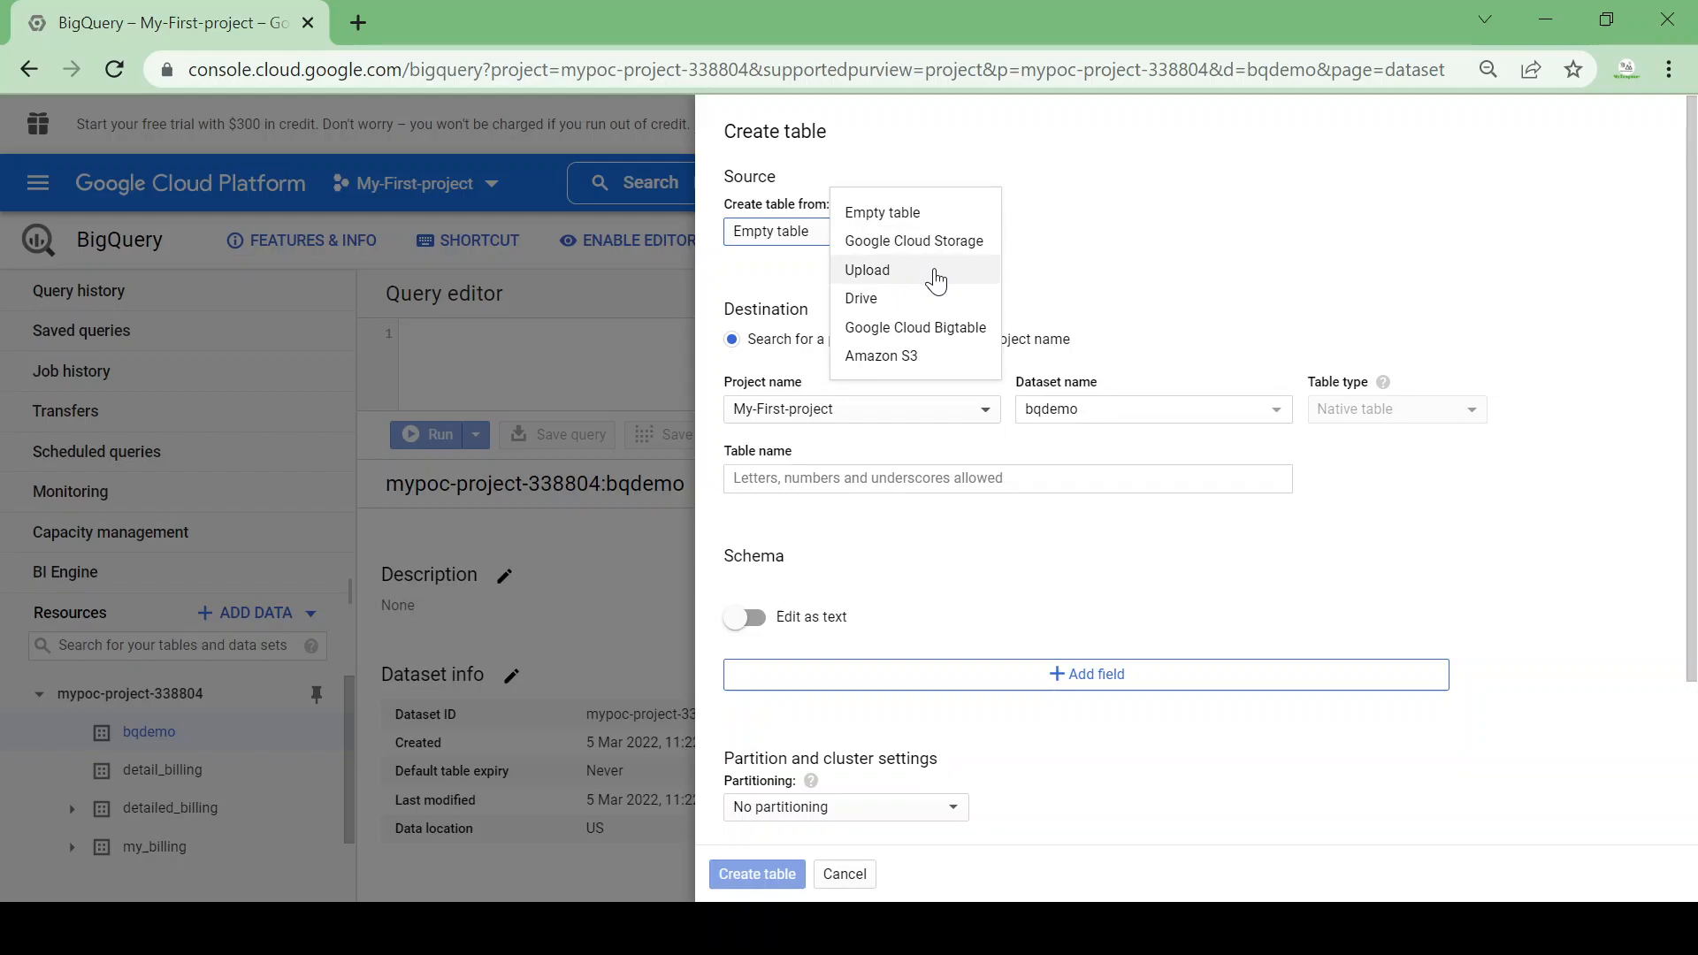
mouse_move(924, 251)
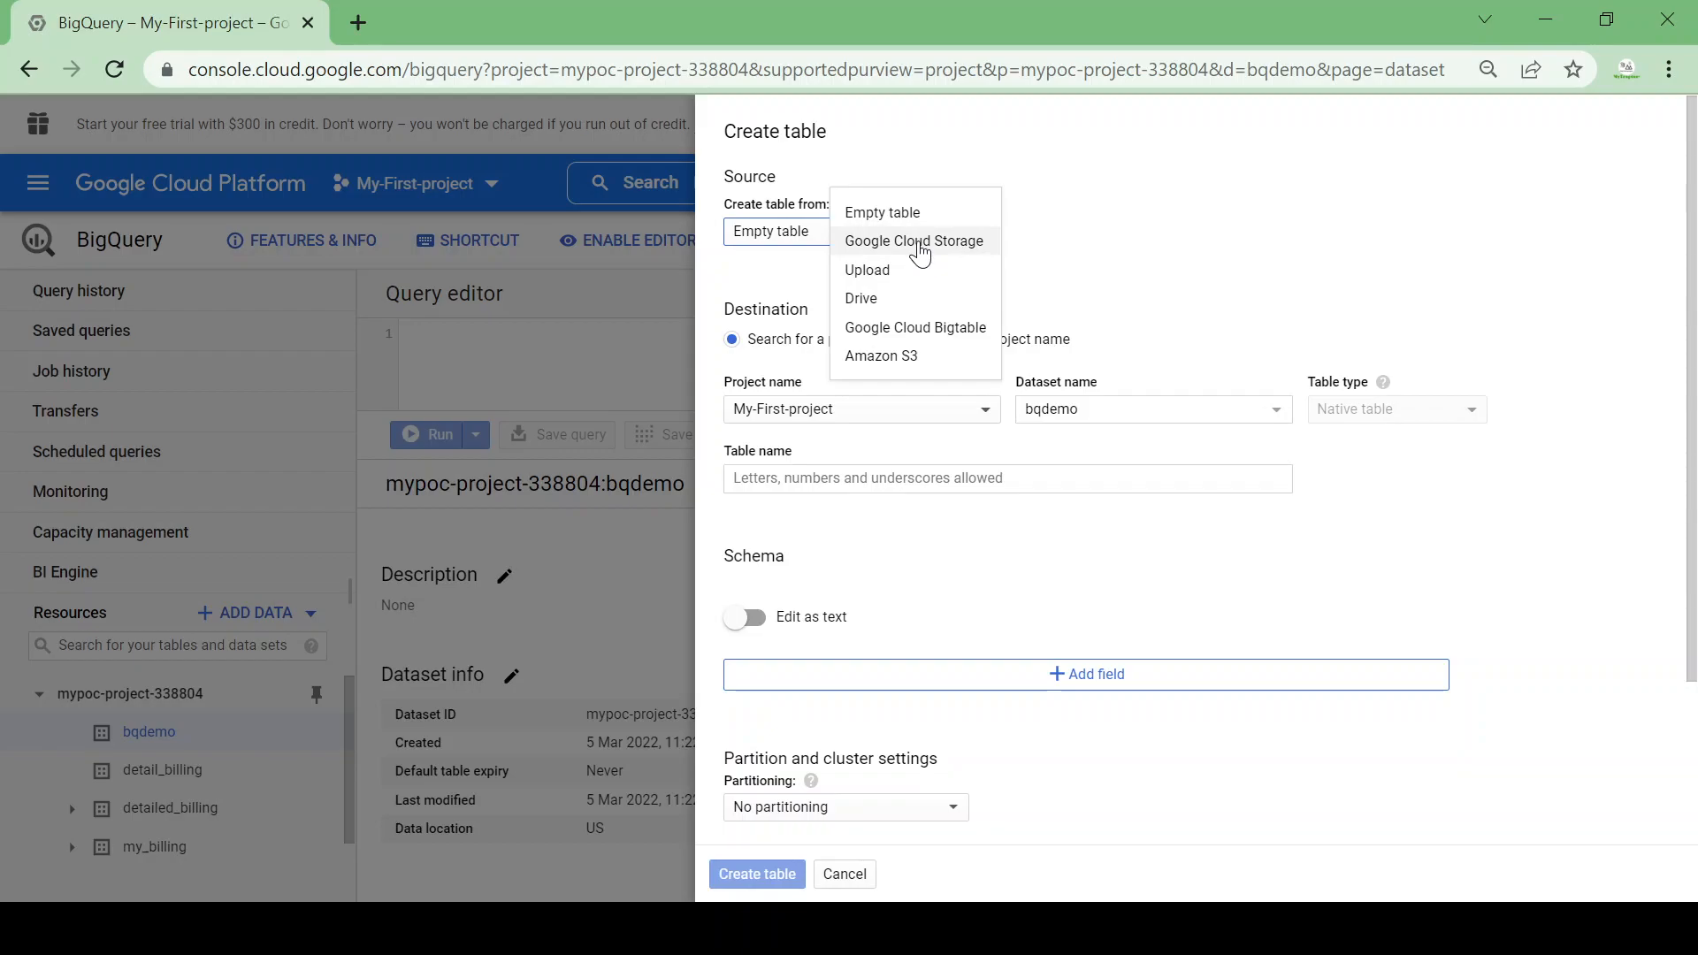
mouse_move(900, 274)
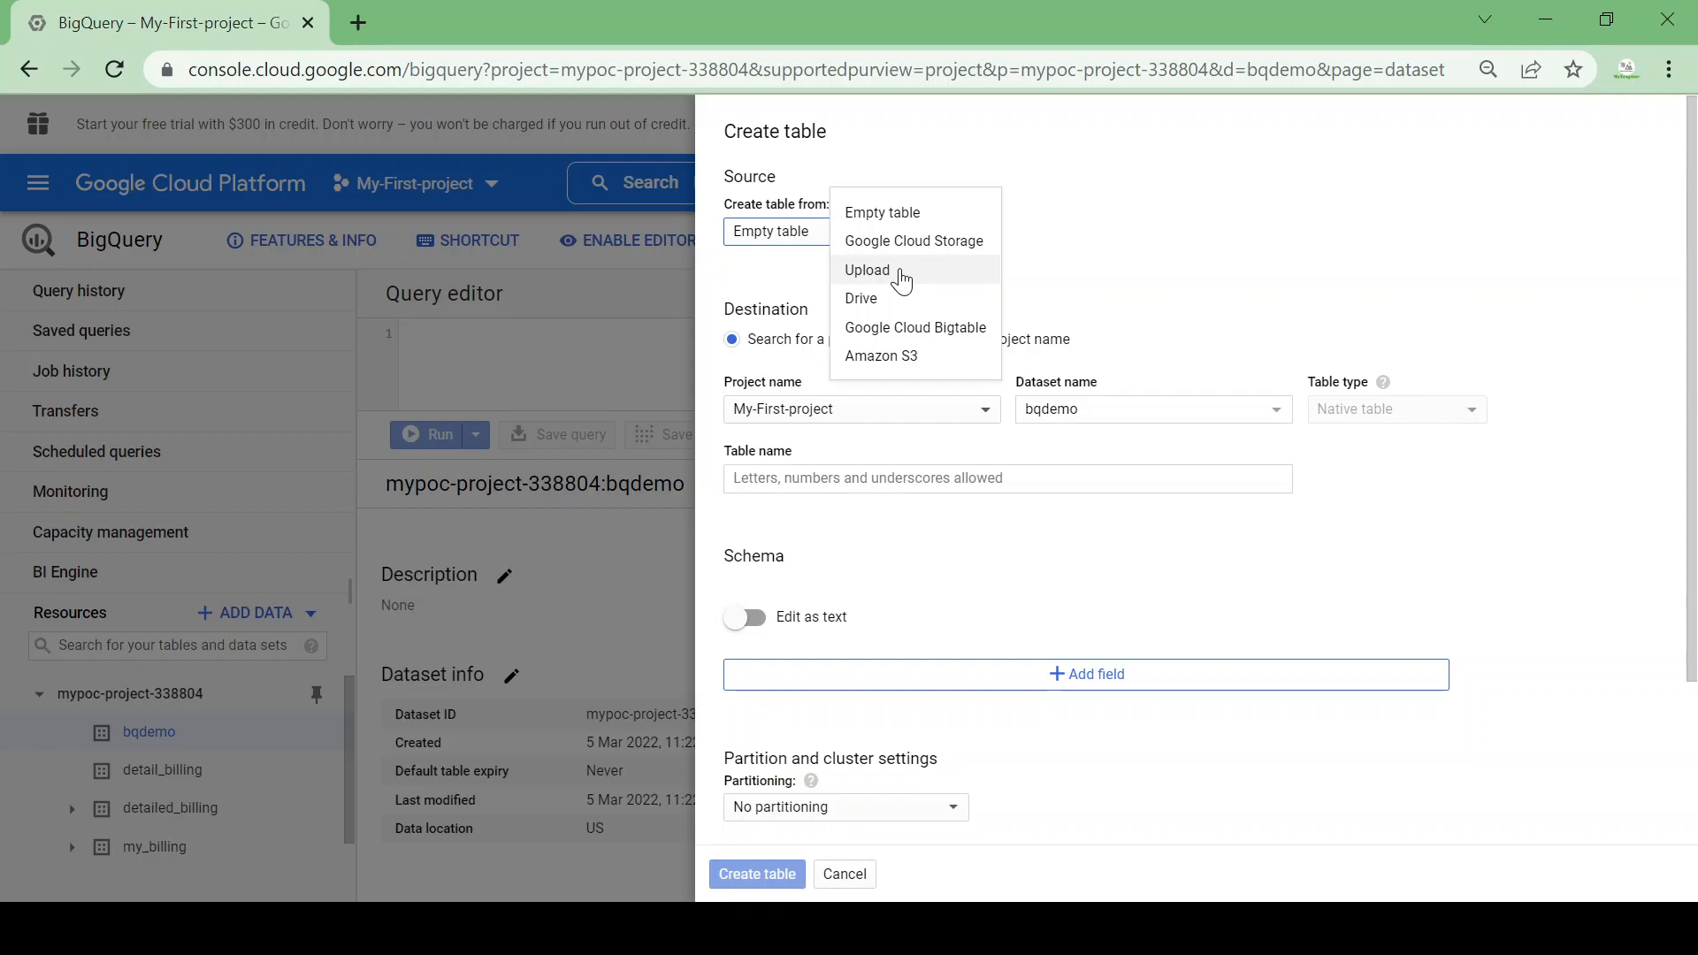
left_click(867, 271)
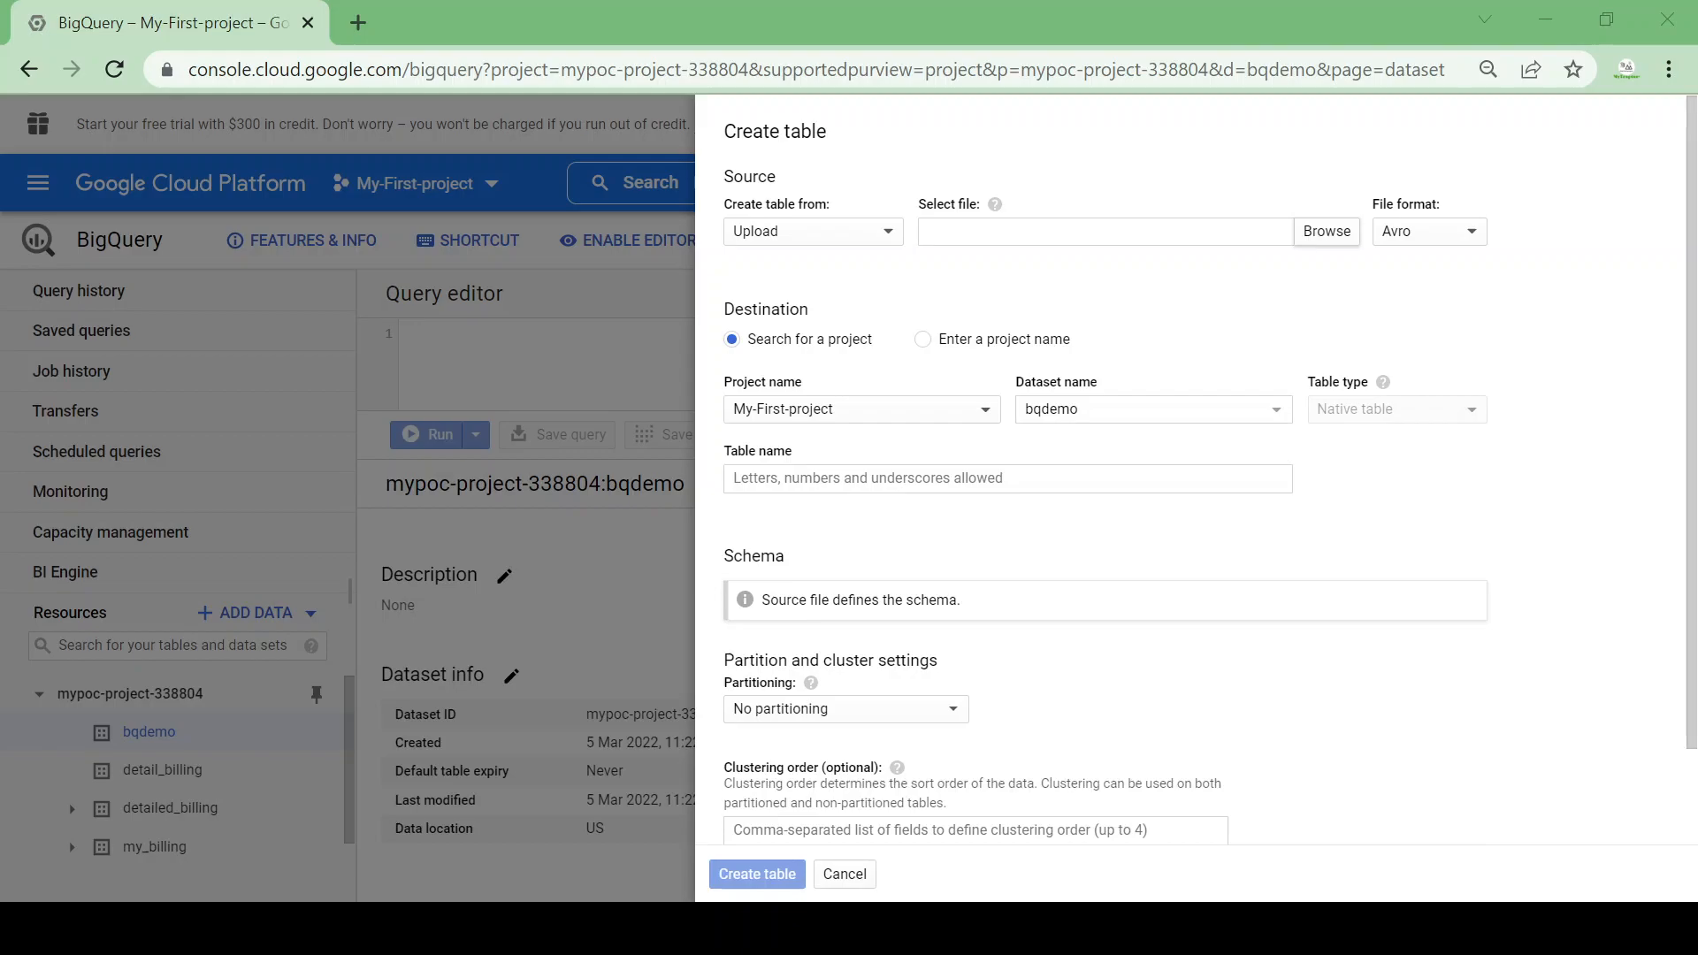
Load 10000 Records.csv as the source and name the table demo, replacing the mistyped 'sale'
left_click(1327, 231)
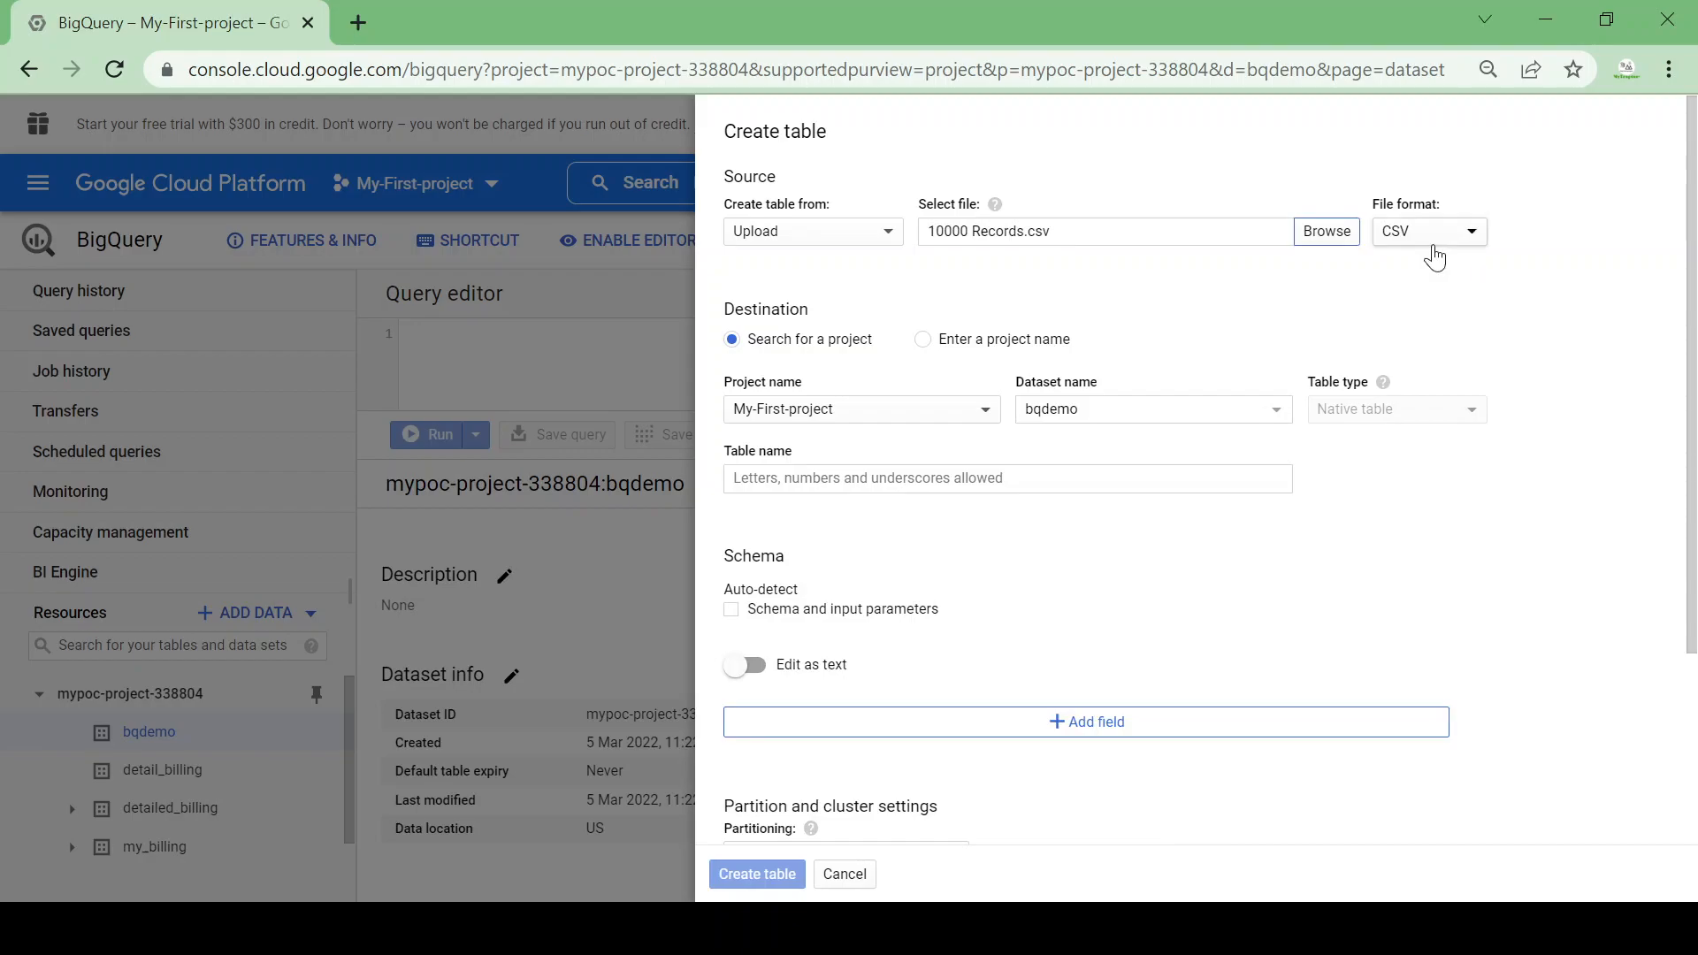
mouse_move(1409, 212)
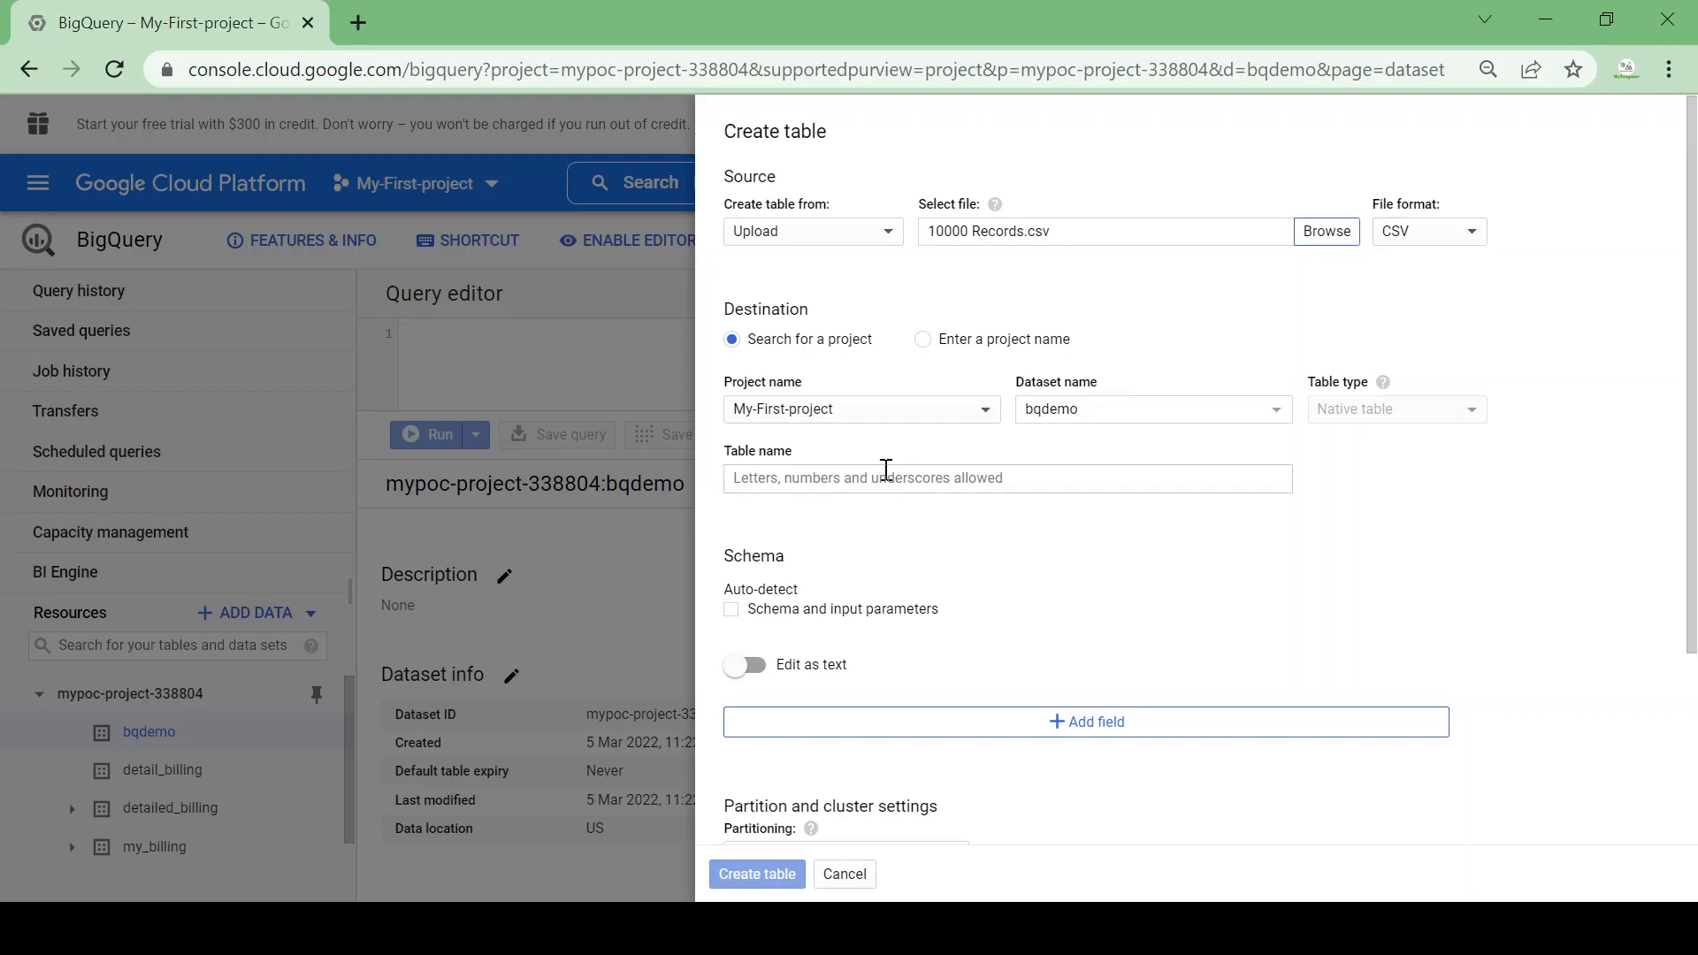
left_click(1006, 478)
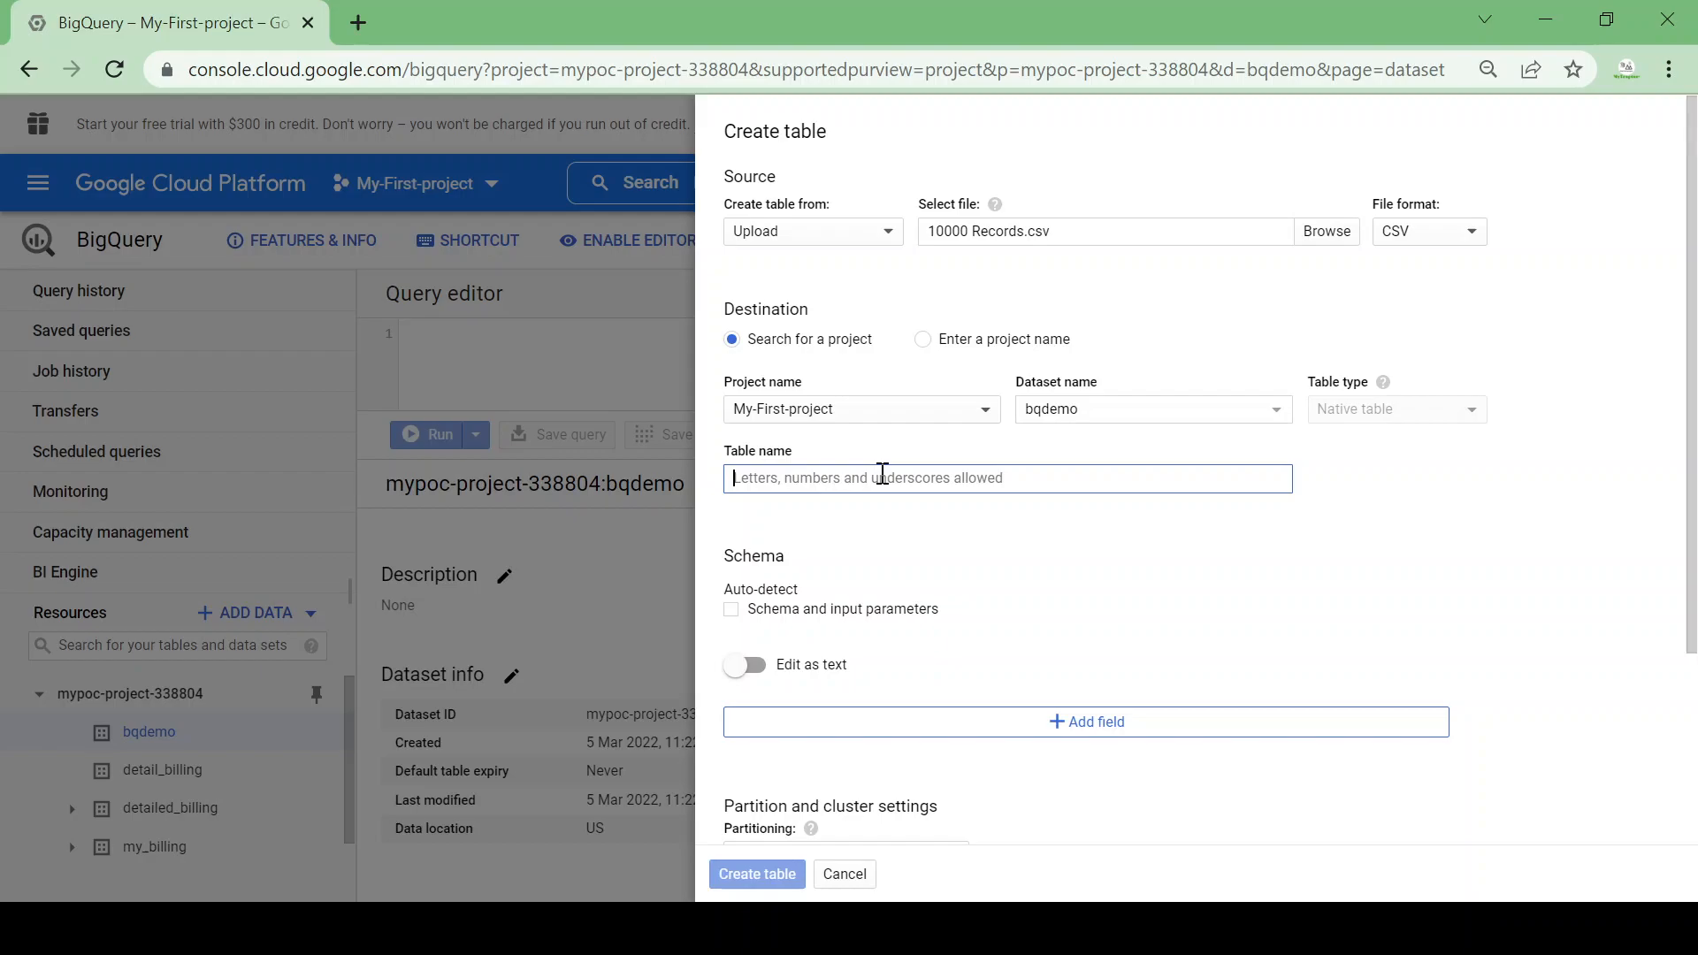
type("sale")
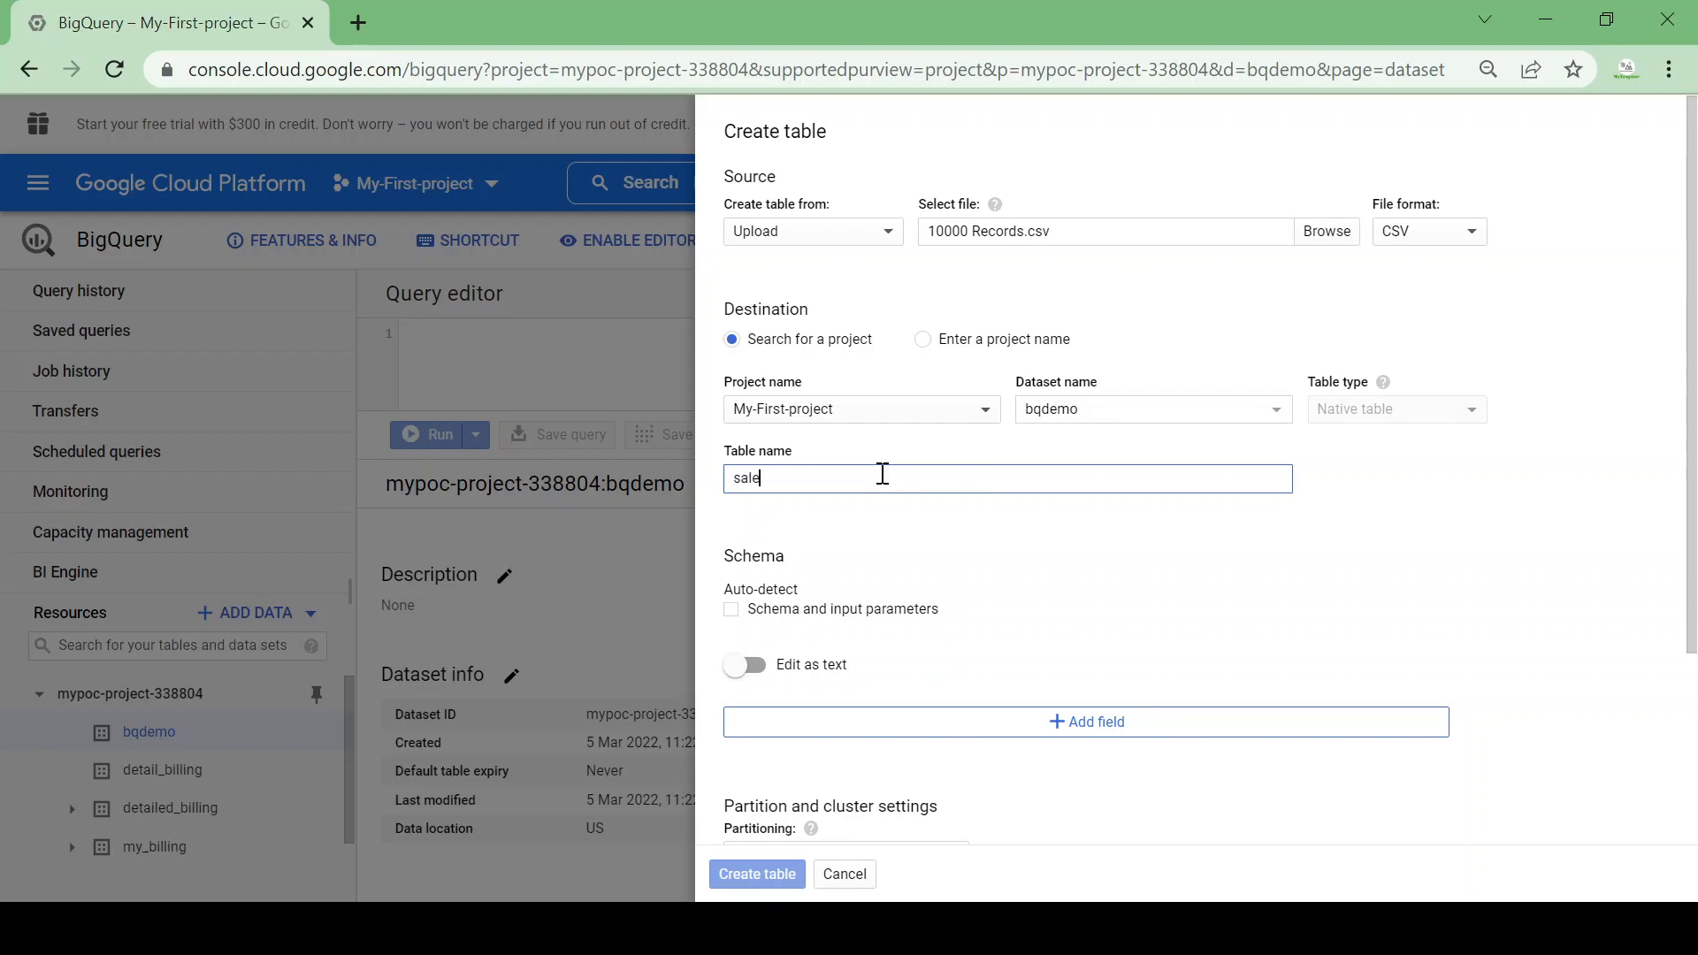
key("Ctrl+a")
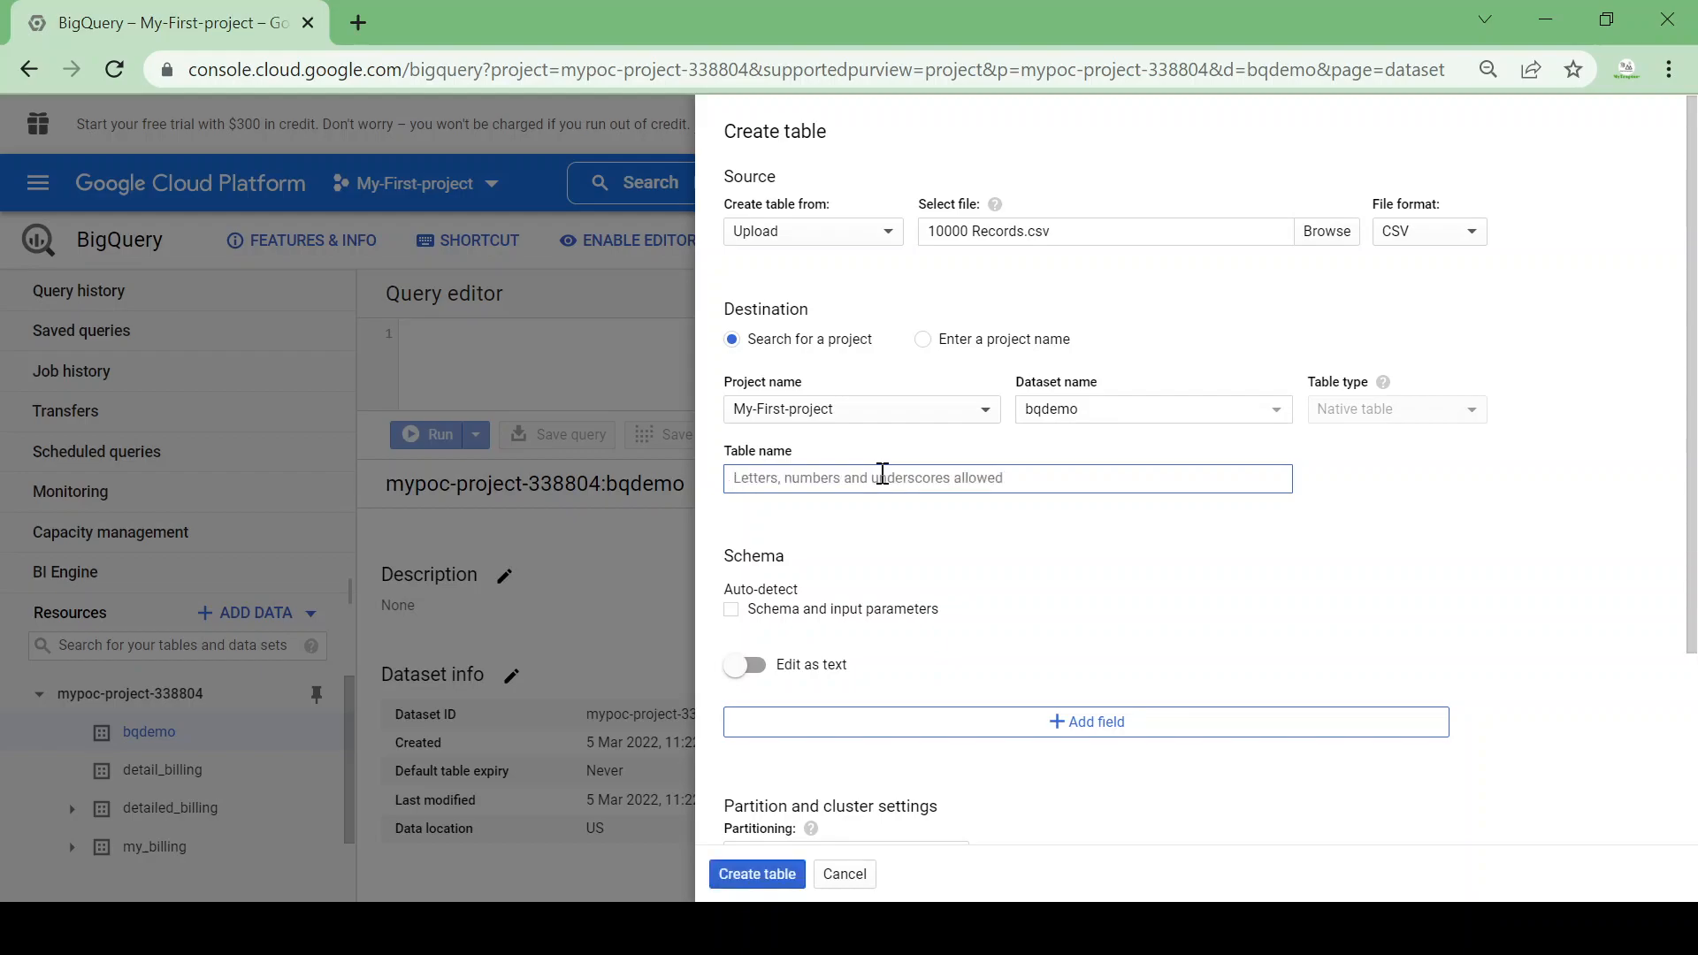
type("demo")
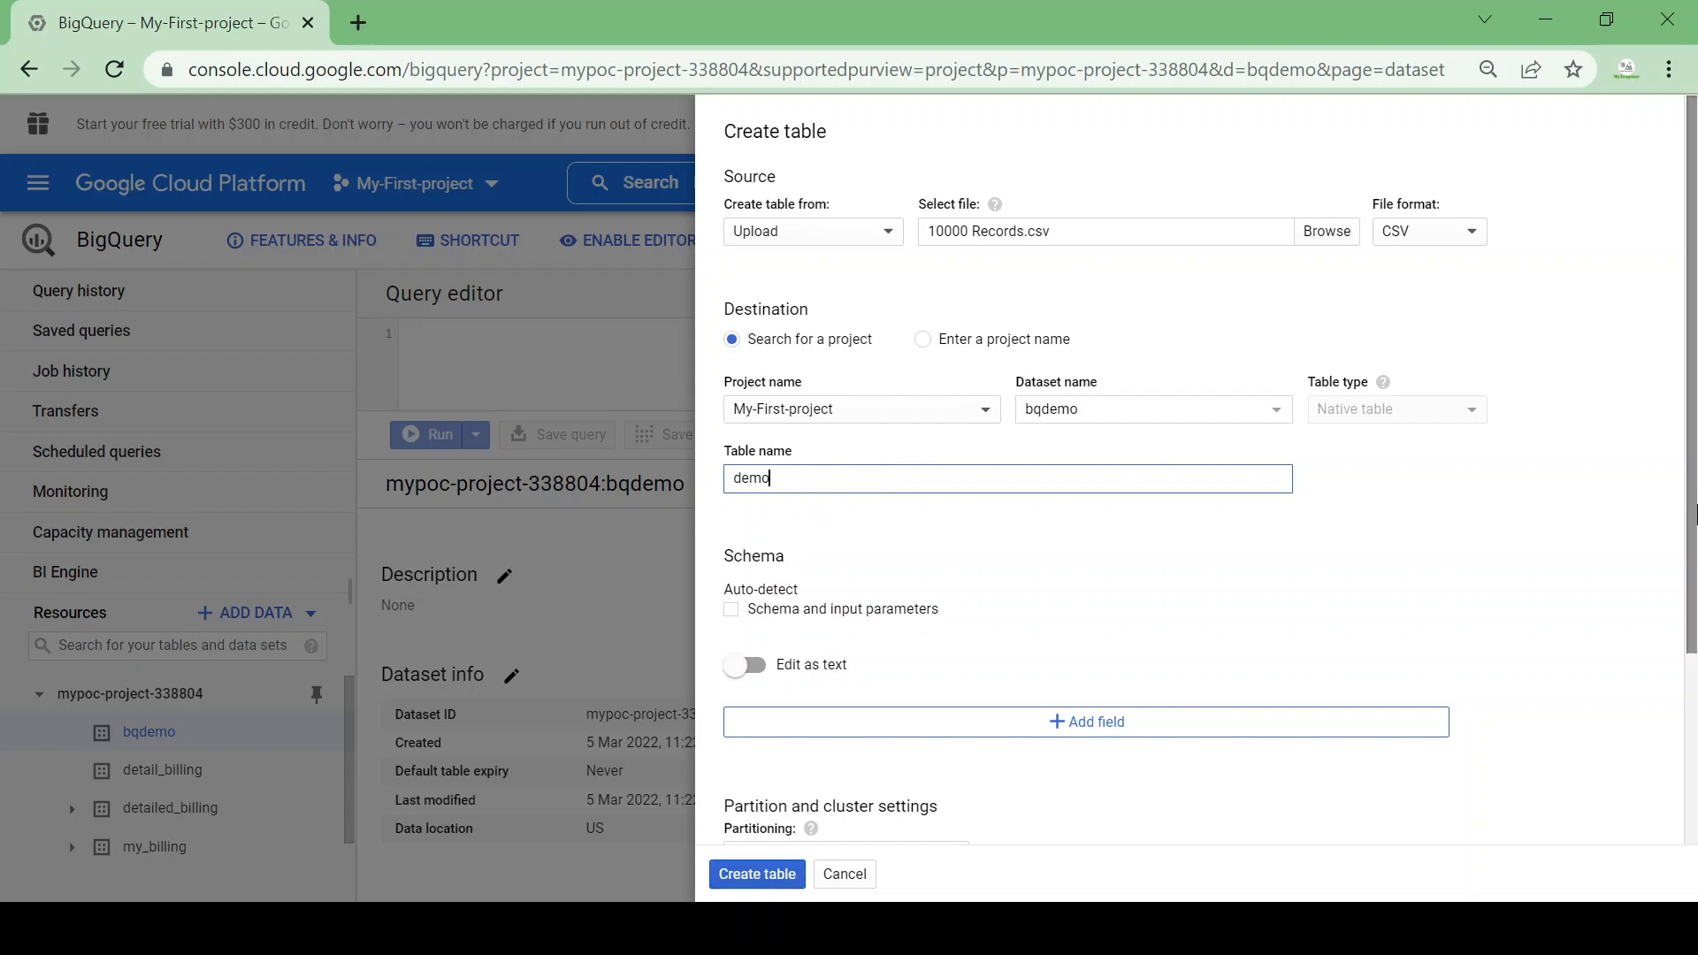
Enable Auto-detect schema and create the demo table
scroll("down", 3)
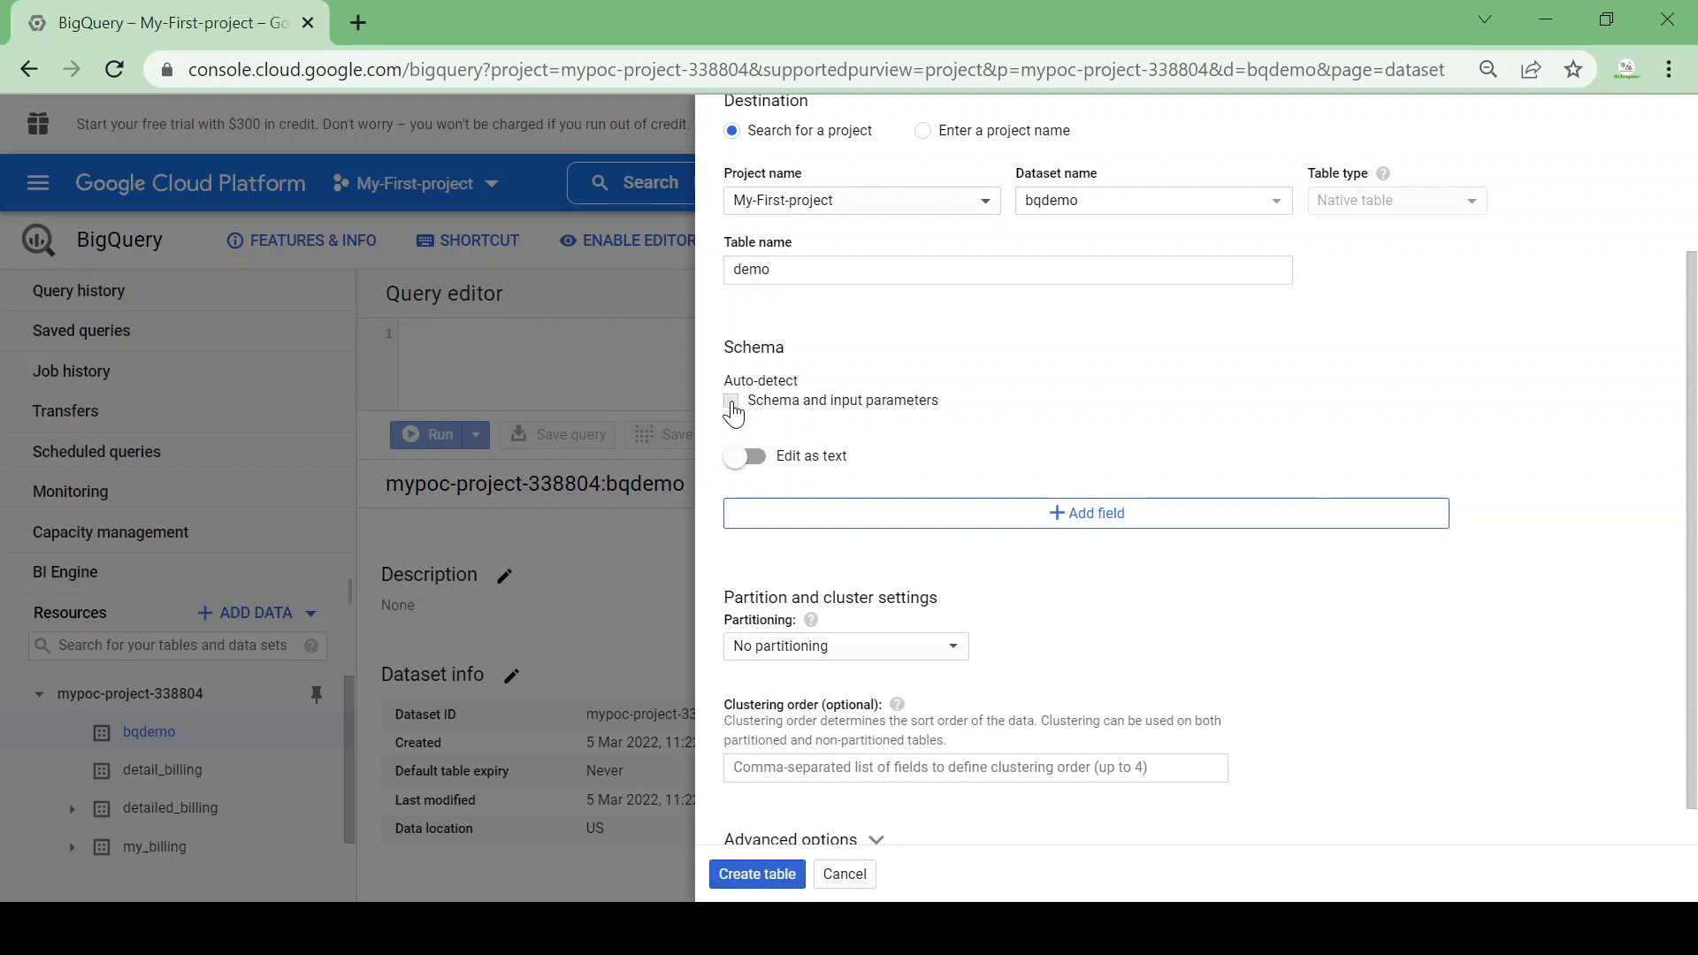
left_click(733, 400)
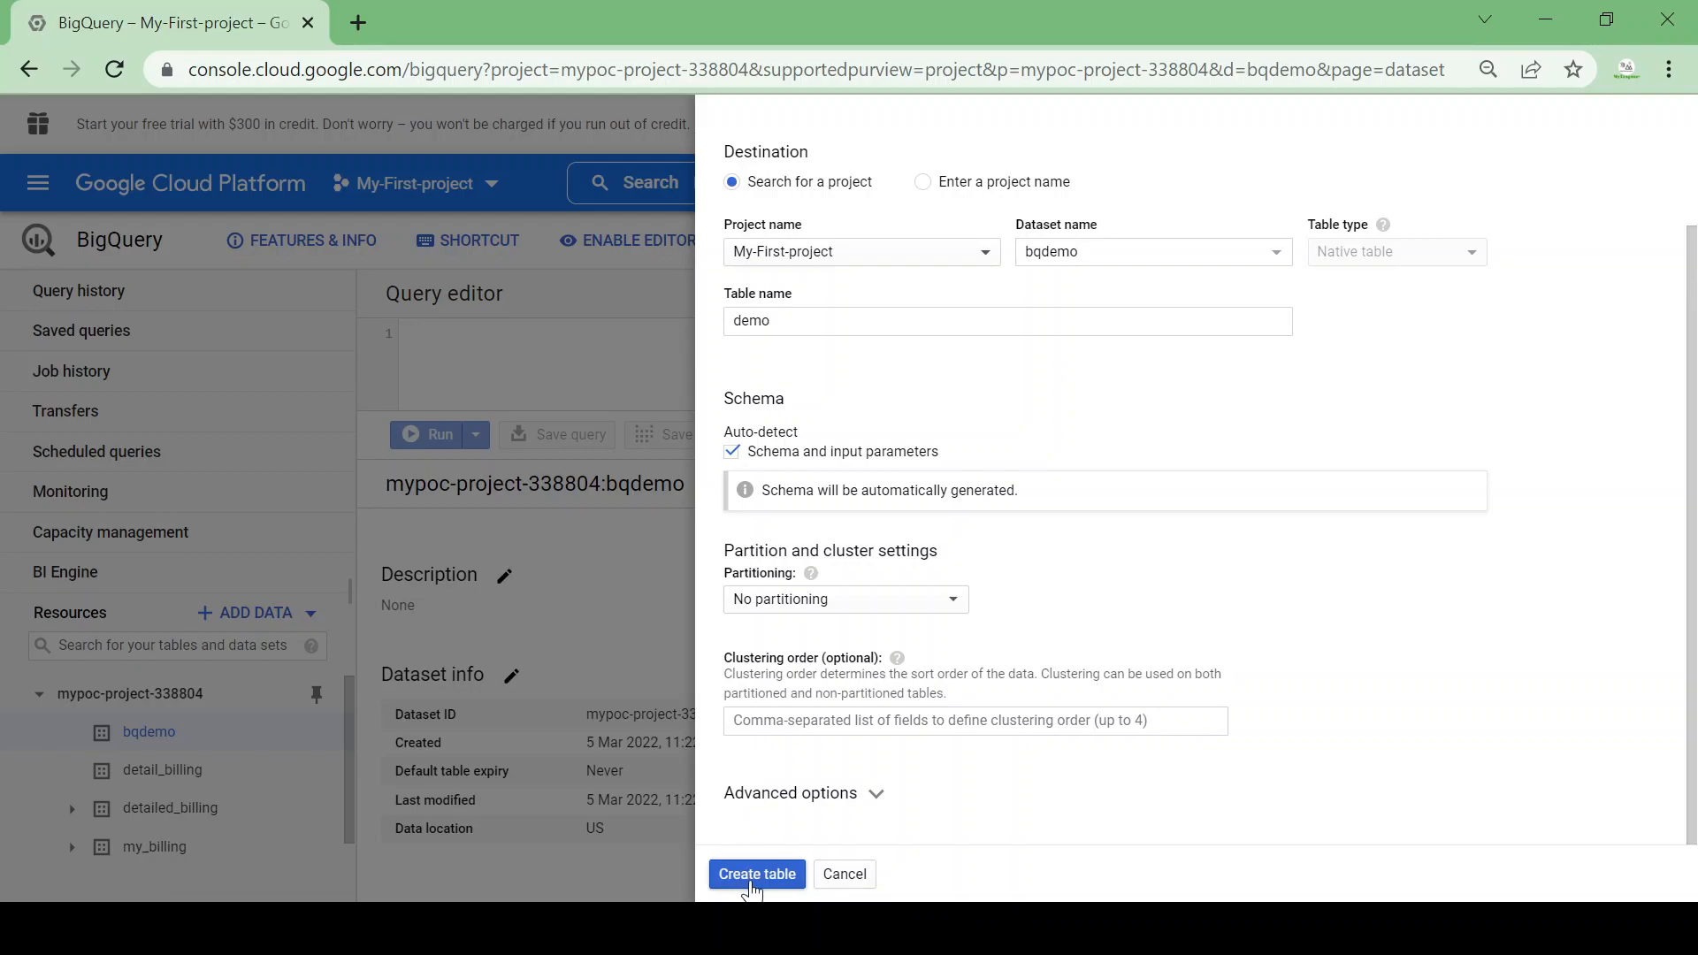
left_click(757, 874)
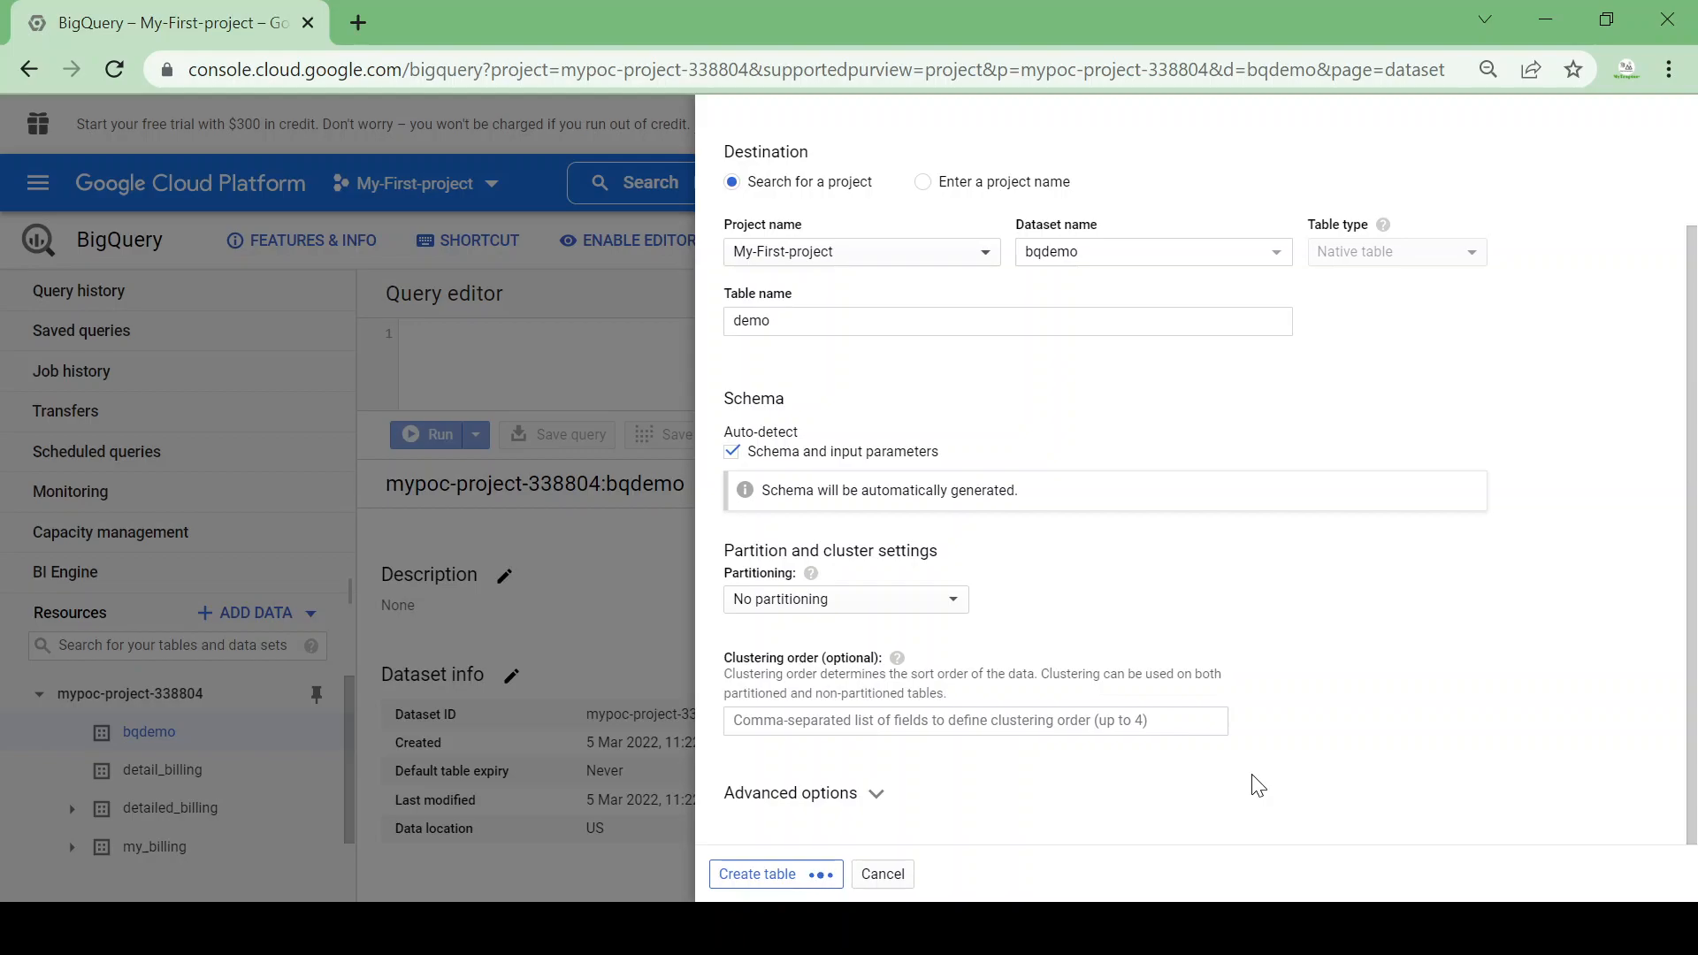
Expand bqdemo, select the demo table and preview its 10000 employee rows
left_click(775, 874)
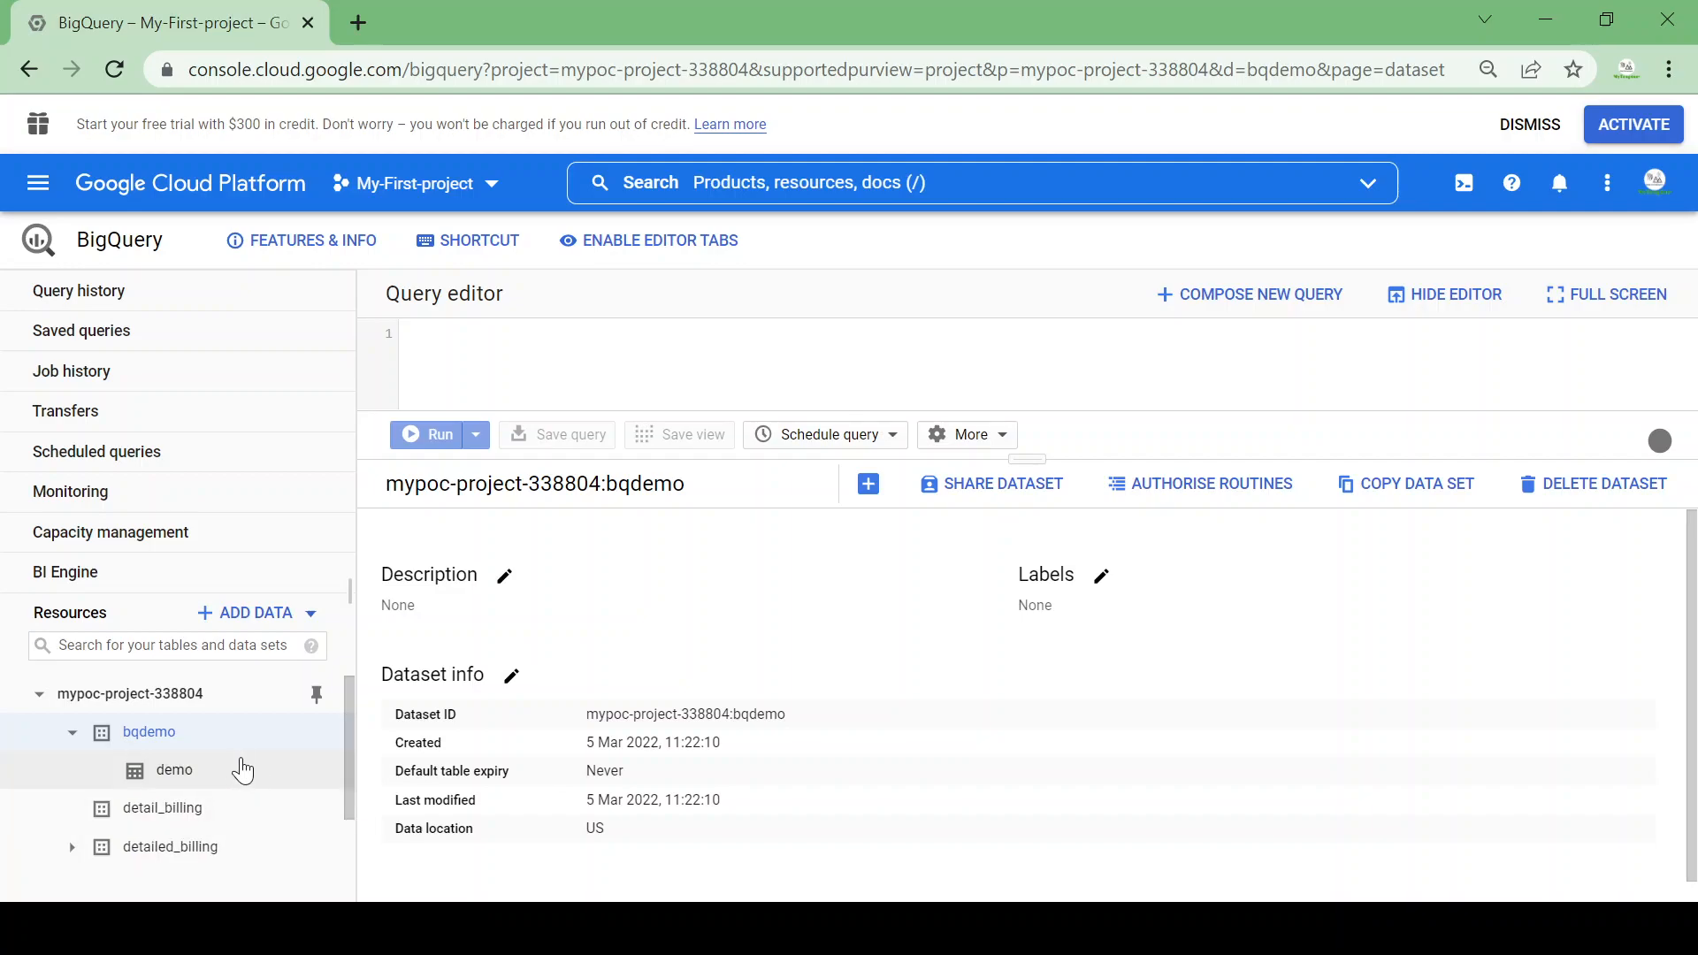
left_click(174, 771)
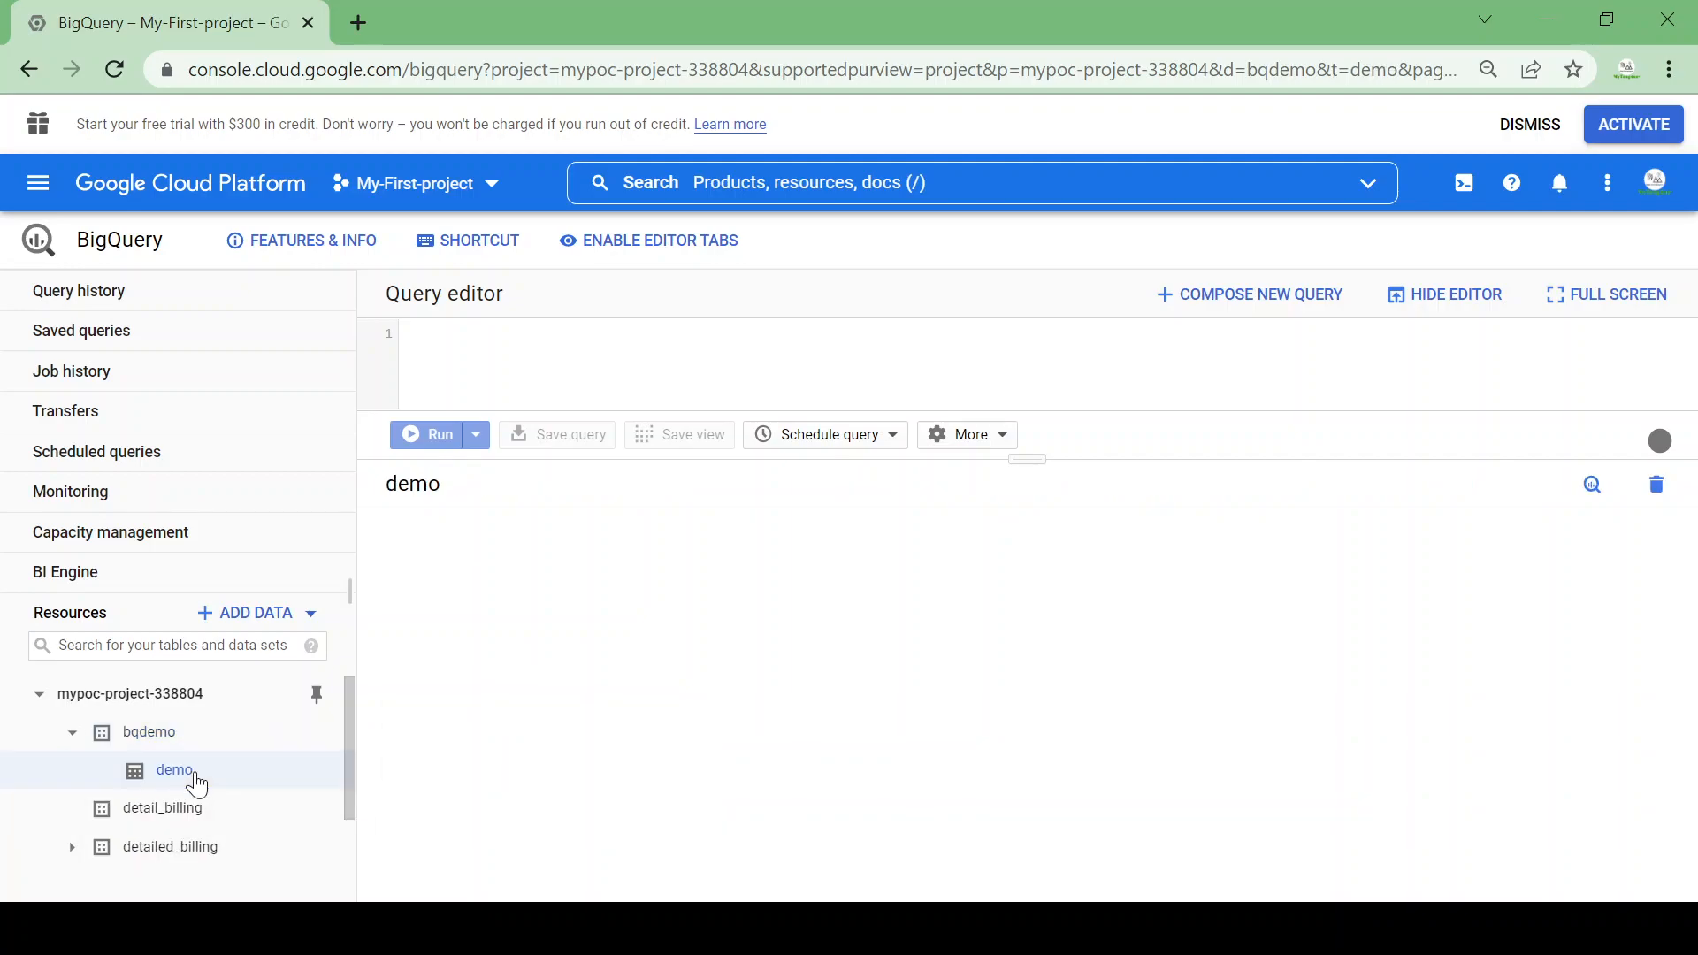
left_click(174, 771)
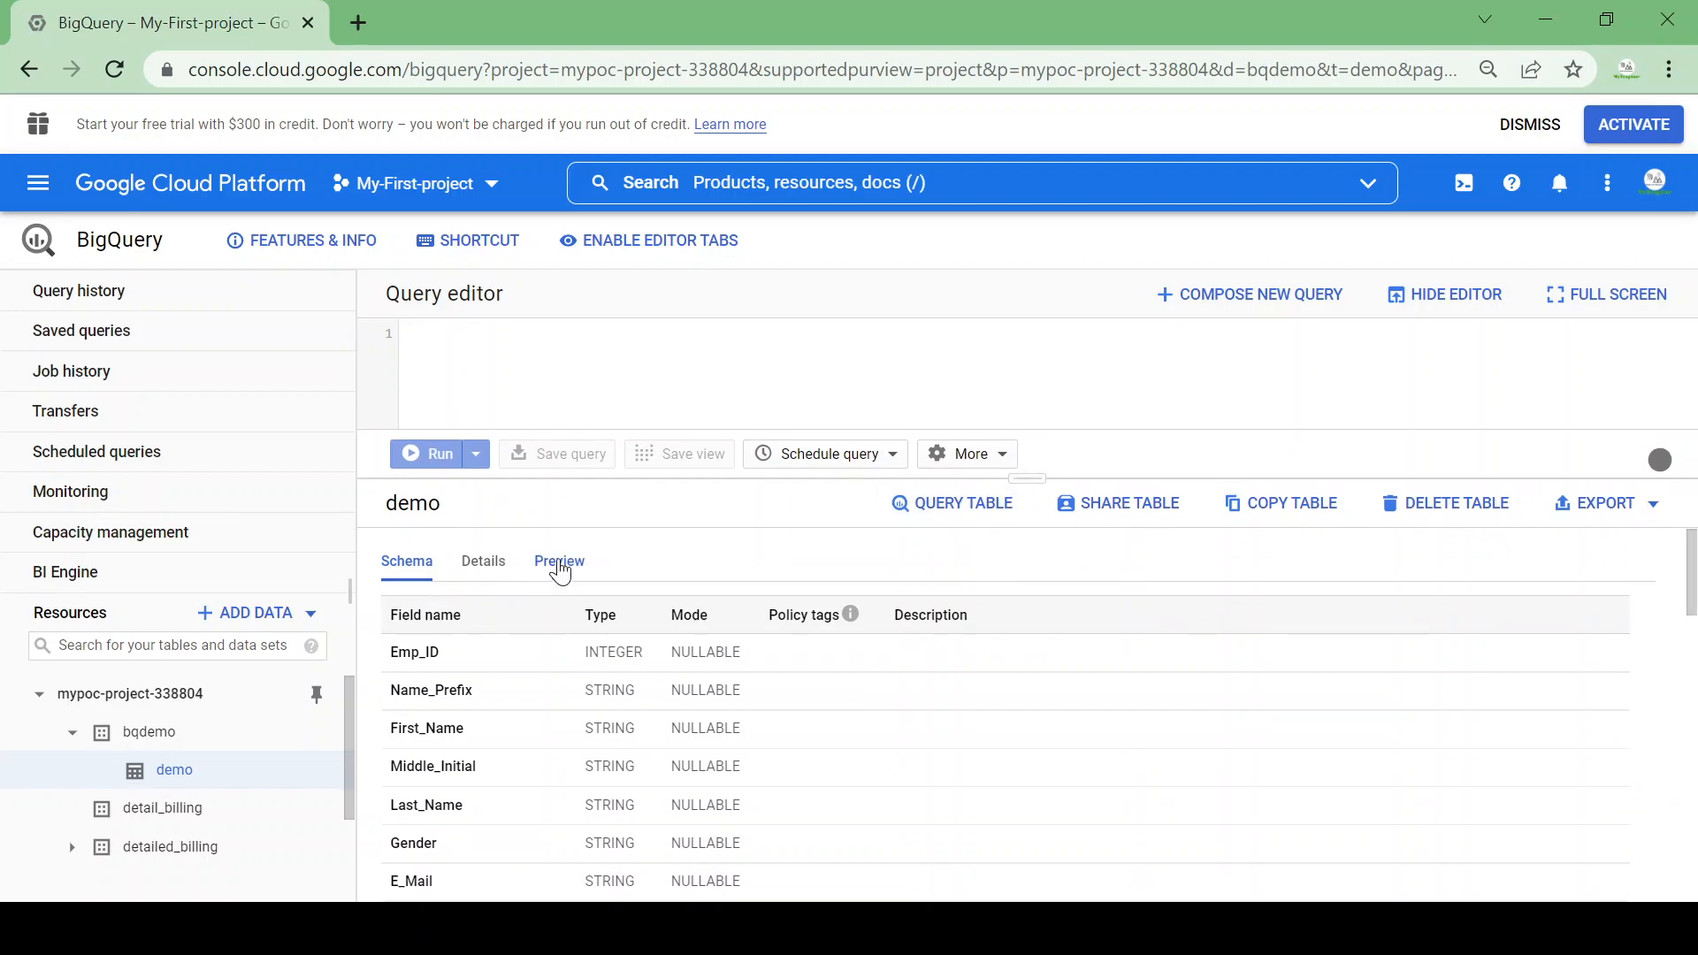
left_click(559, 561)
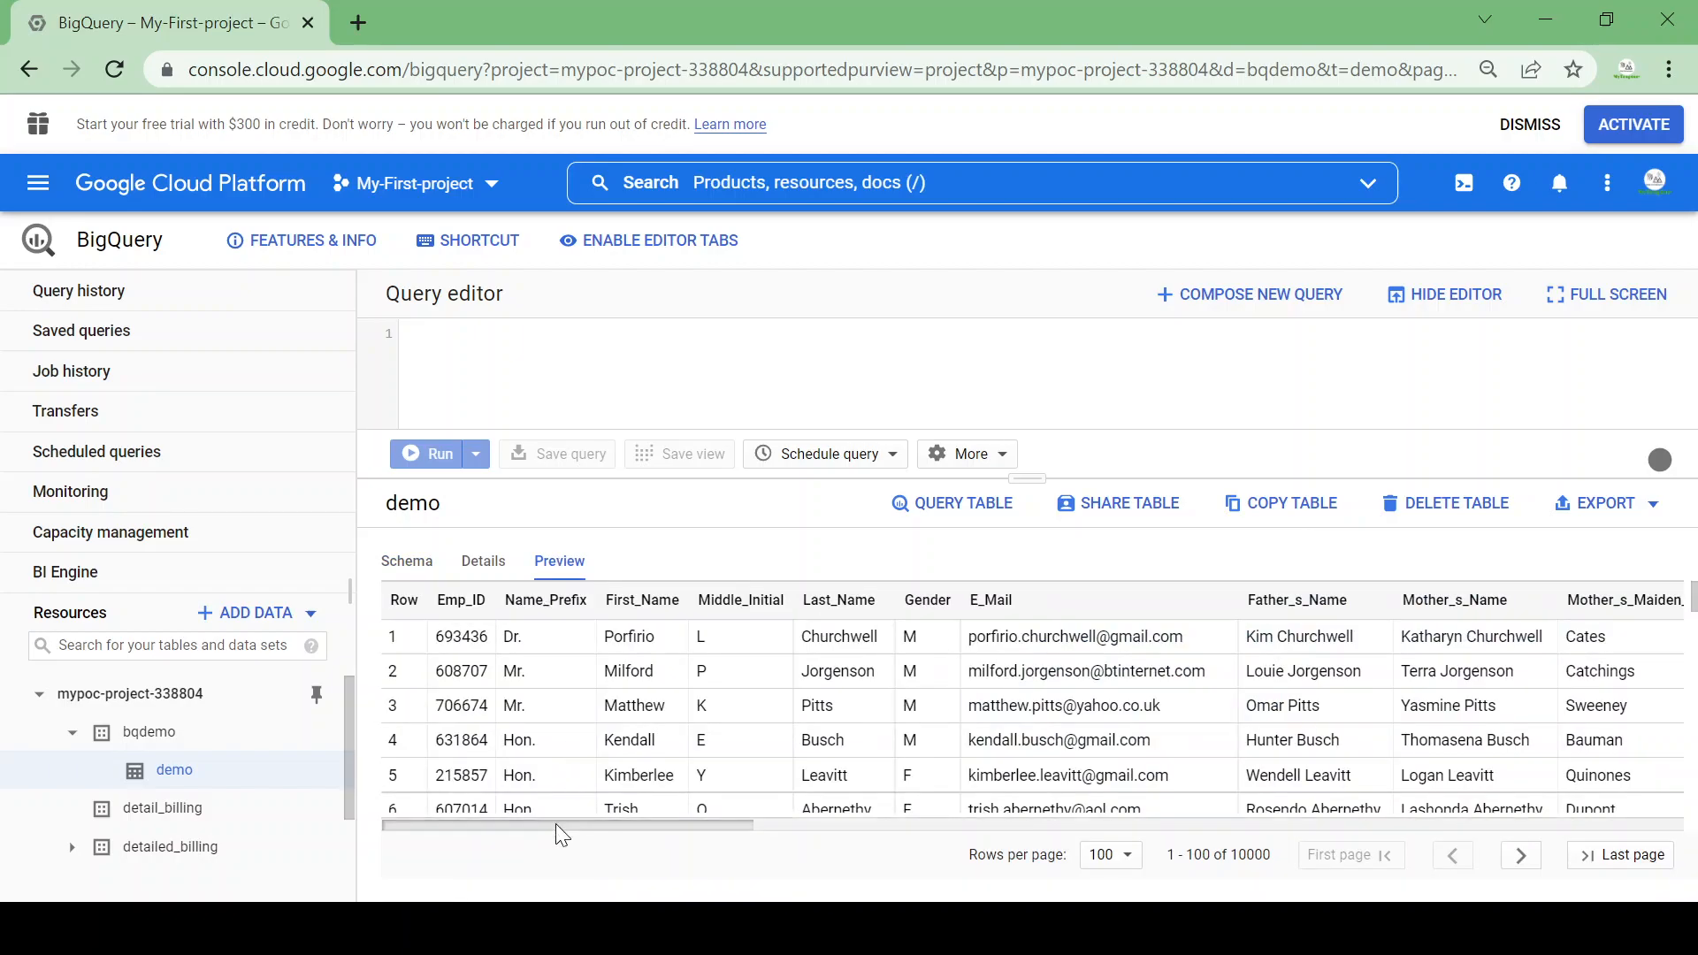
scroll("right", 3)
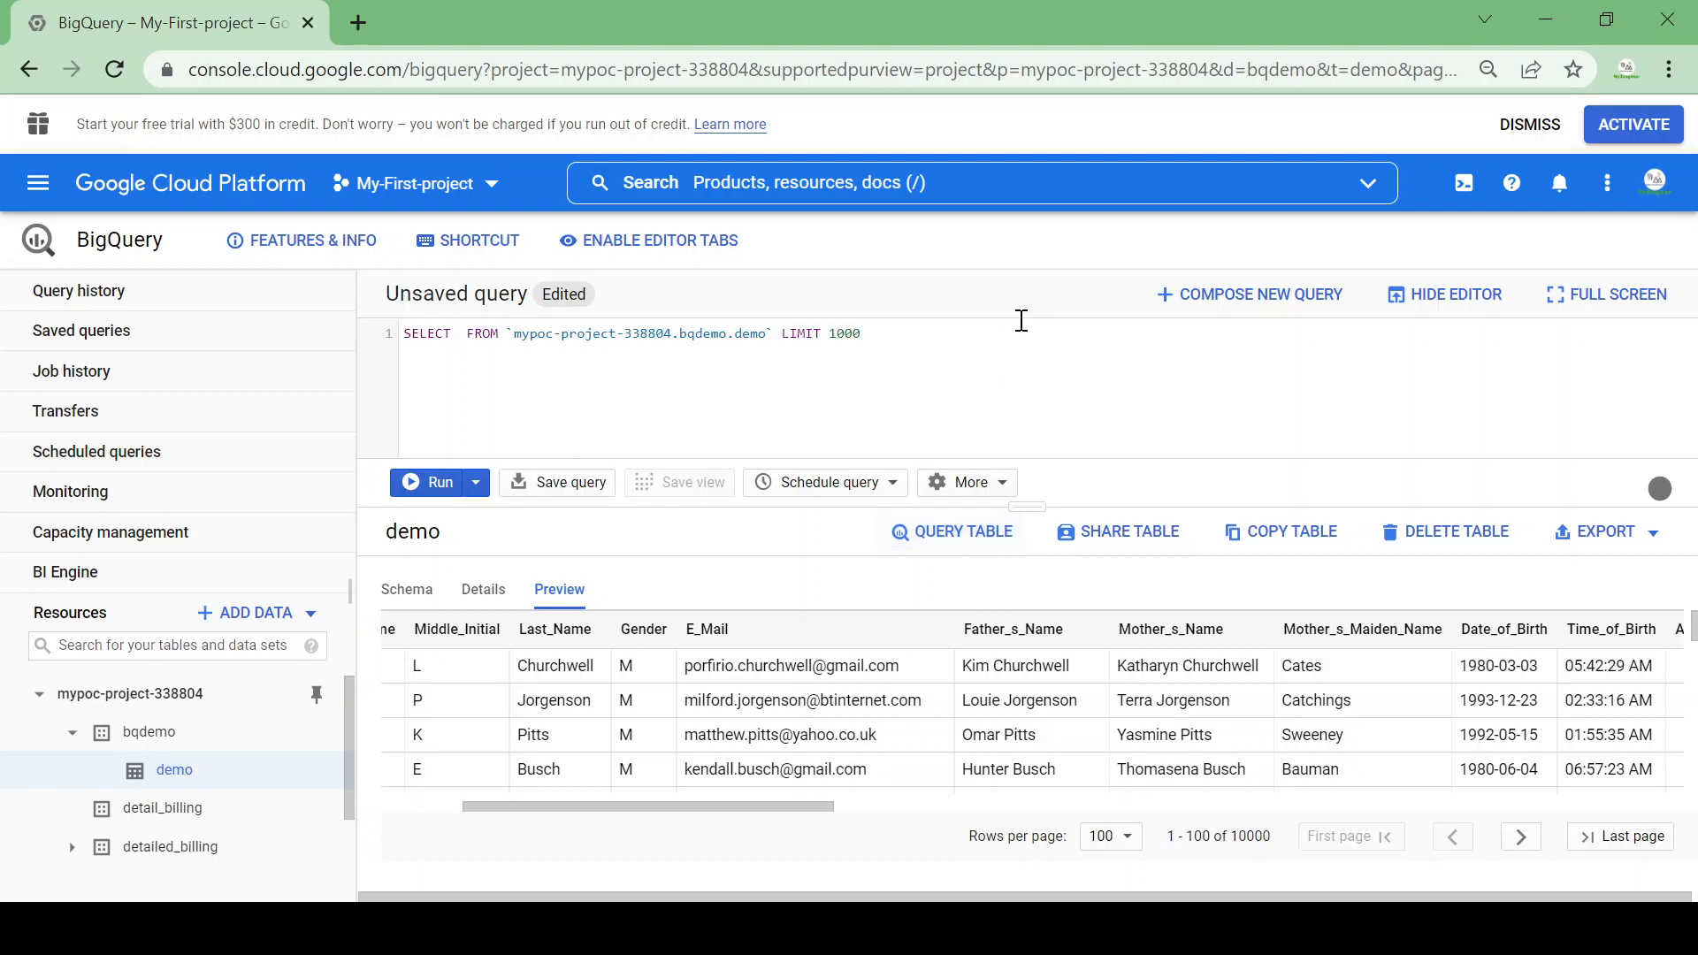
Make the draft read SELECT * FROM demo LIMIT 1000 so the validator estimates 3.1 MB
type("*")
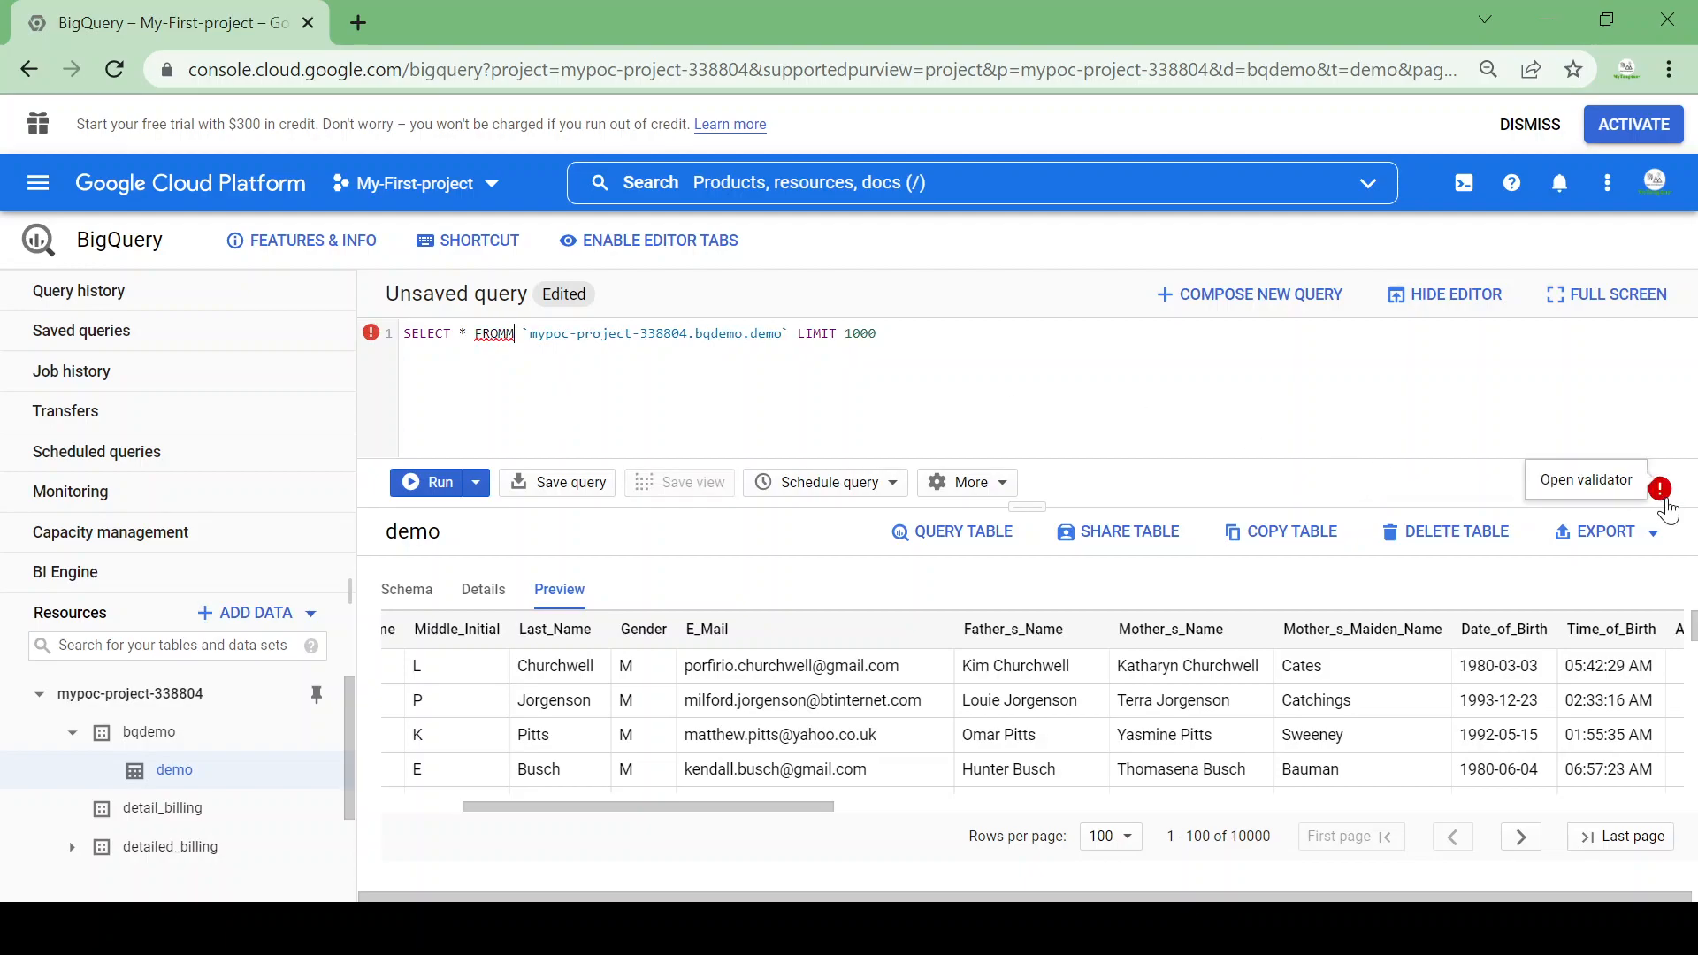
mouse_move(1624, 495)
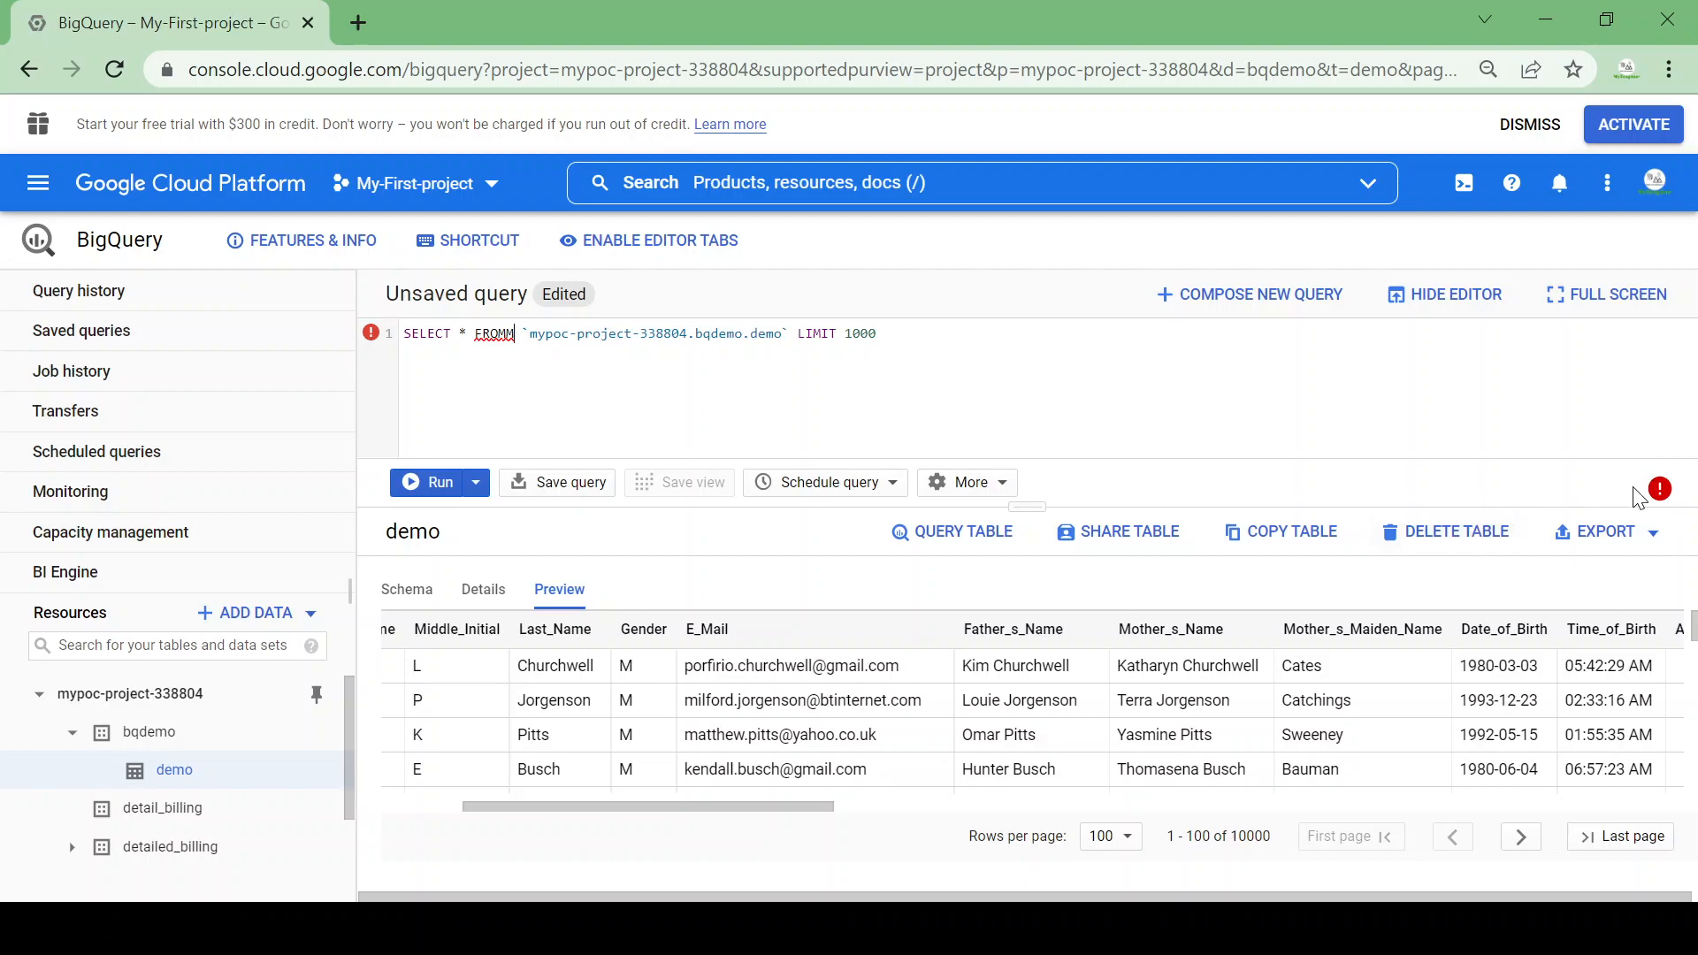
mouse_move(514, 357)
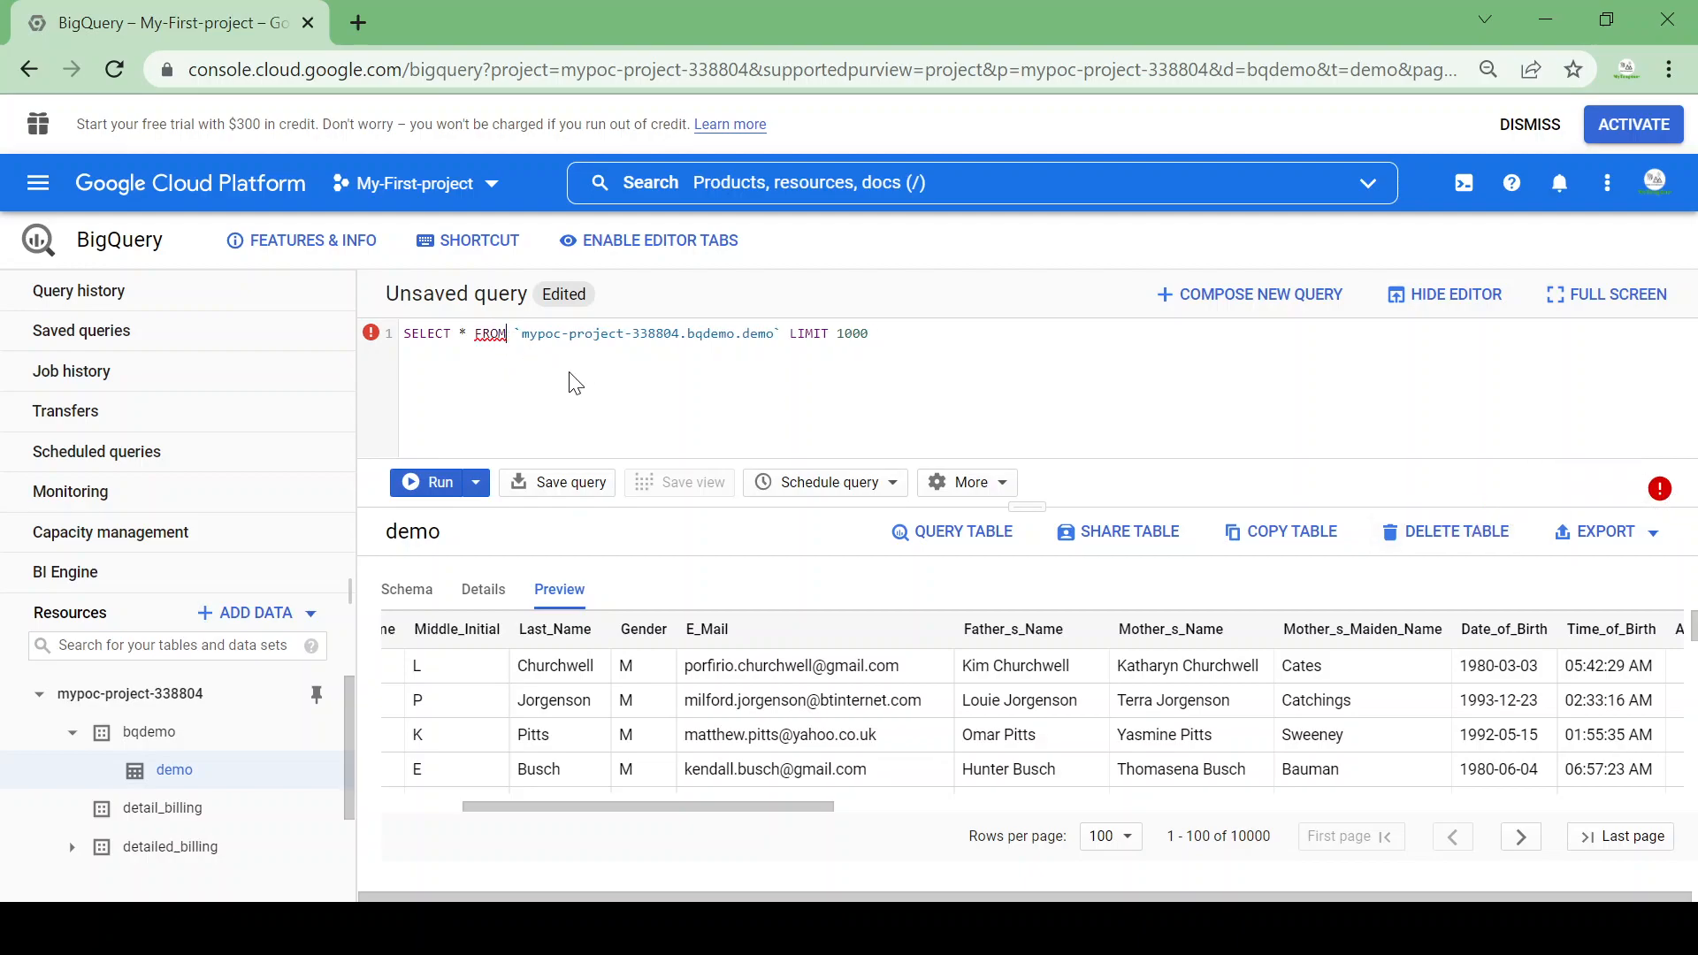
left_click(463, 332)
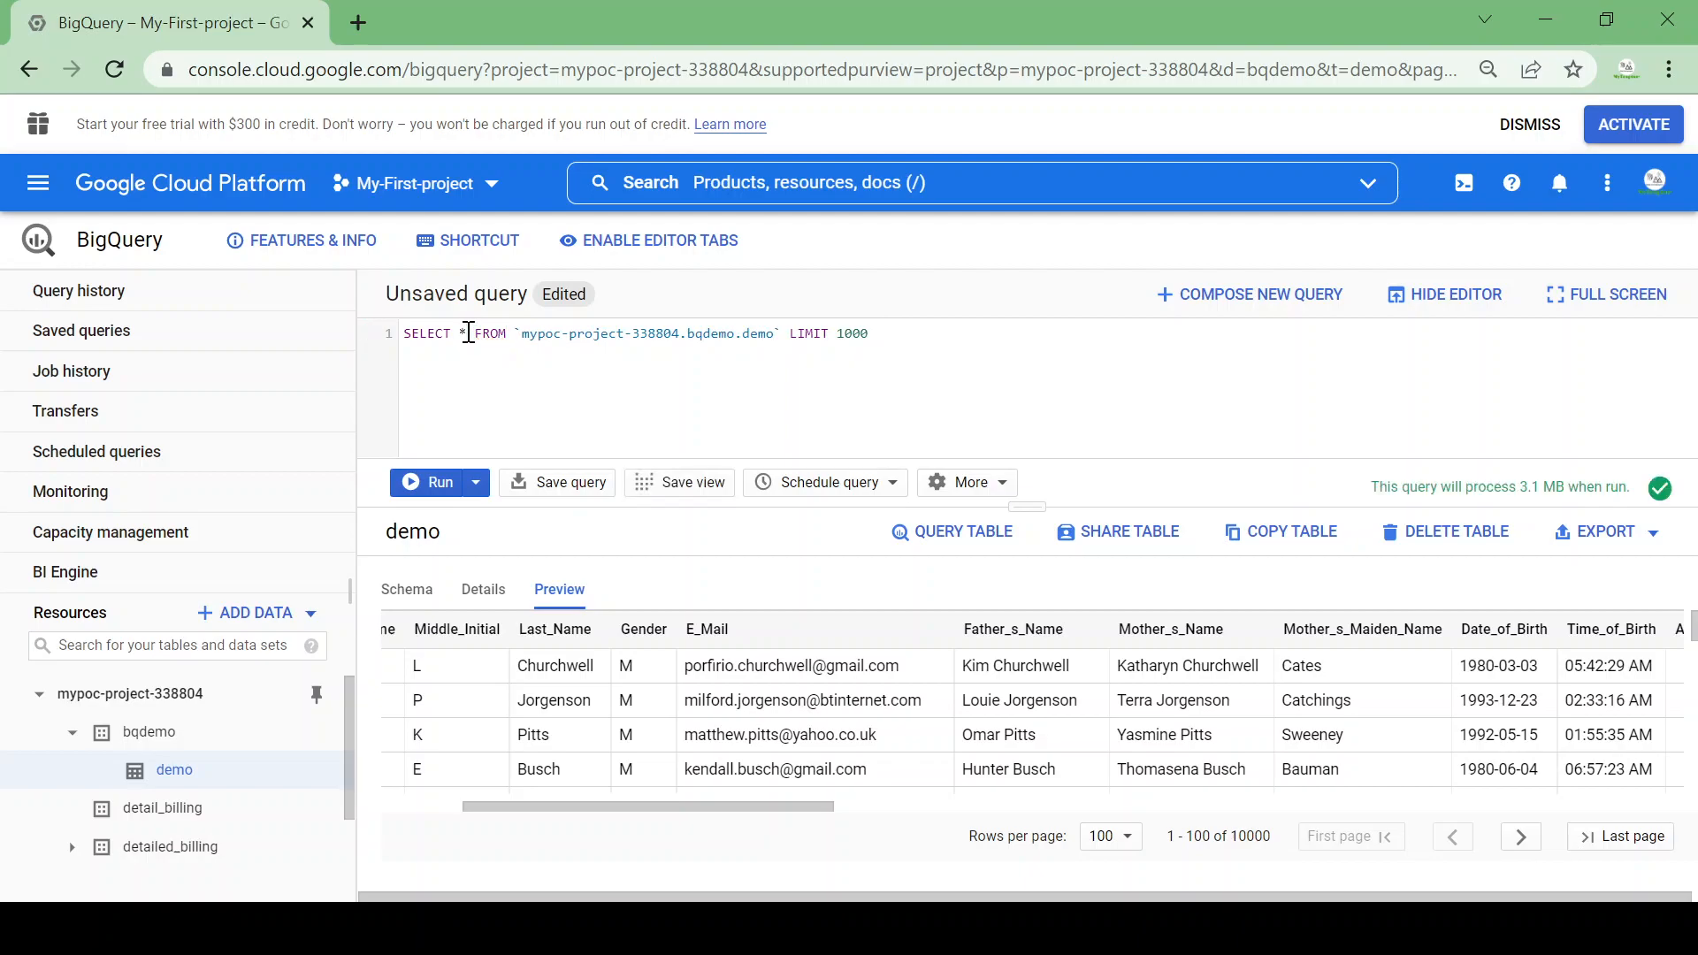
key("Backspace")
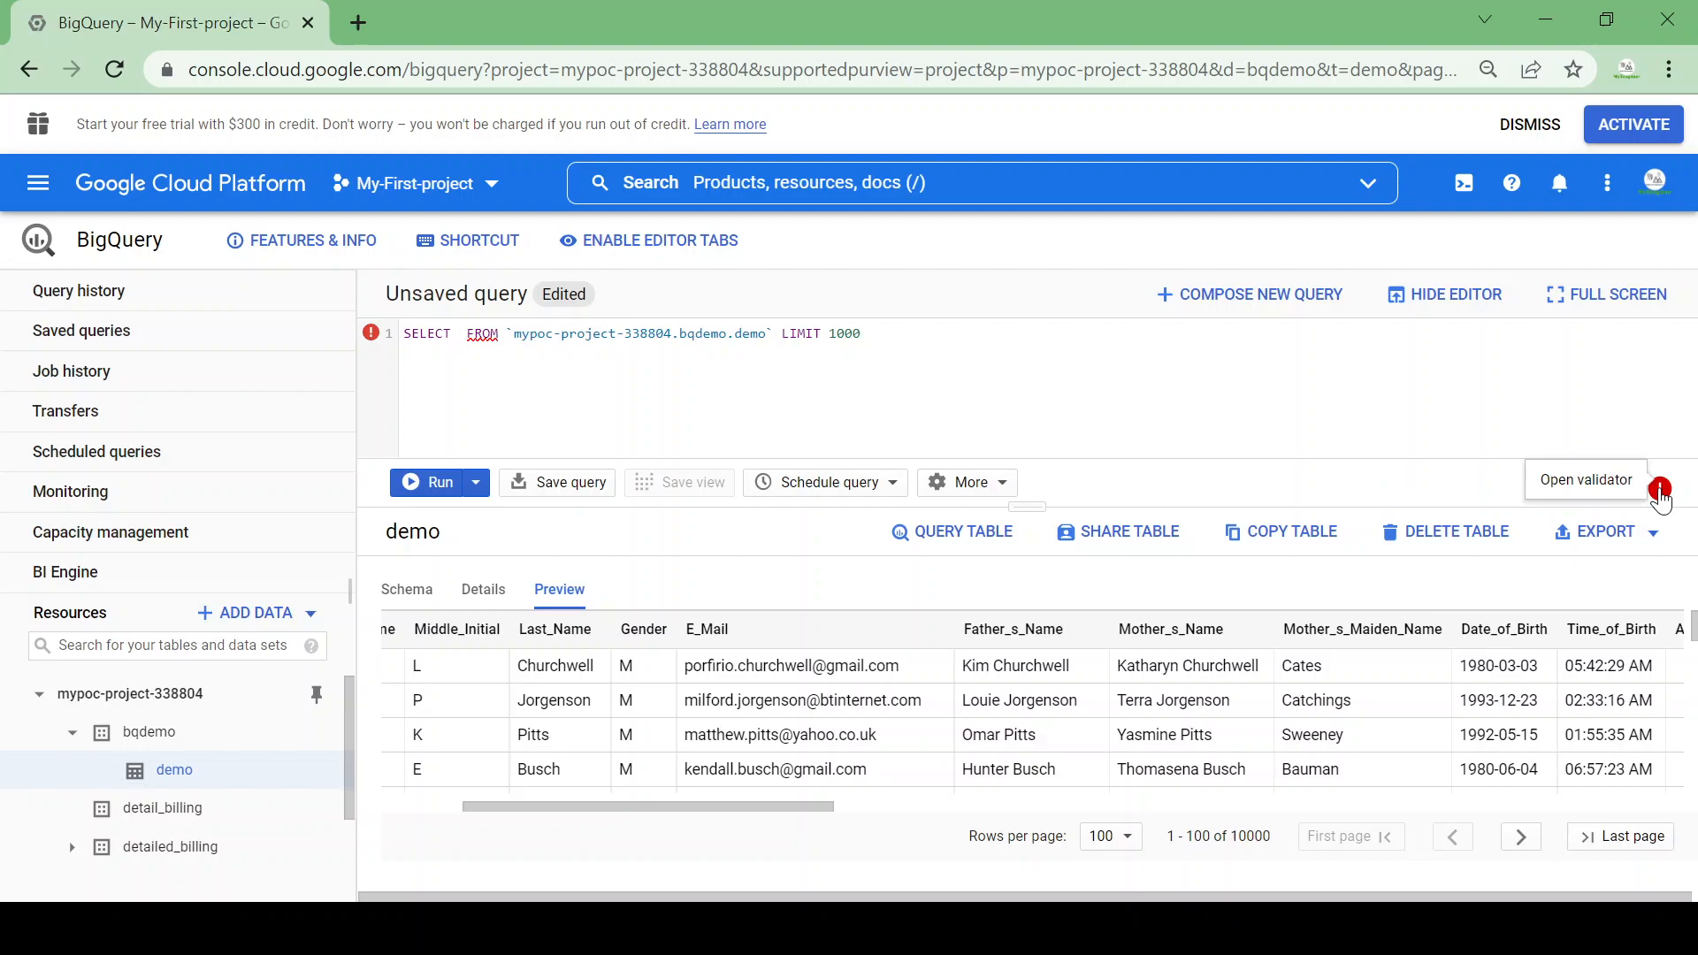
type("*")
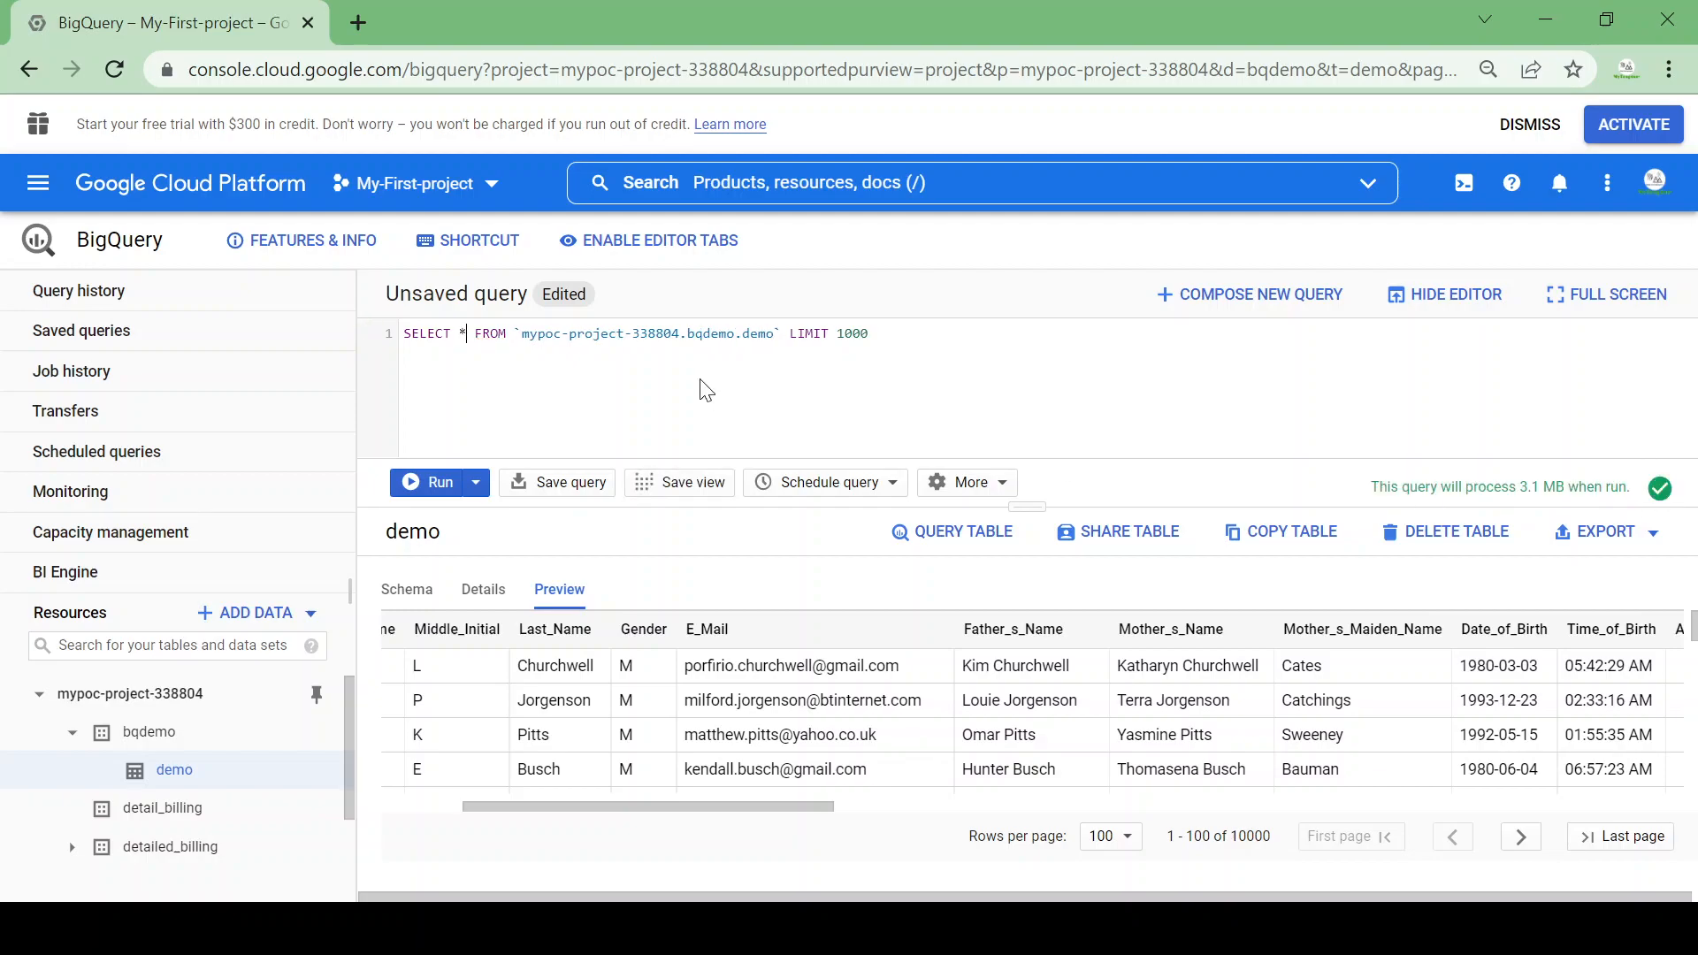
mouse_move(1030, 506)
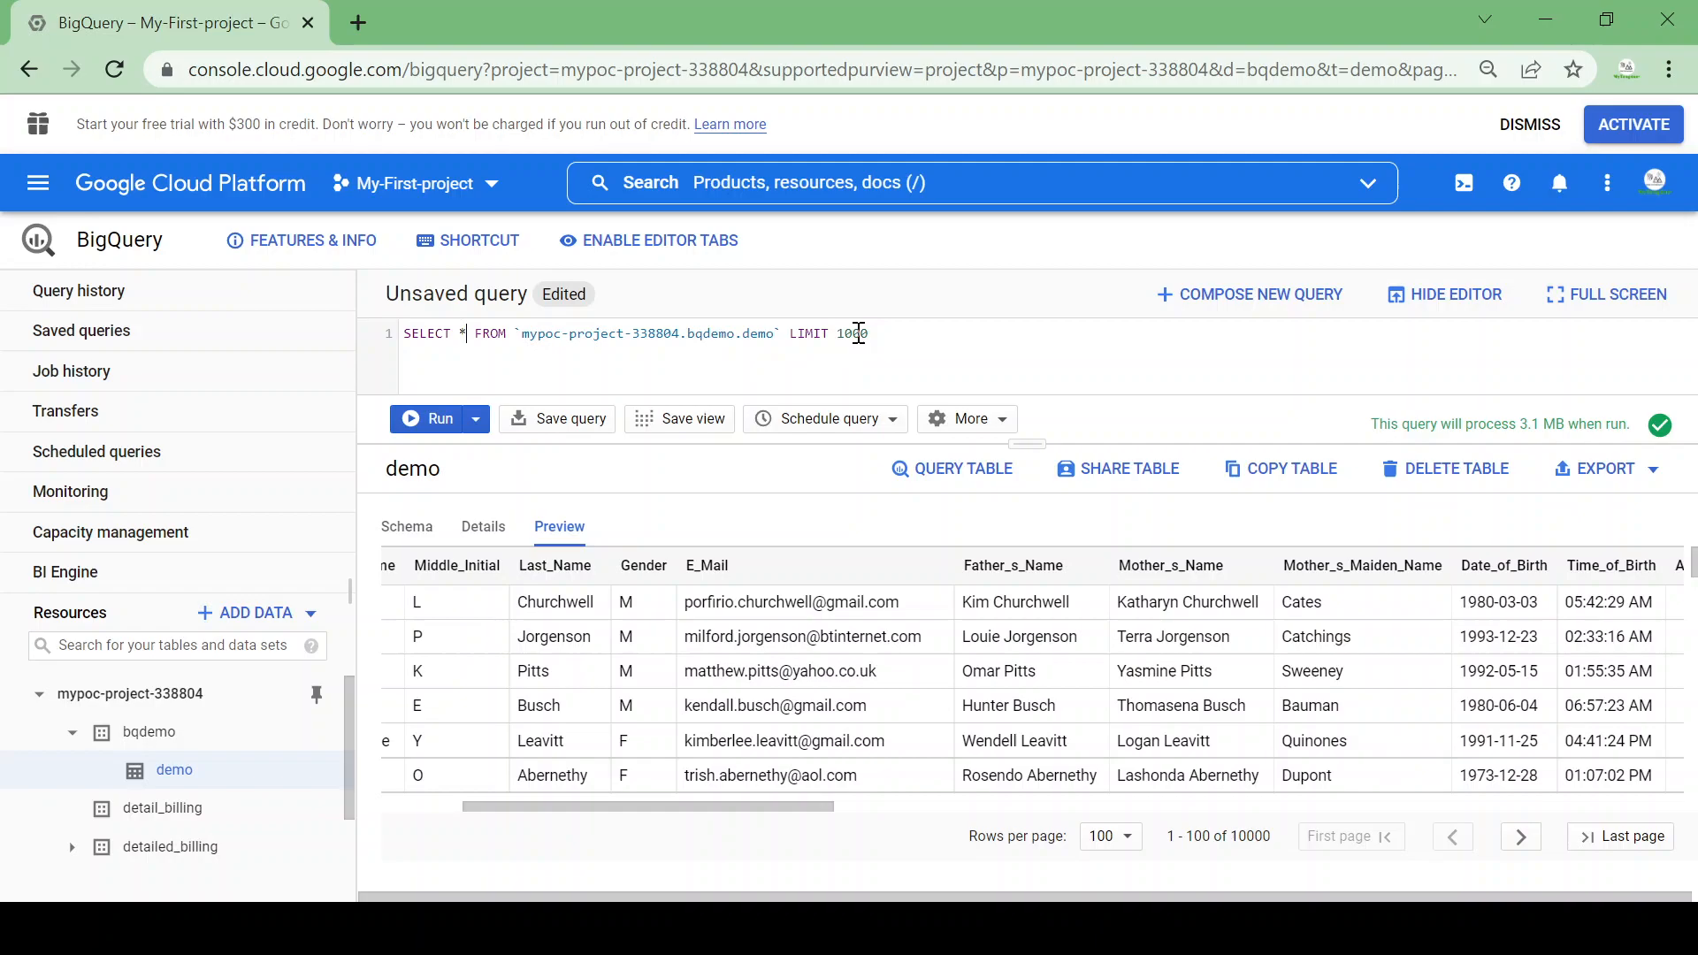
Run SELECT * with LIMIT 10 and view the returned employee rows, 3.1 MB processed
double_click(849, 333)
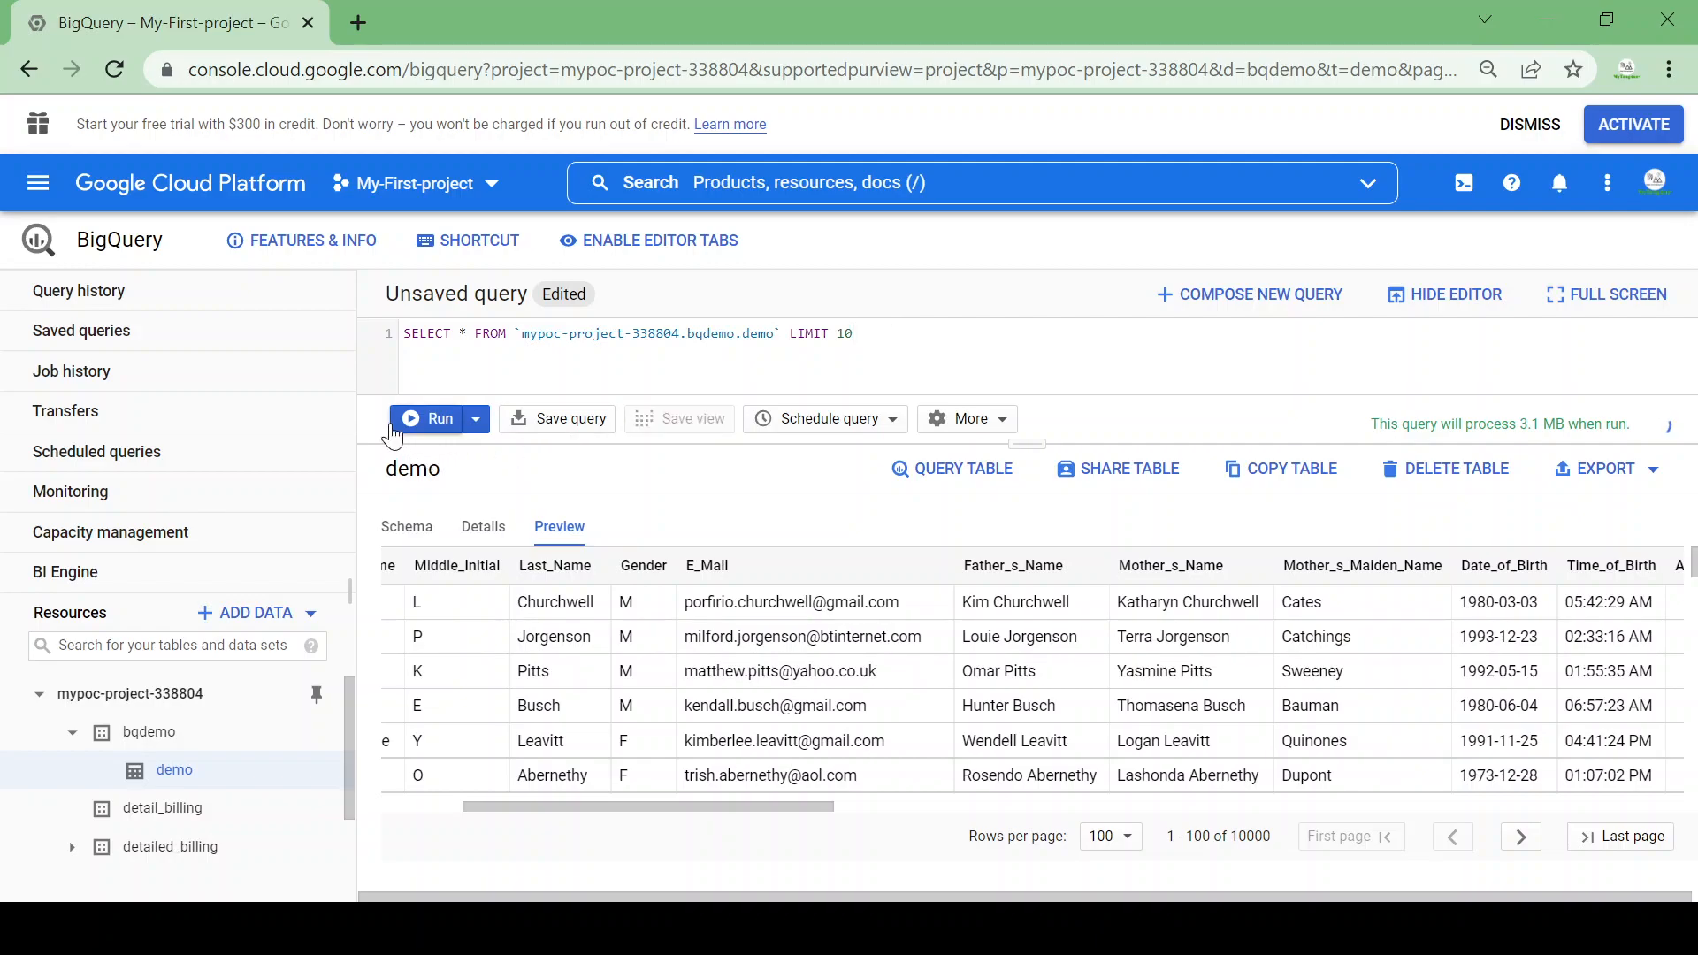
left_click(426, 418)
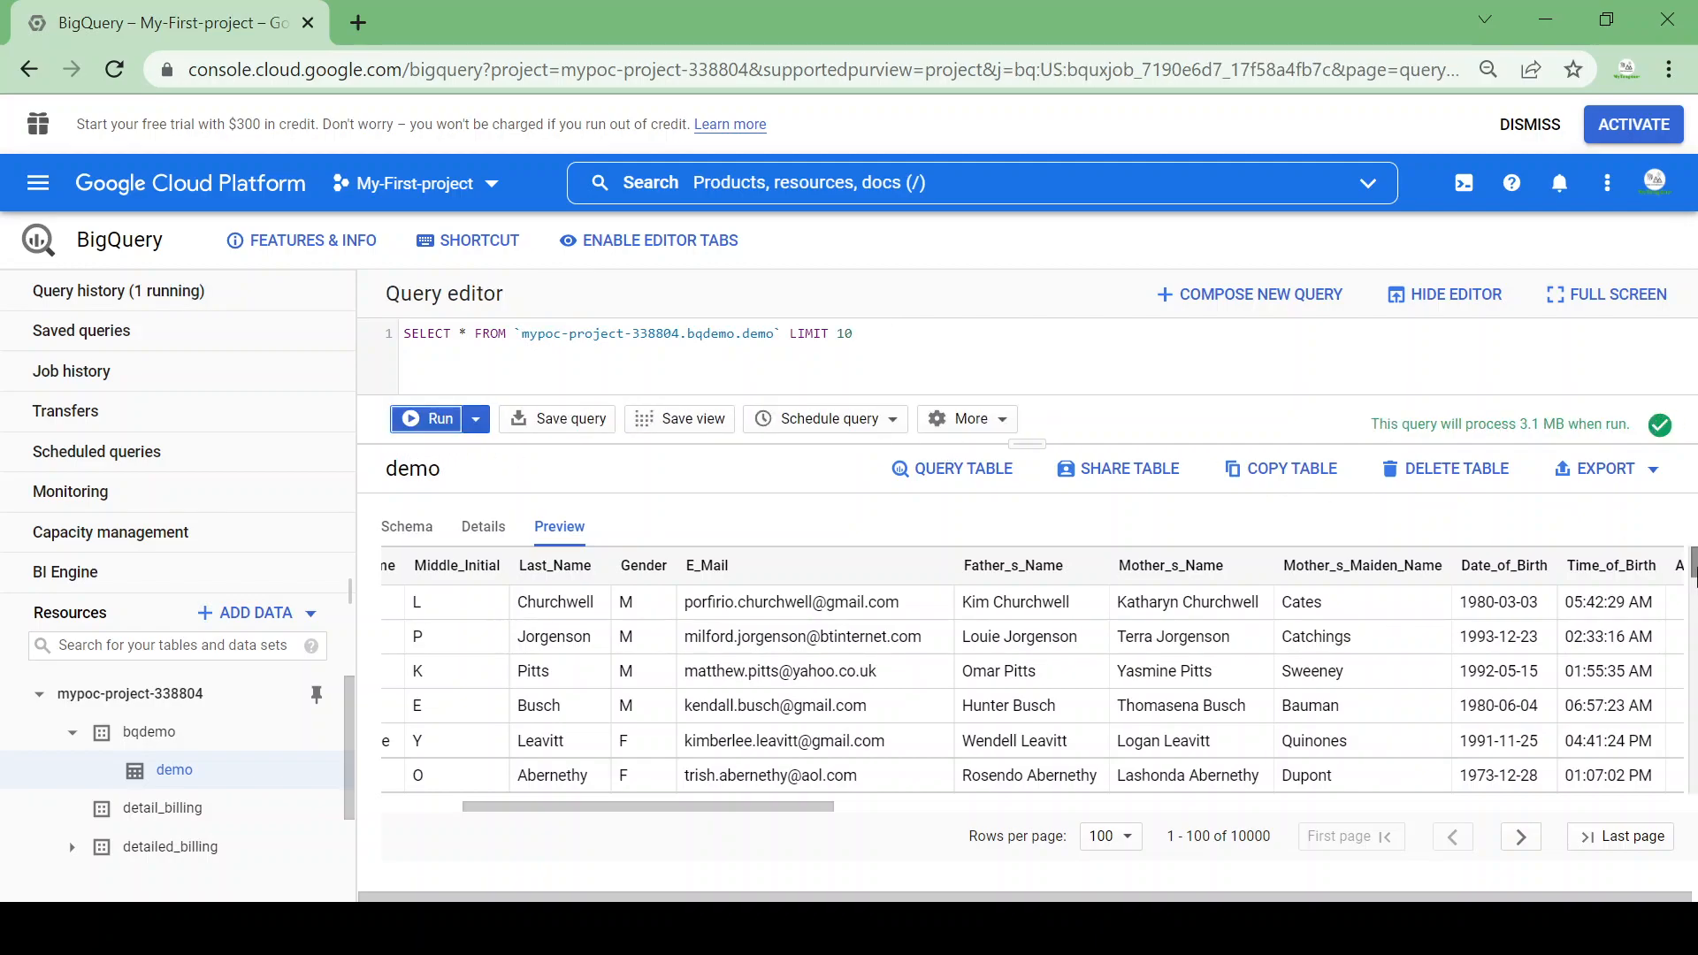
left_click(430, 418)
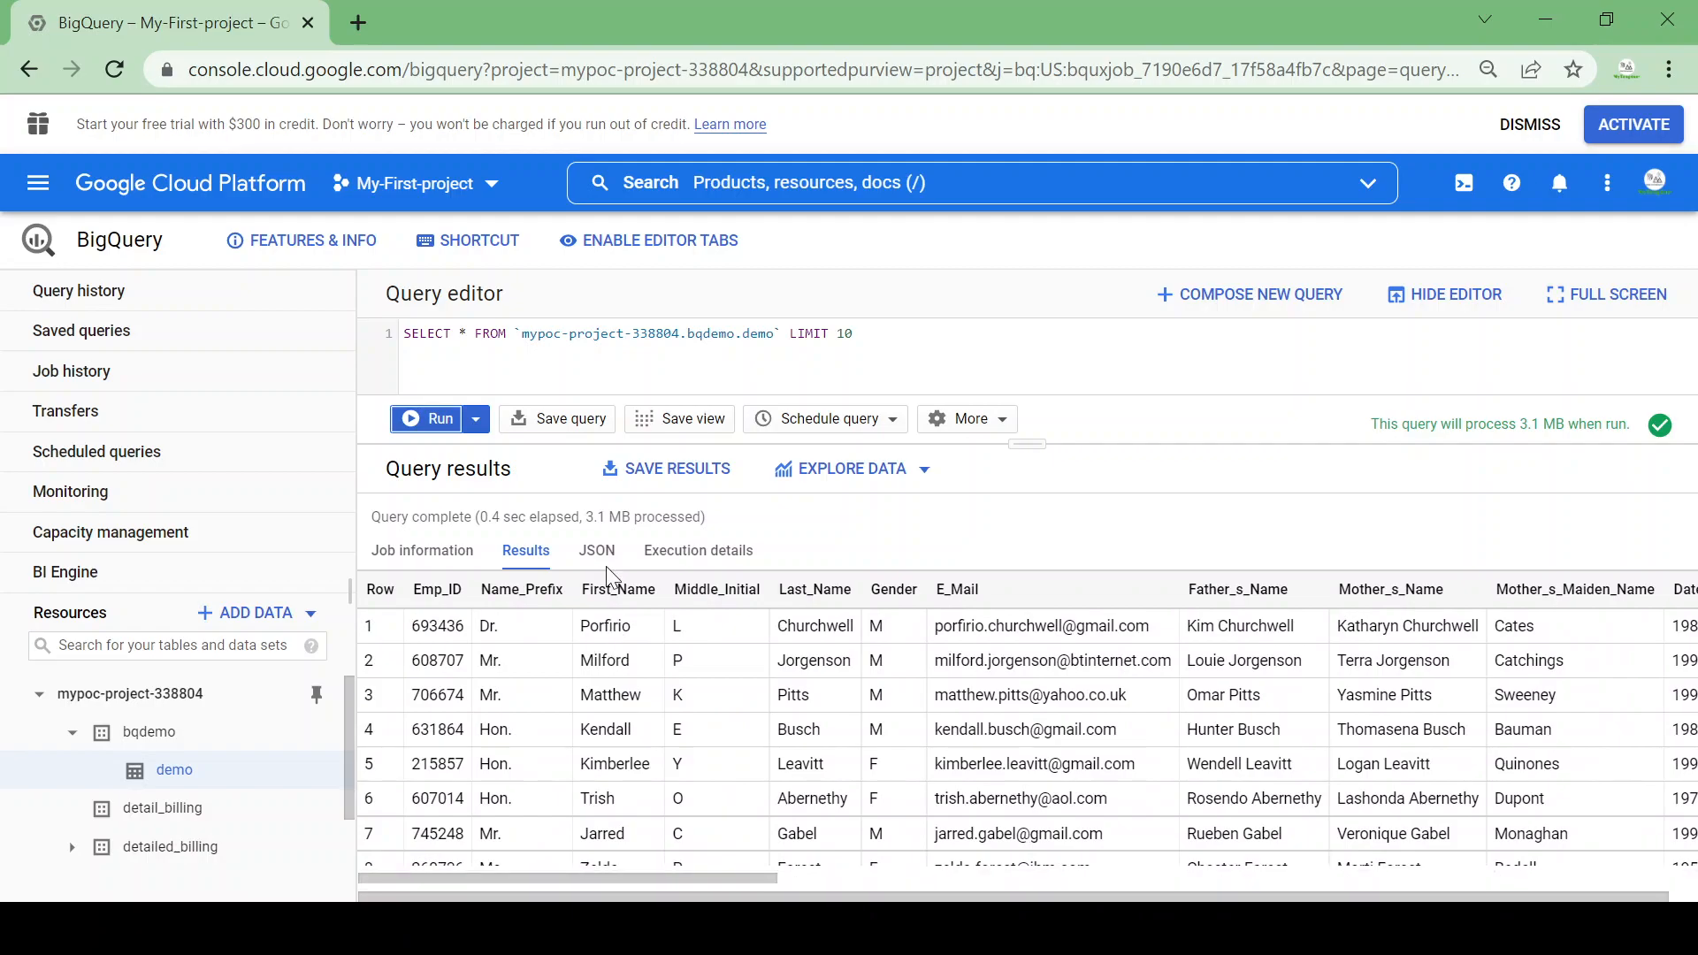
mouse_move(462, 517)
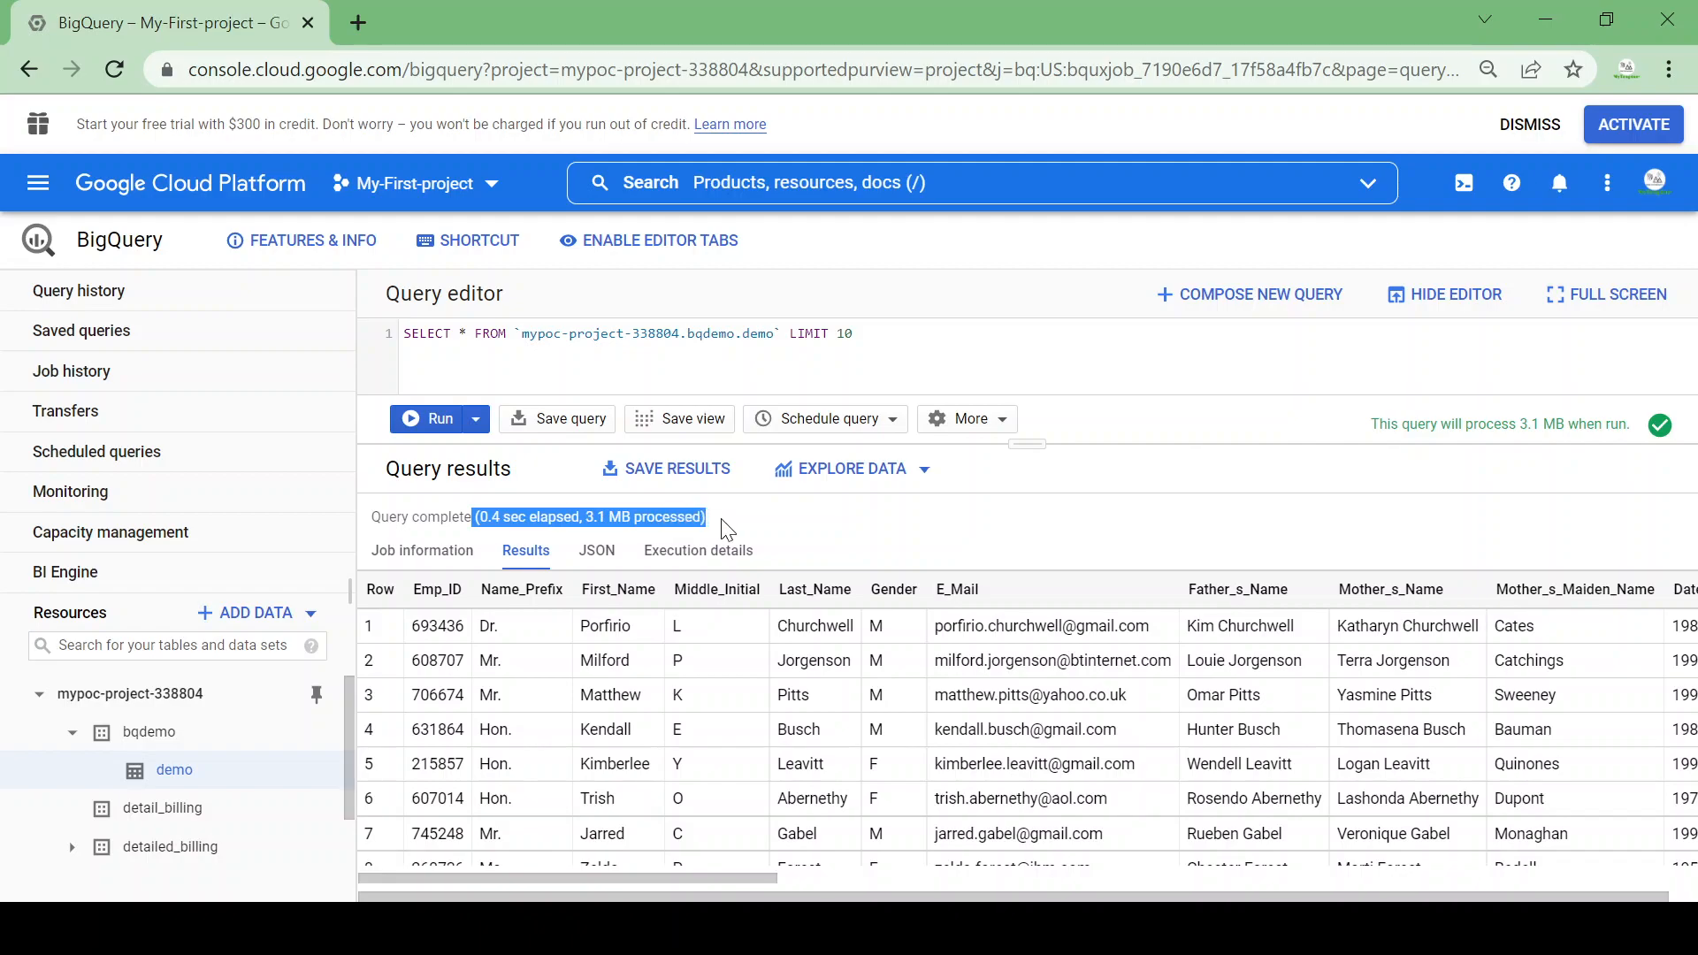
left_click(920, 333)
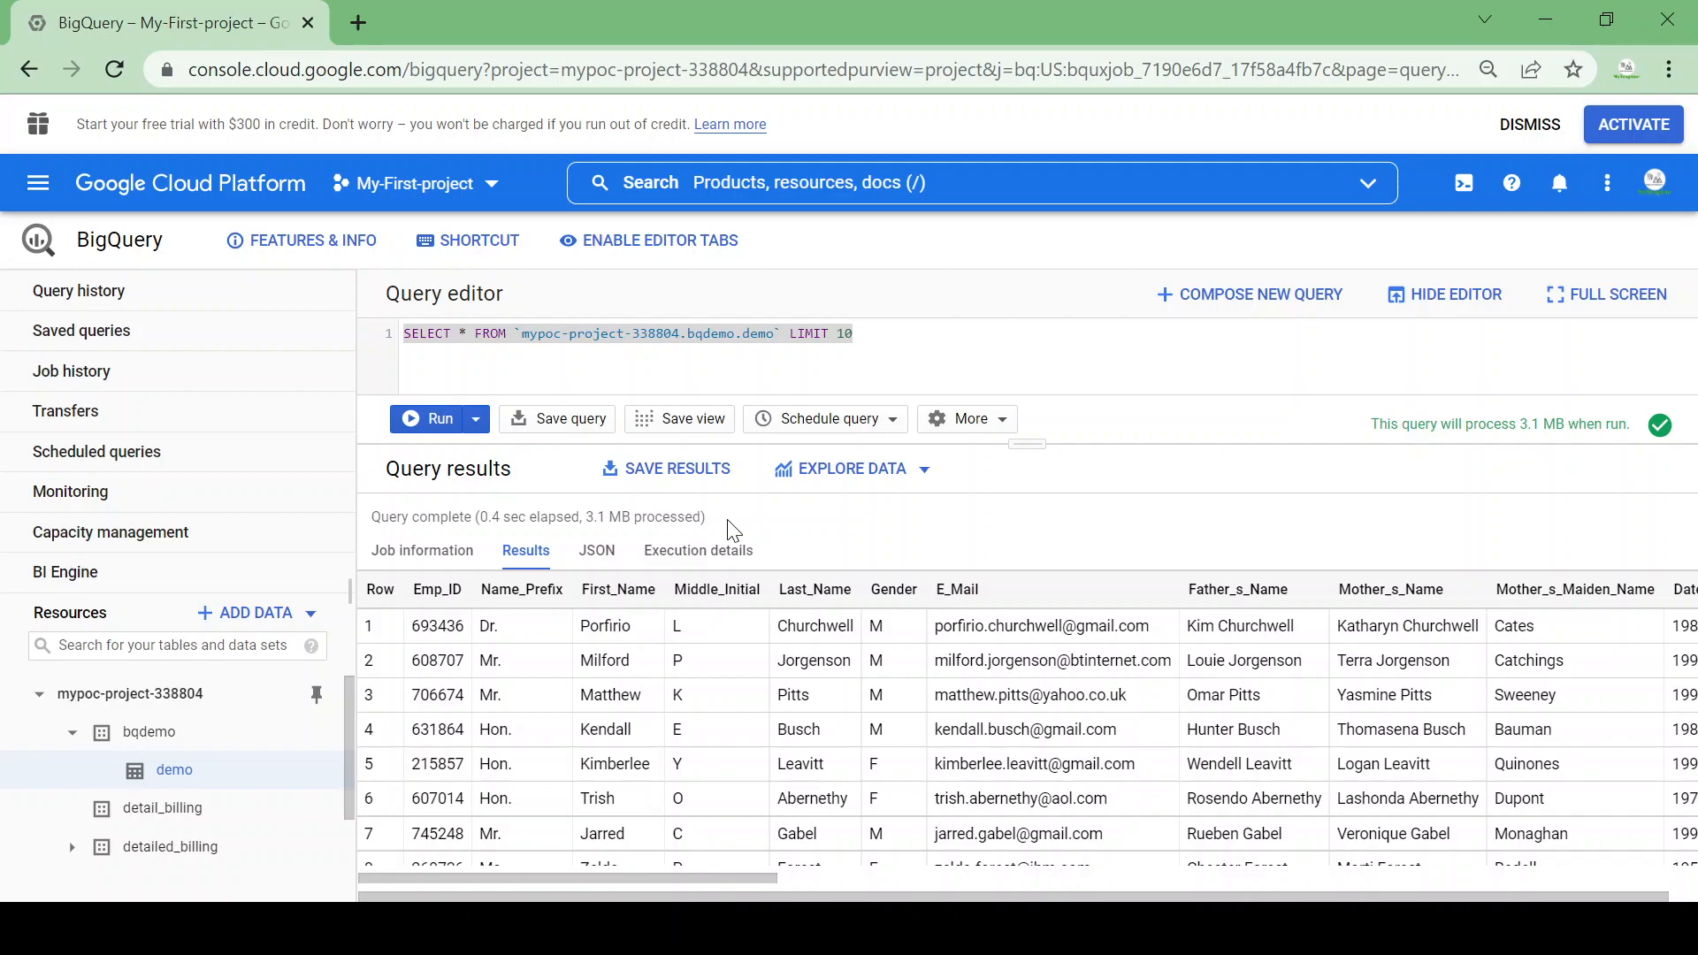
Rerun the LIMIT 10 query to get cached results in 0.0 s, then begin editing the limit
triple_click(538, 516)
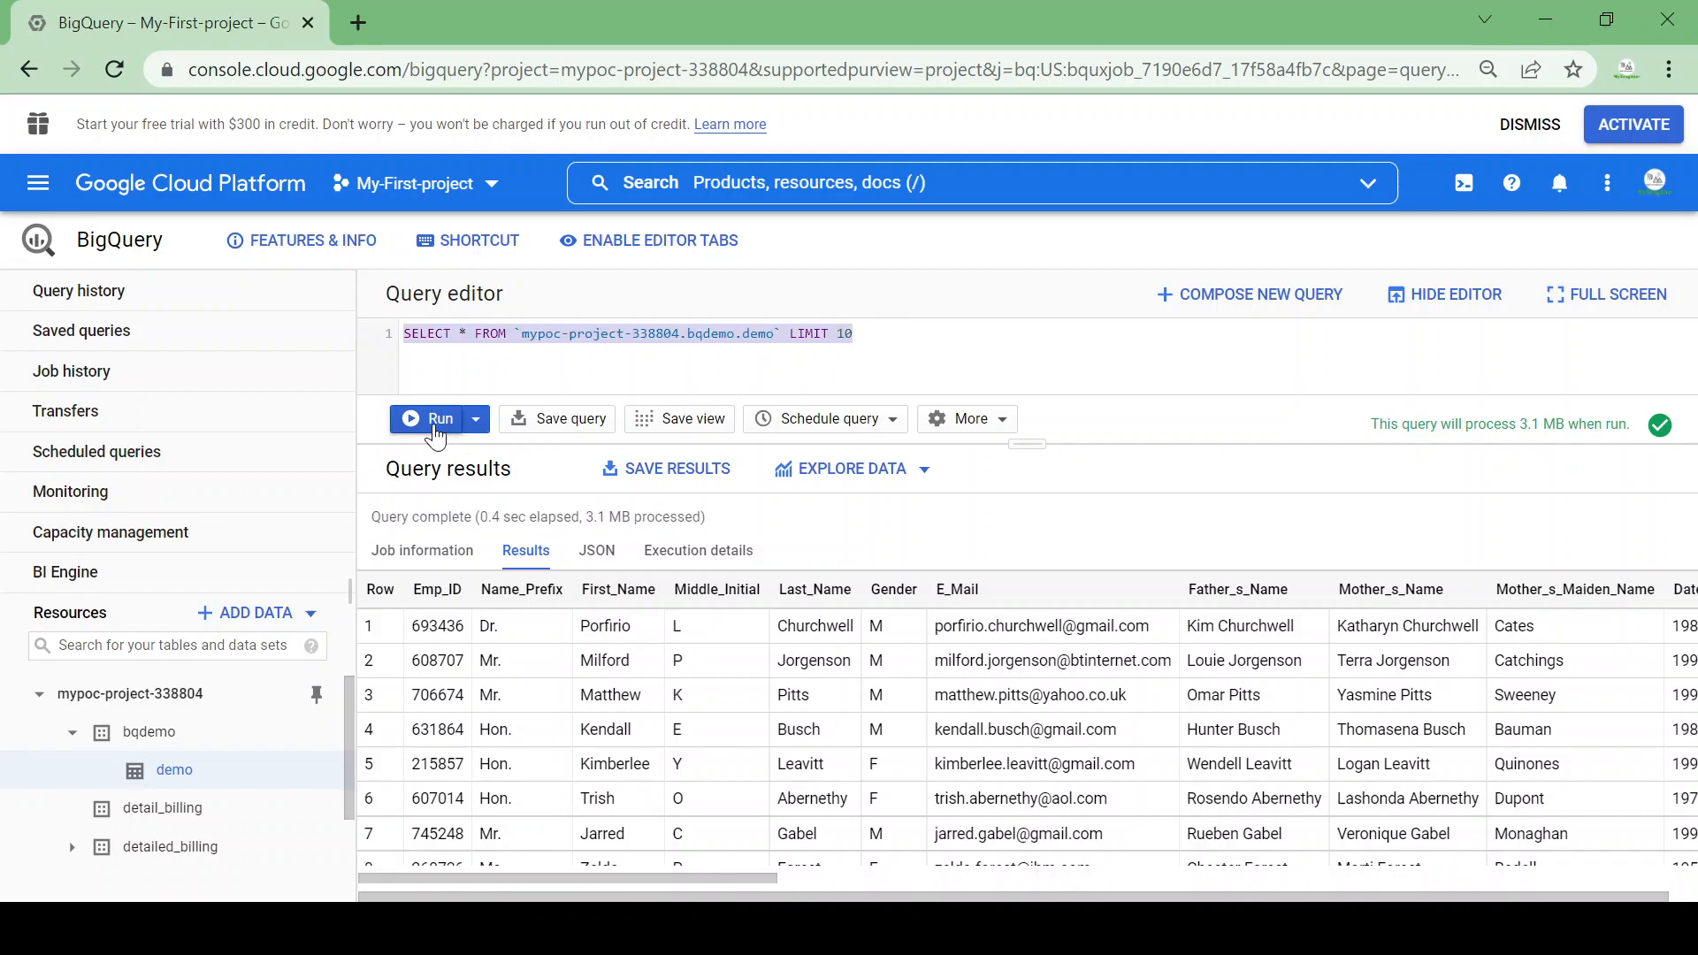
left_click(426, 419)
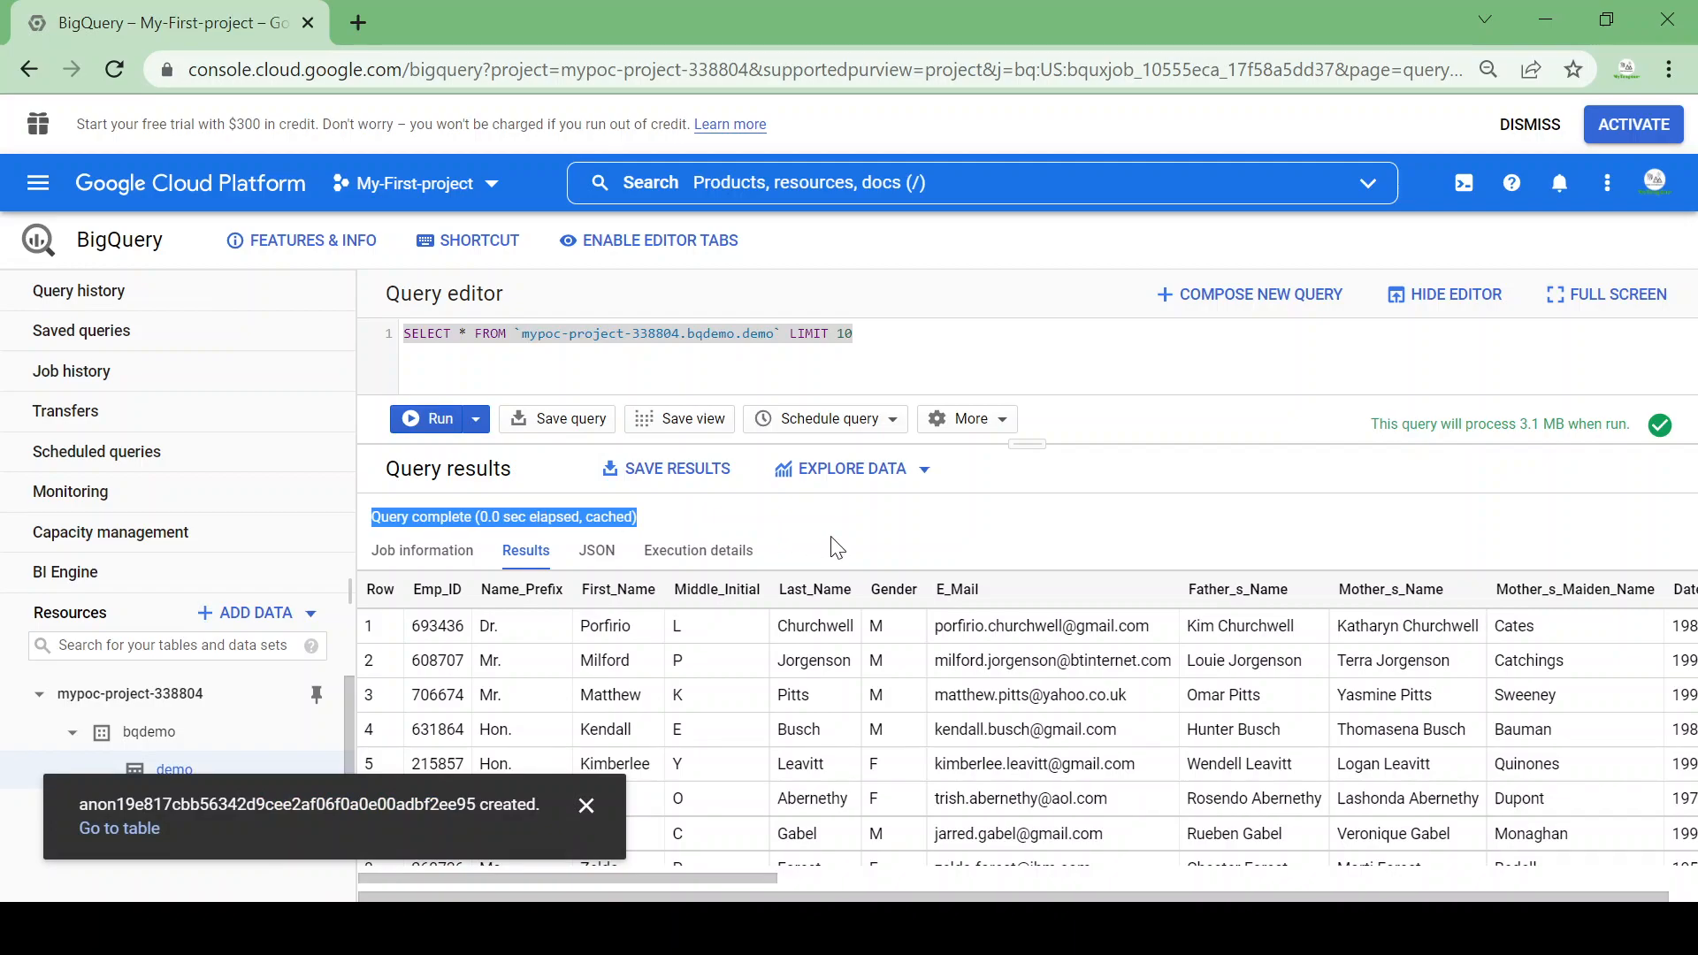
left_click(586, 807)
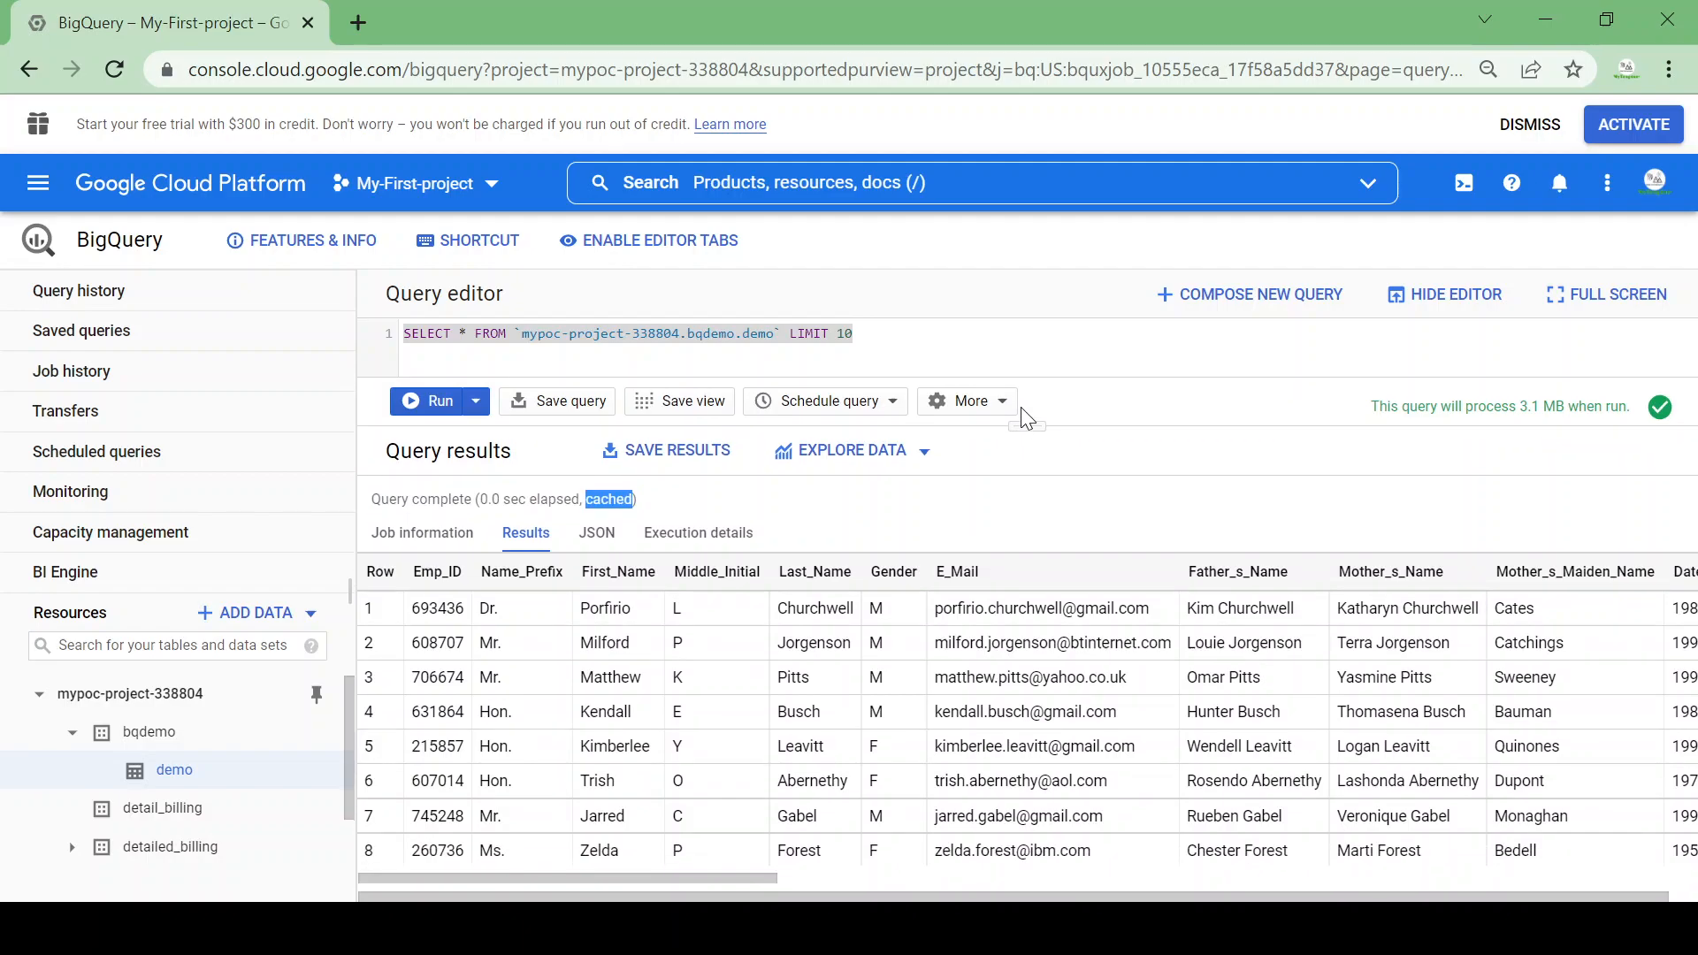
mouse_move(1104, 482)
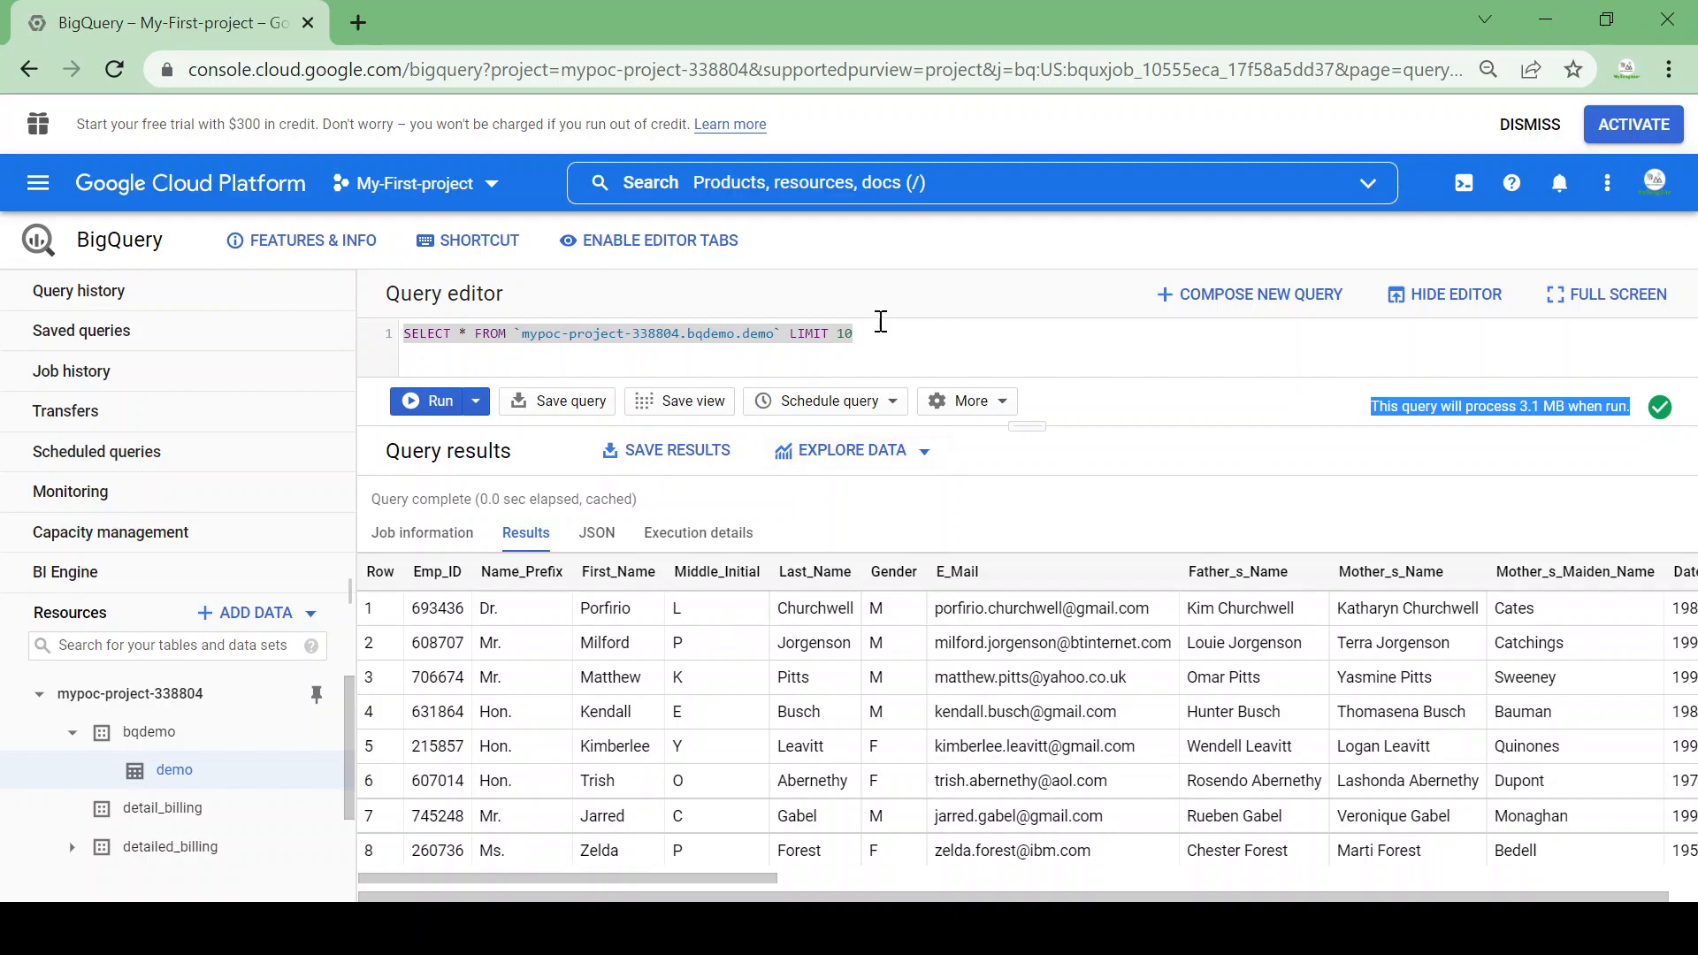
left_click(860, 333)
type("0")
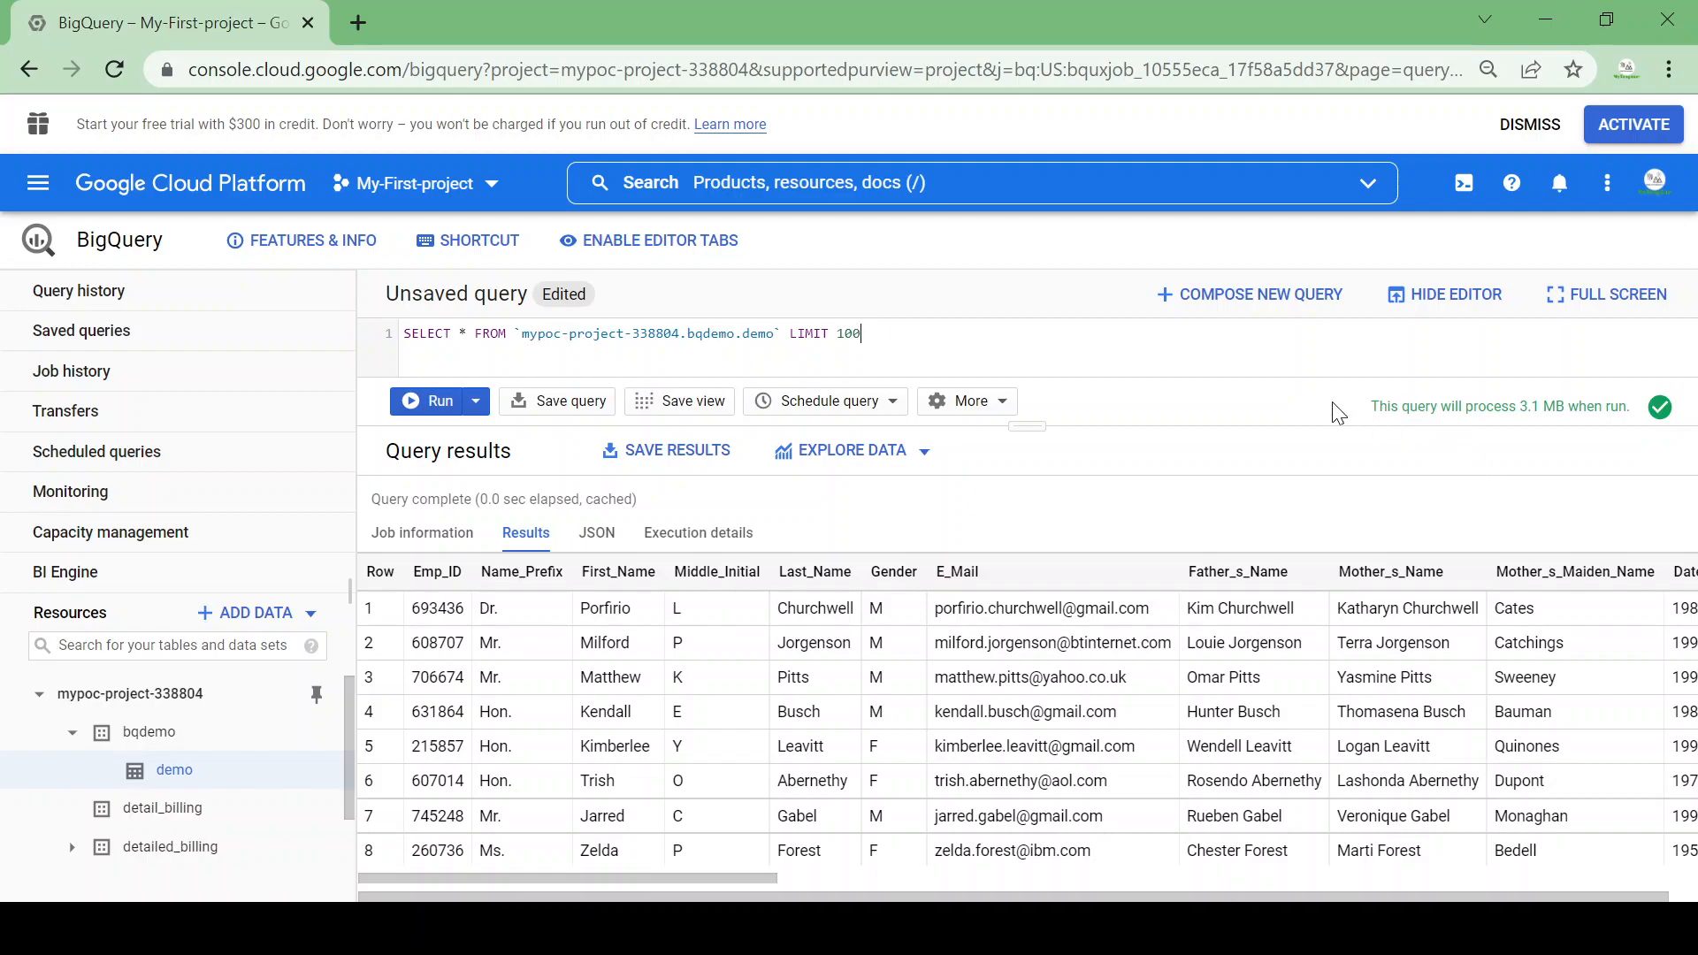
Select emp_id,first_name instead of * with LIMIT 10000, dropping the estimate to 154.7 KB
left_click_drag(1367, 406, 1575, 407)
type("00")
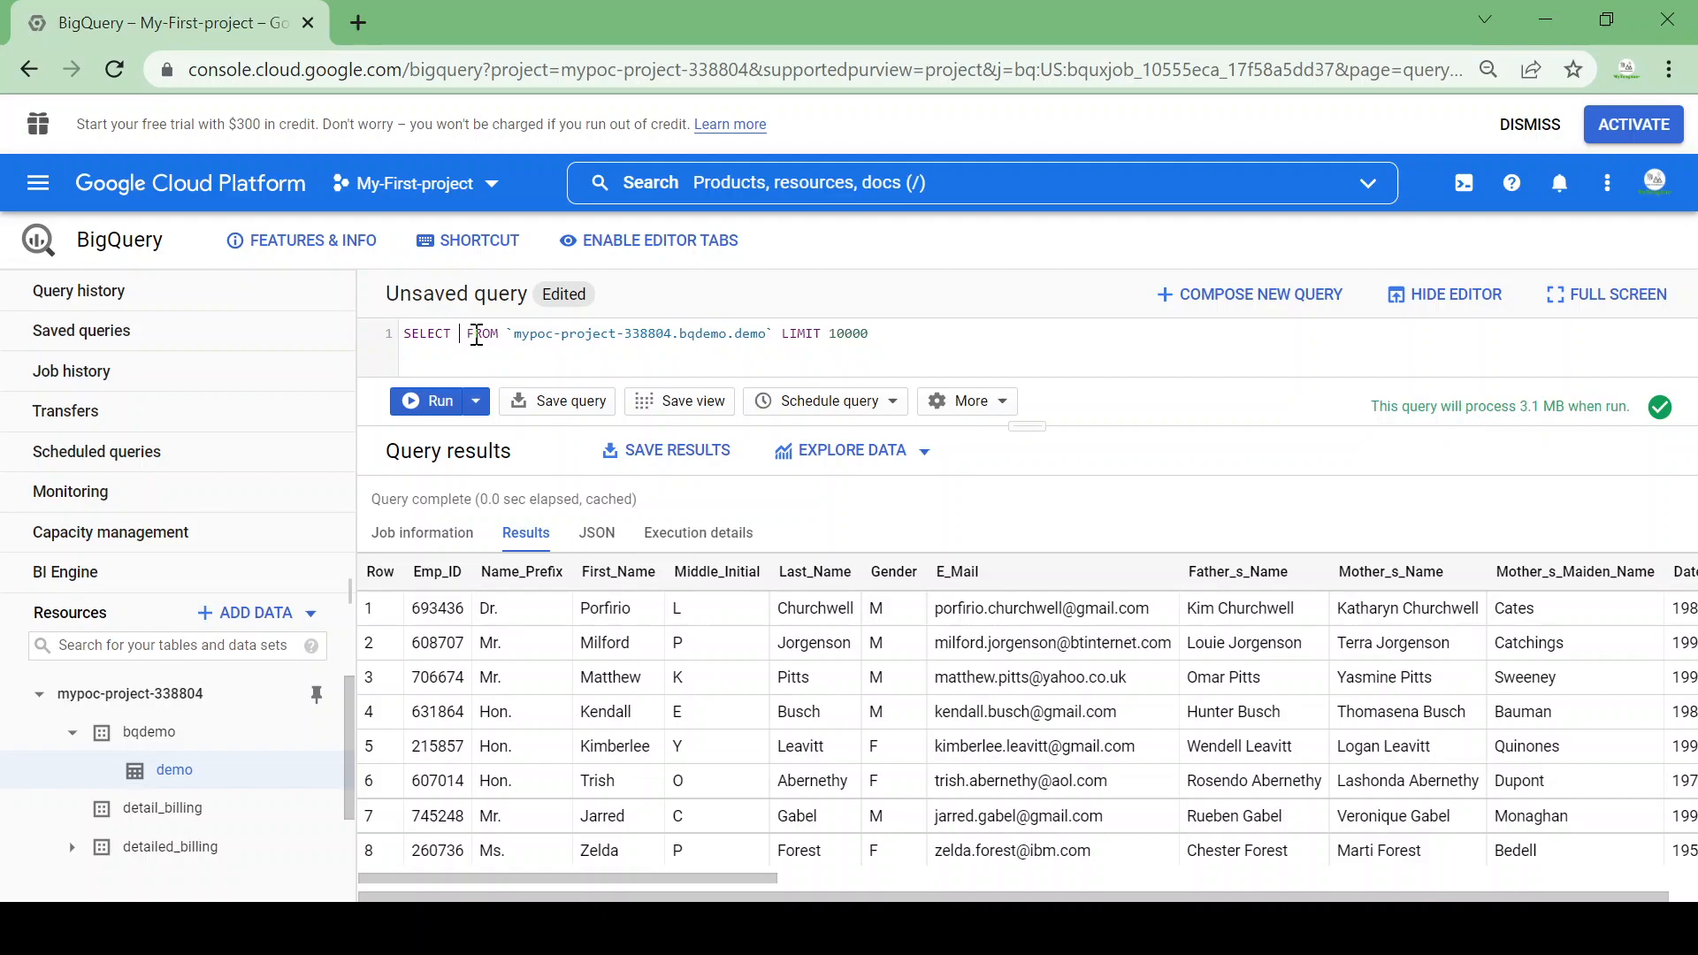
type("emp")
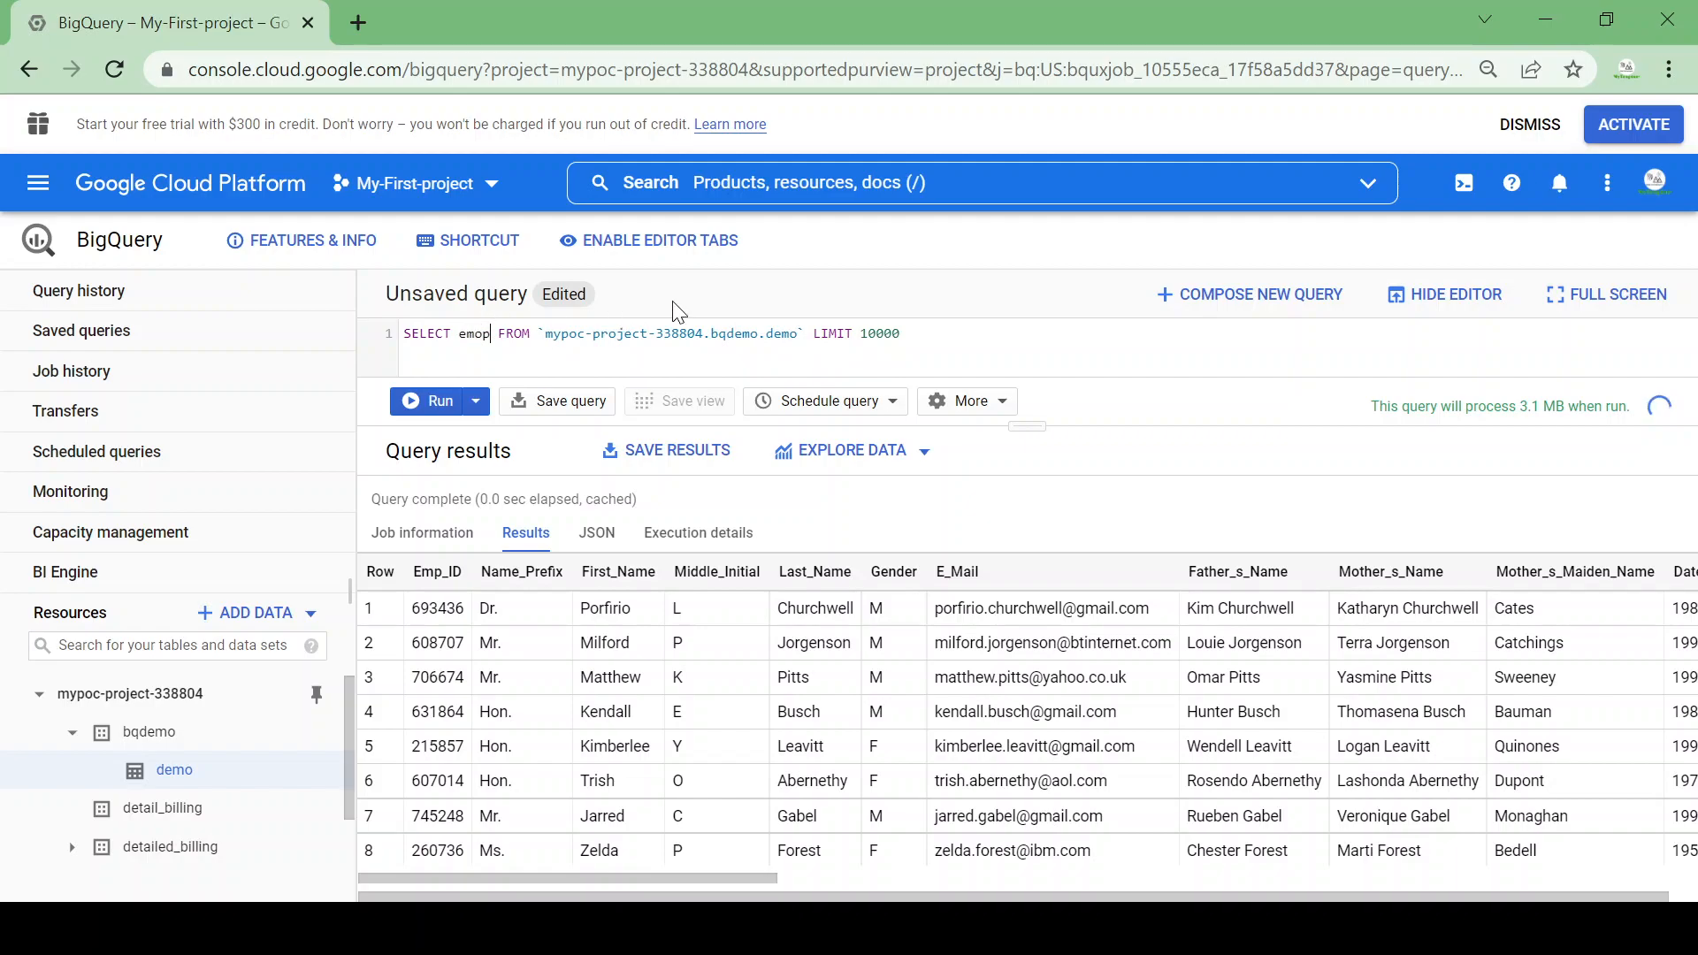
key("Backspace")
type("_id,first_name")
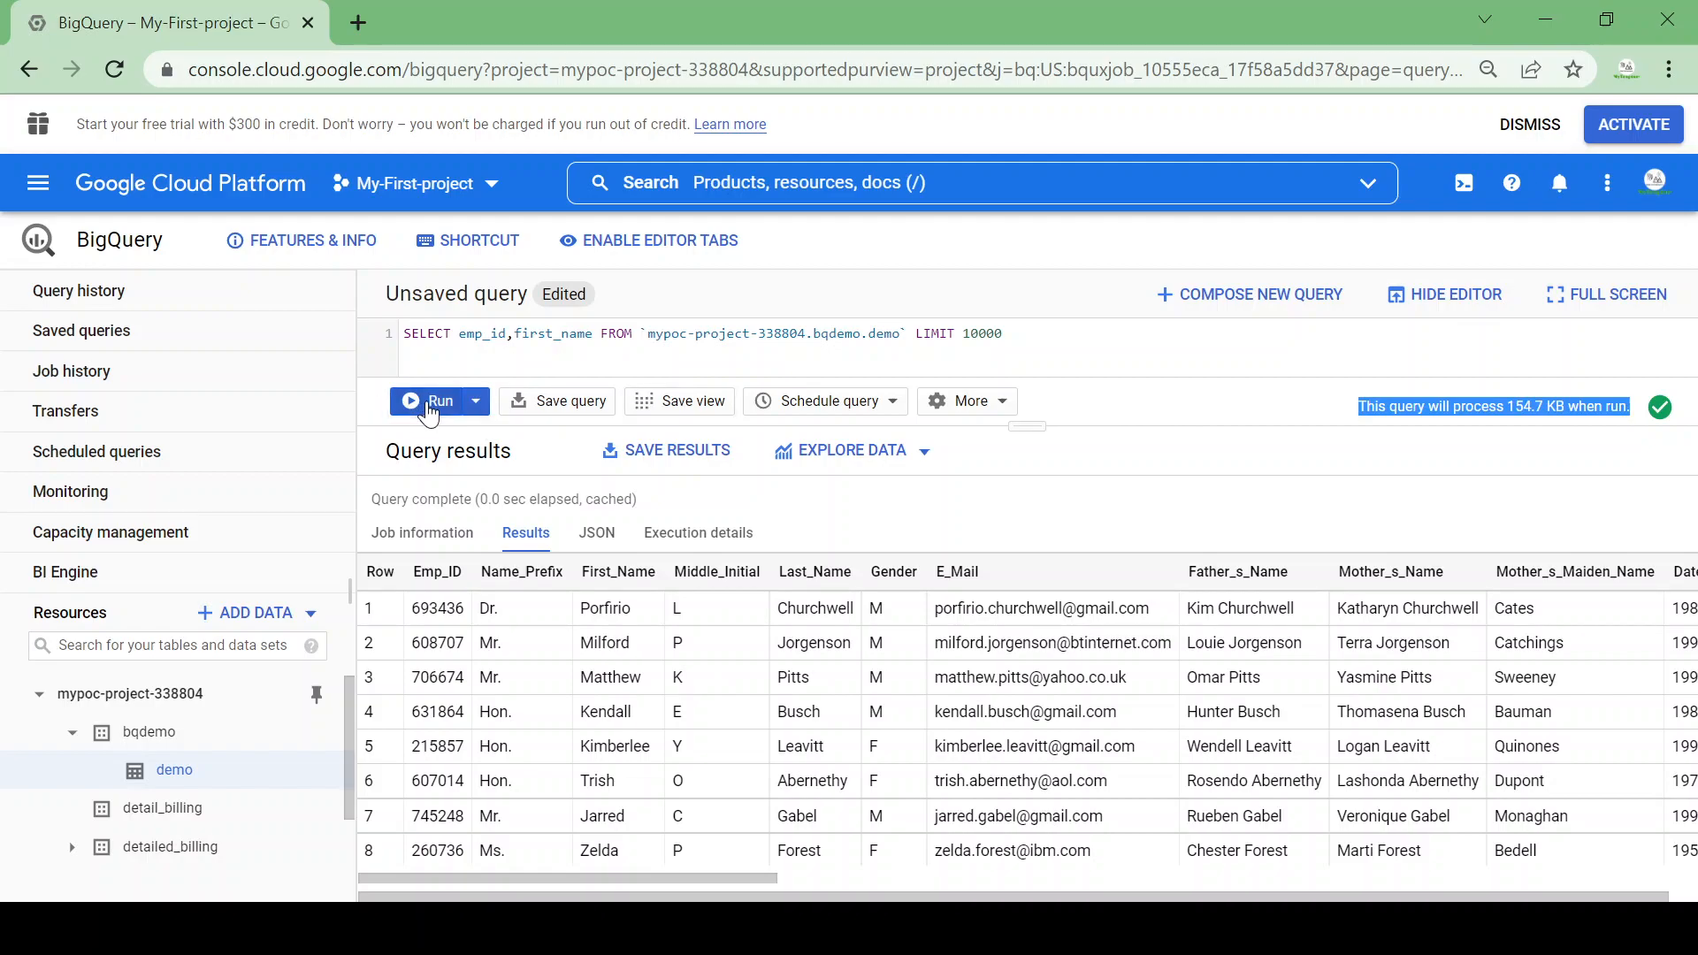
Run the two-column query processing 154.7 KB, then rerun it to get a cached result
left_click(424, 401)
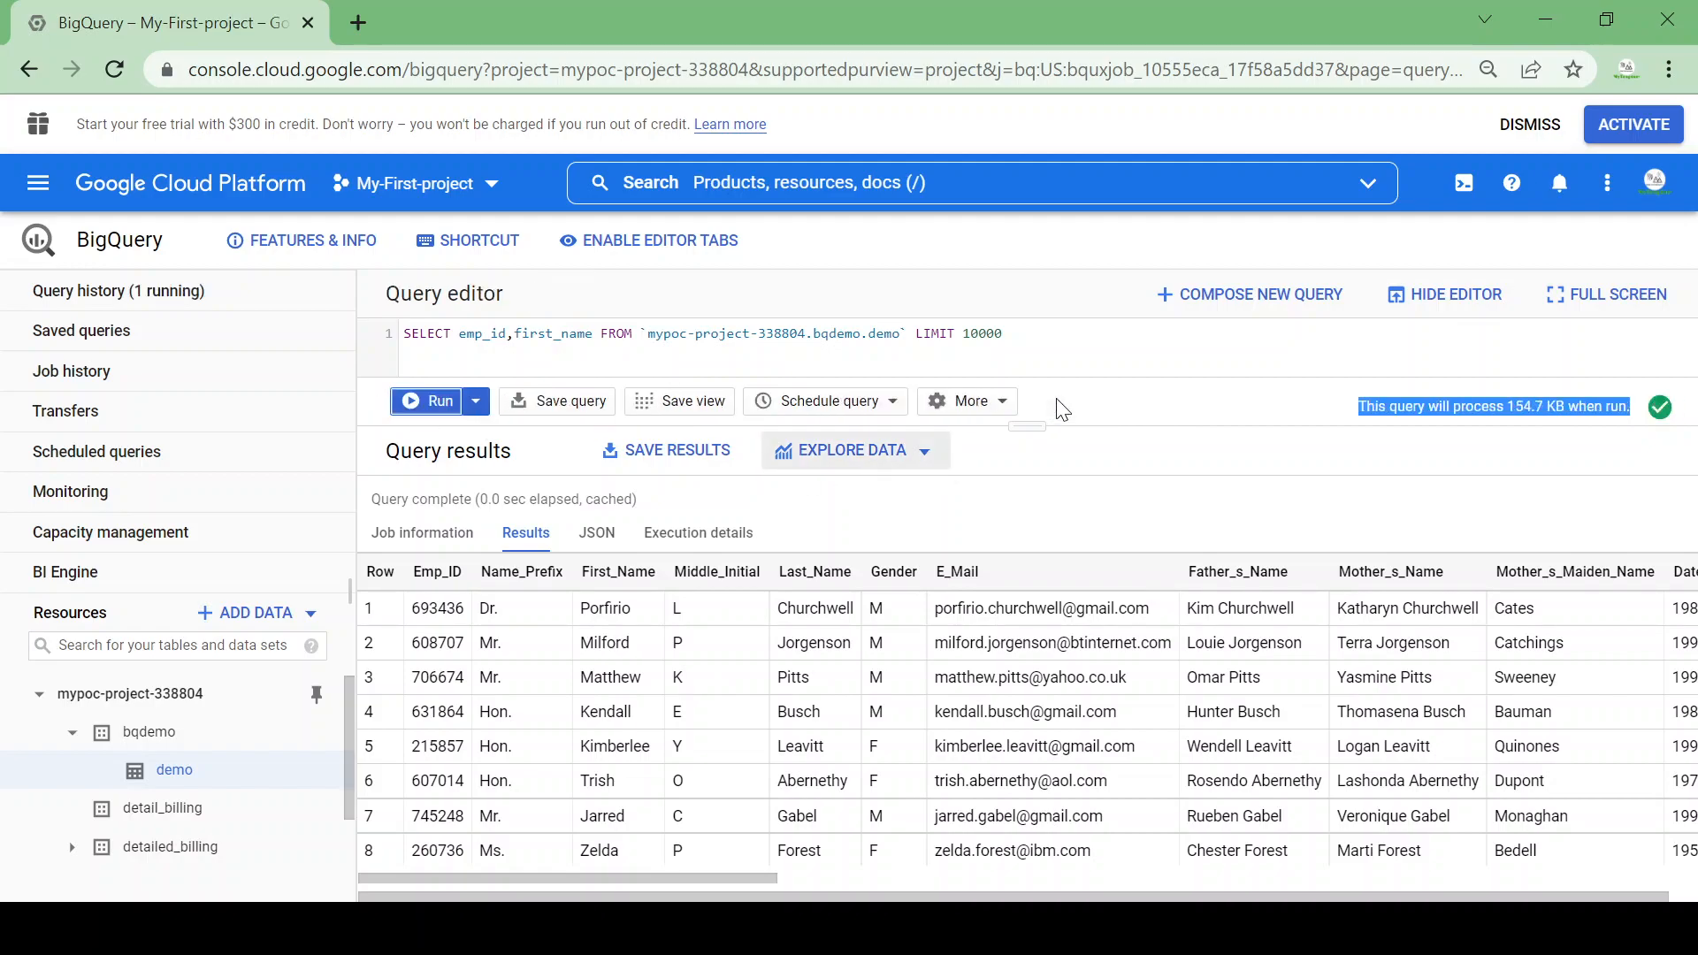
left_click(440, 400)
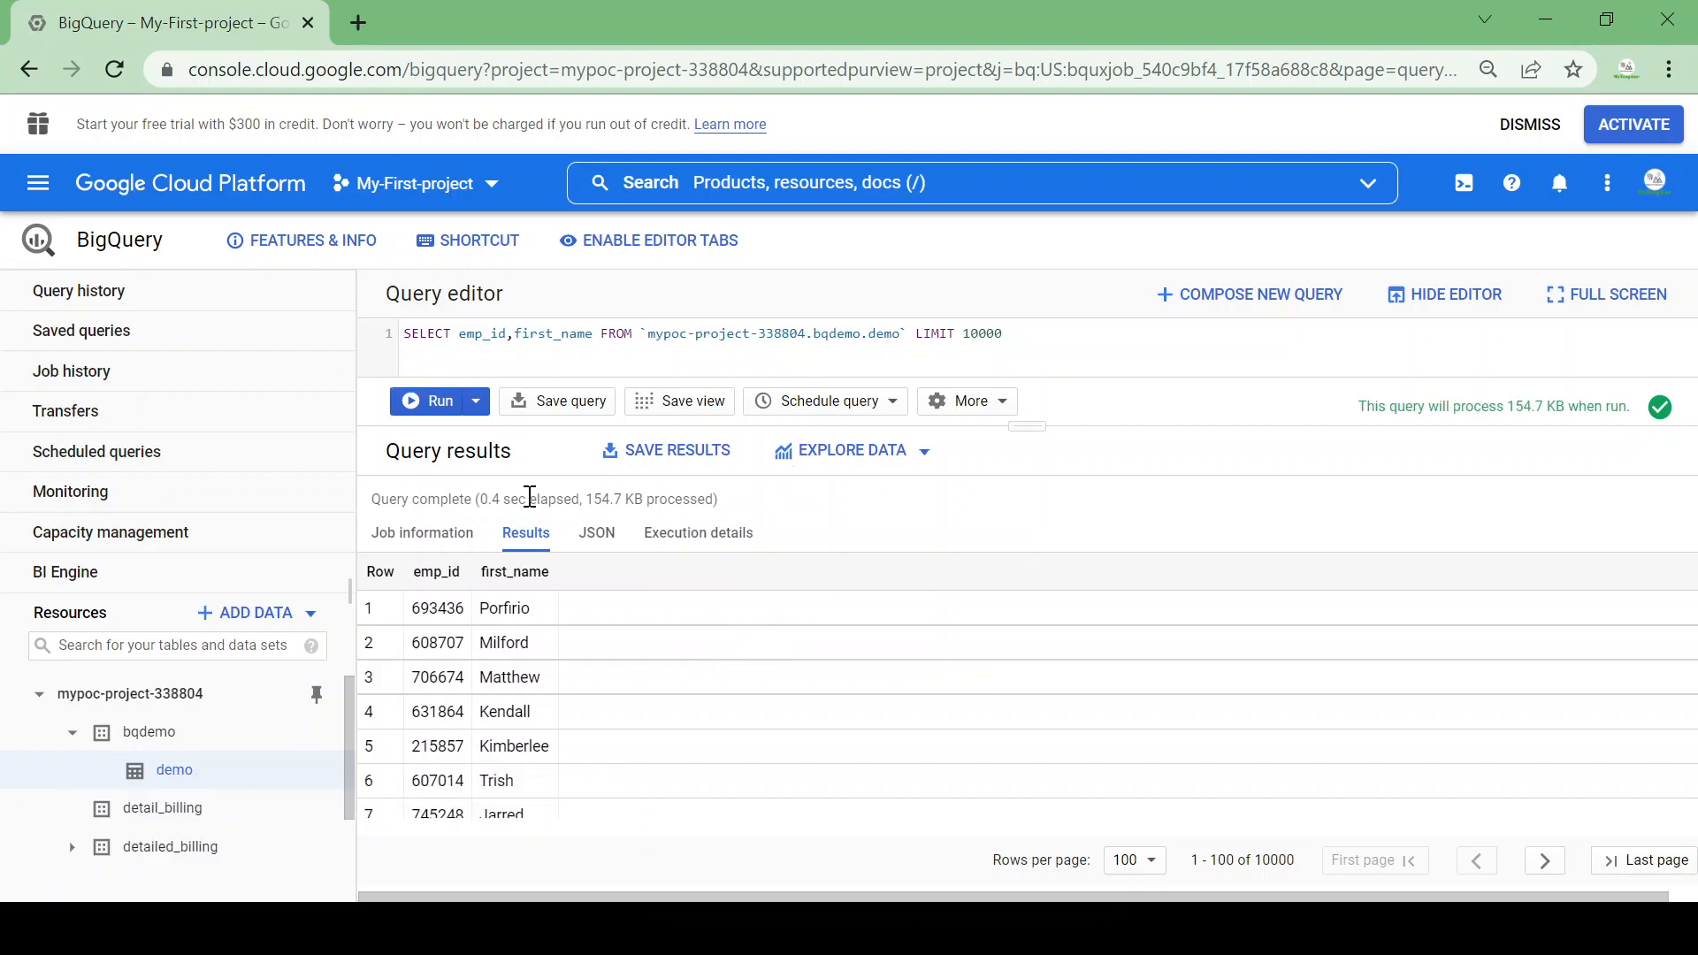
triple_click(545, 498)
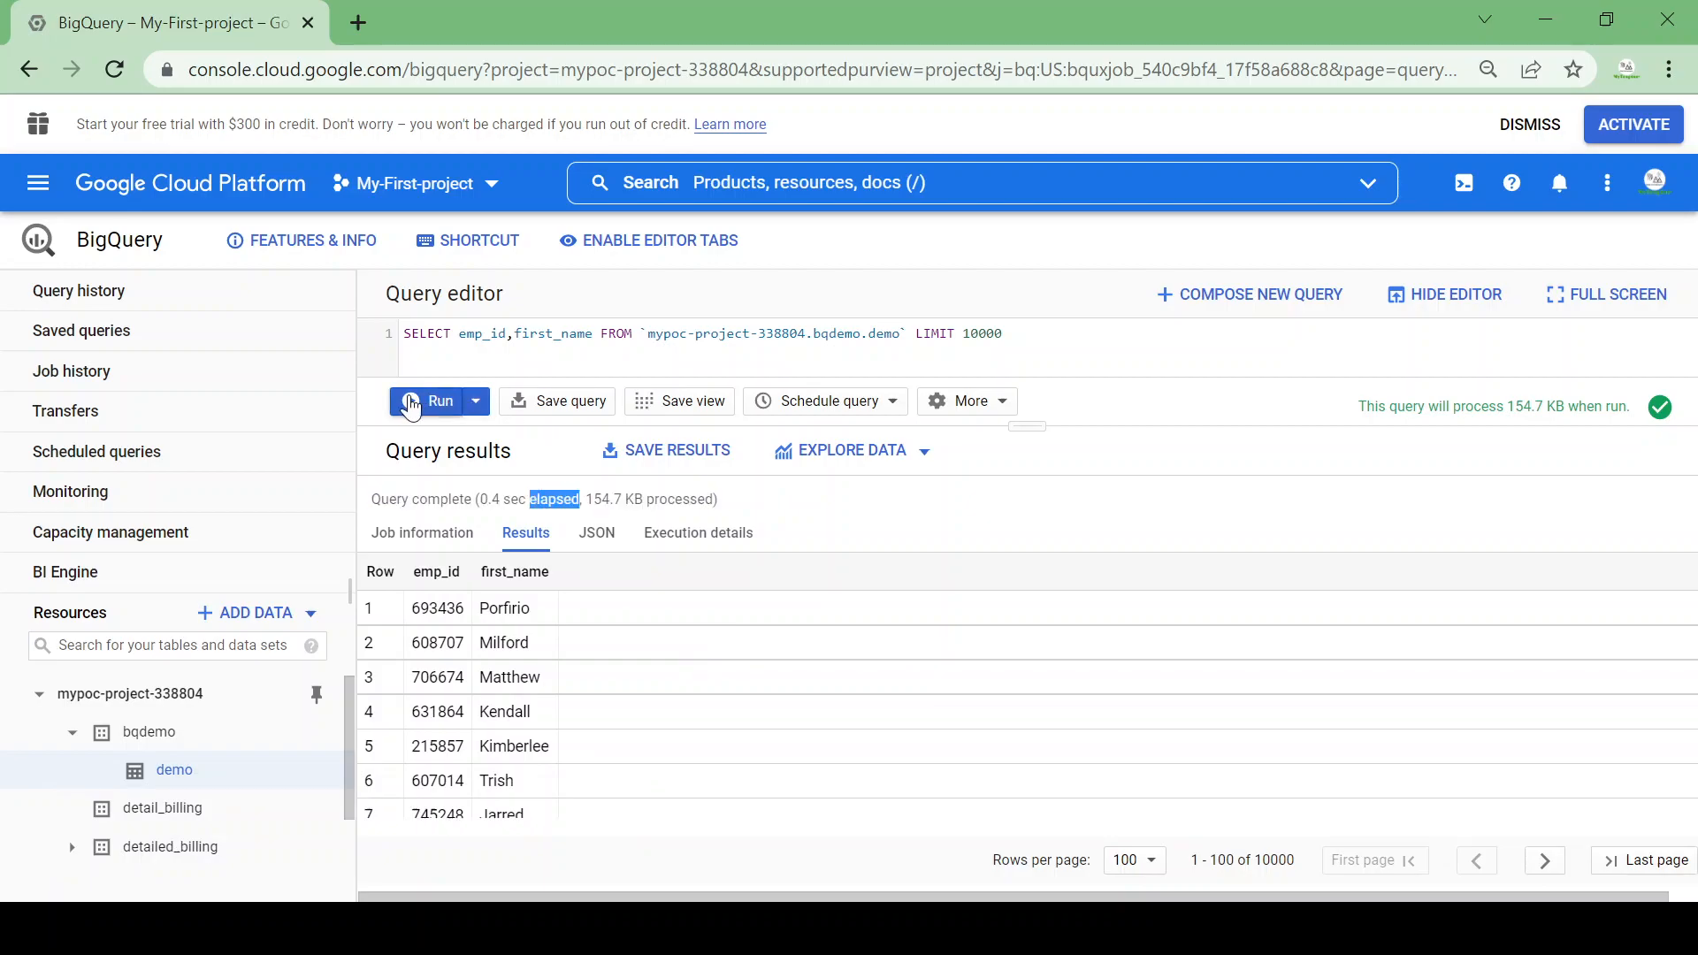
left_click(426, 400)
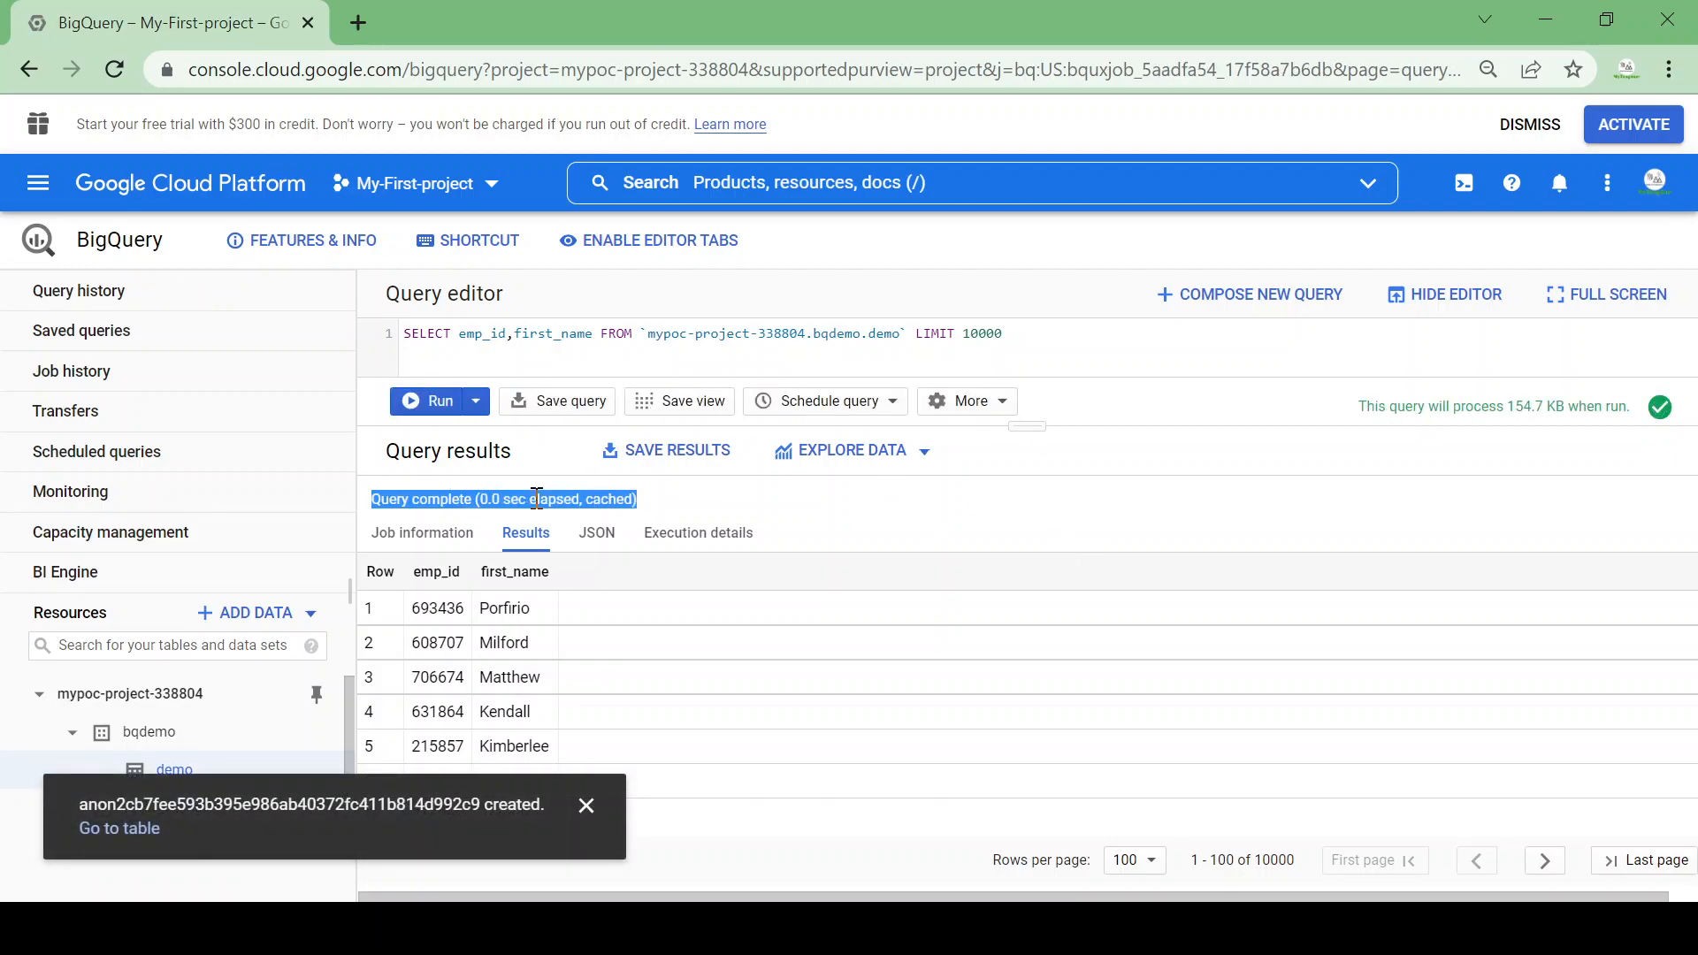
mouse_move(1043, 433)
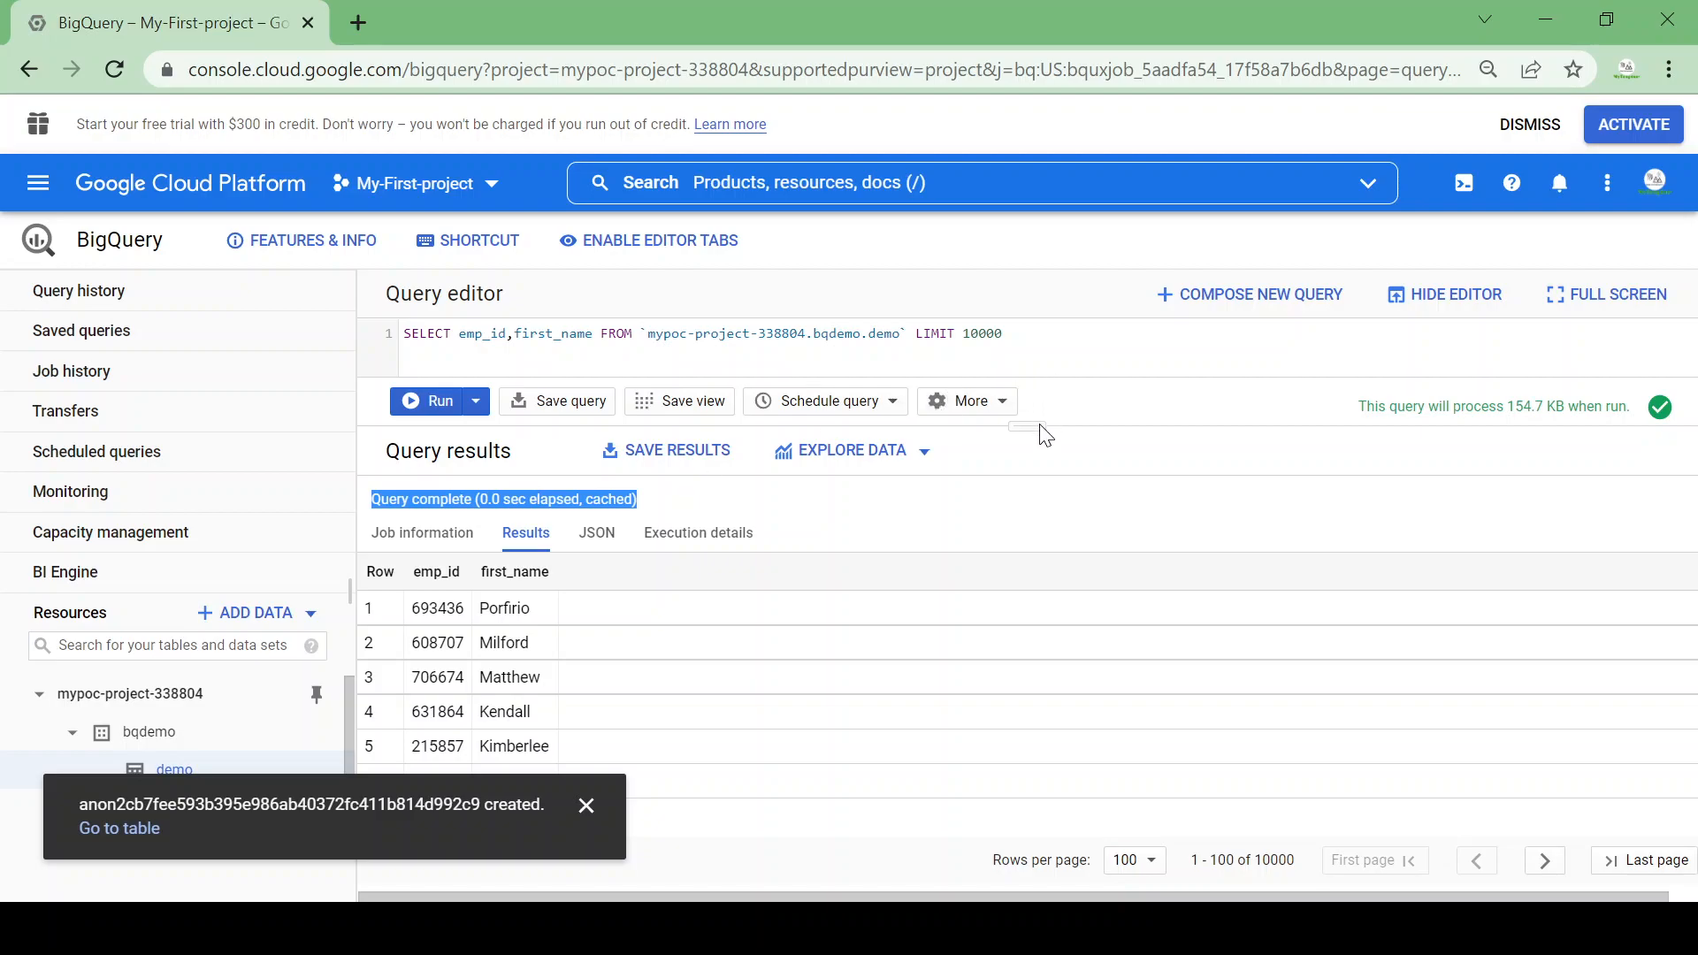